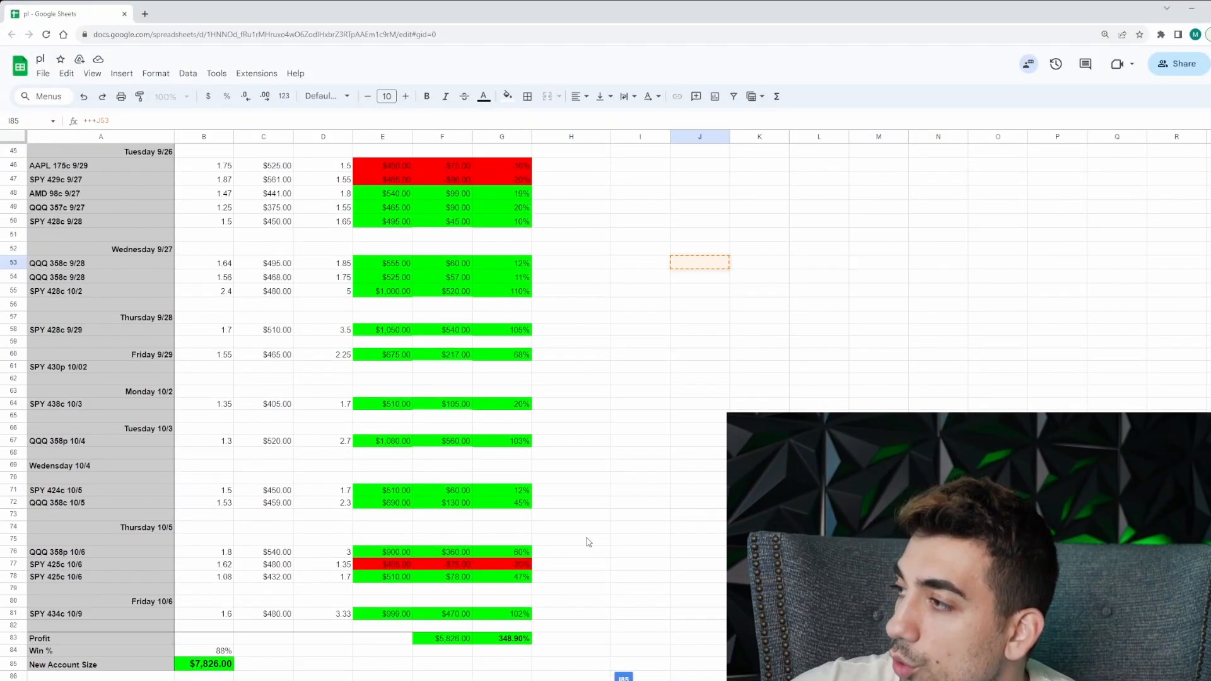
# Scroll through the trade-log sheet, then finish the handwritten 'Notes' heading on the canvas
pyautogui.scroll(3)
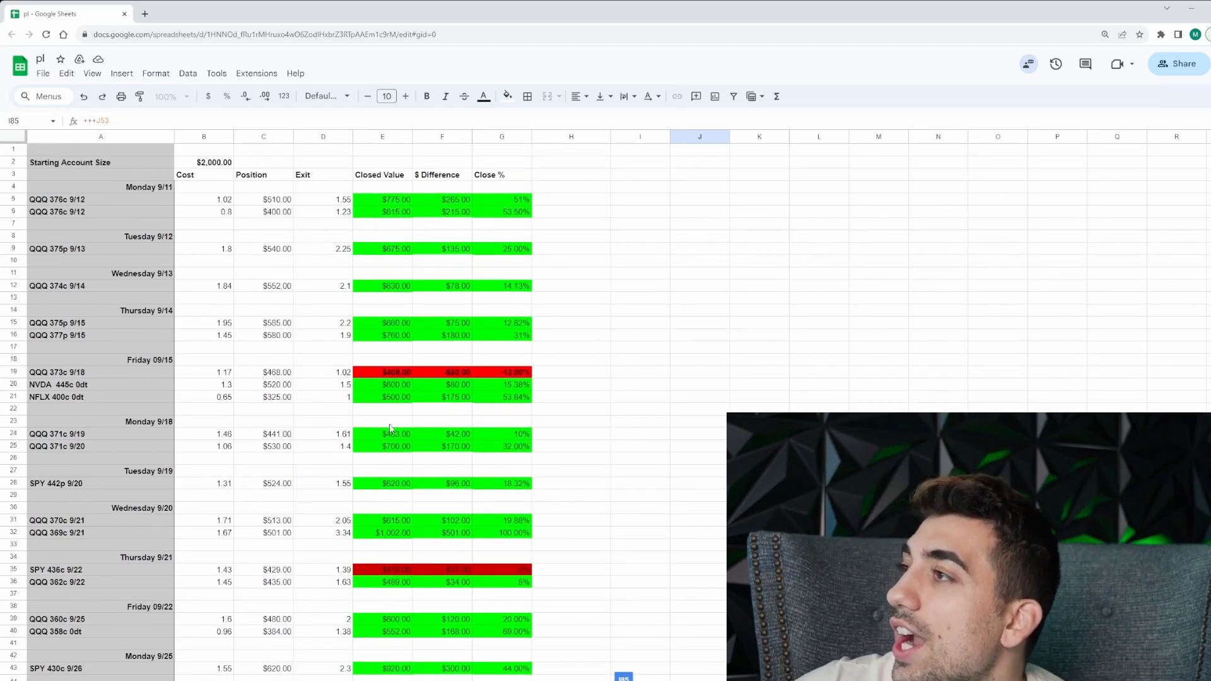
pyautogui.moveTo(185, 280)
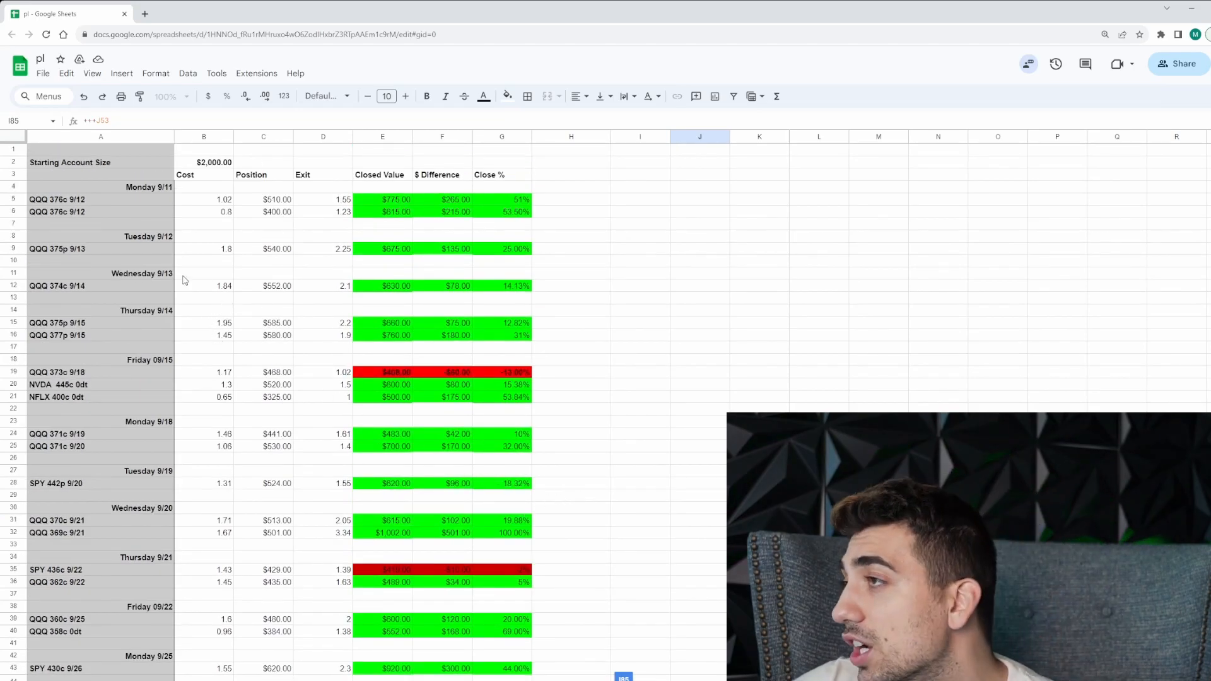
pyautogui.scroll(-3)
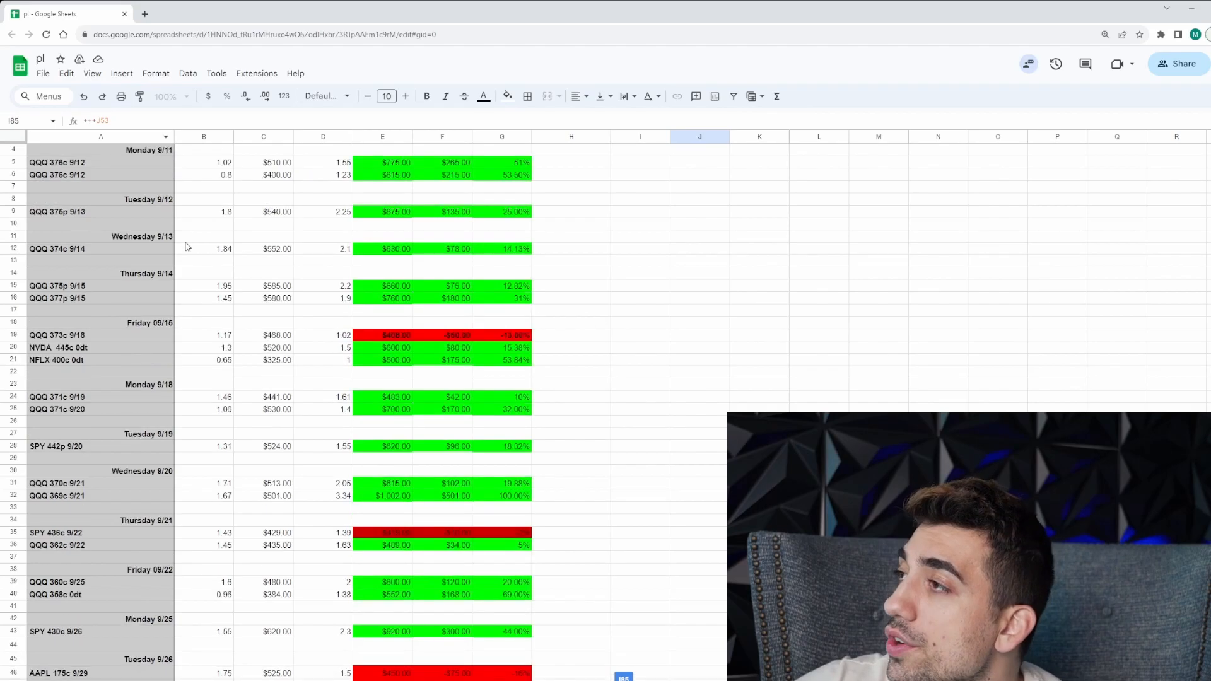
pyautogui.scroll(-3)
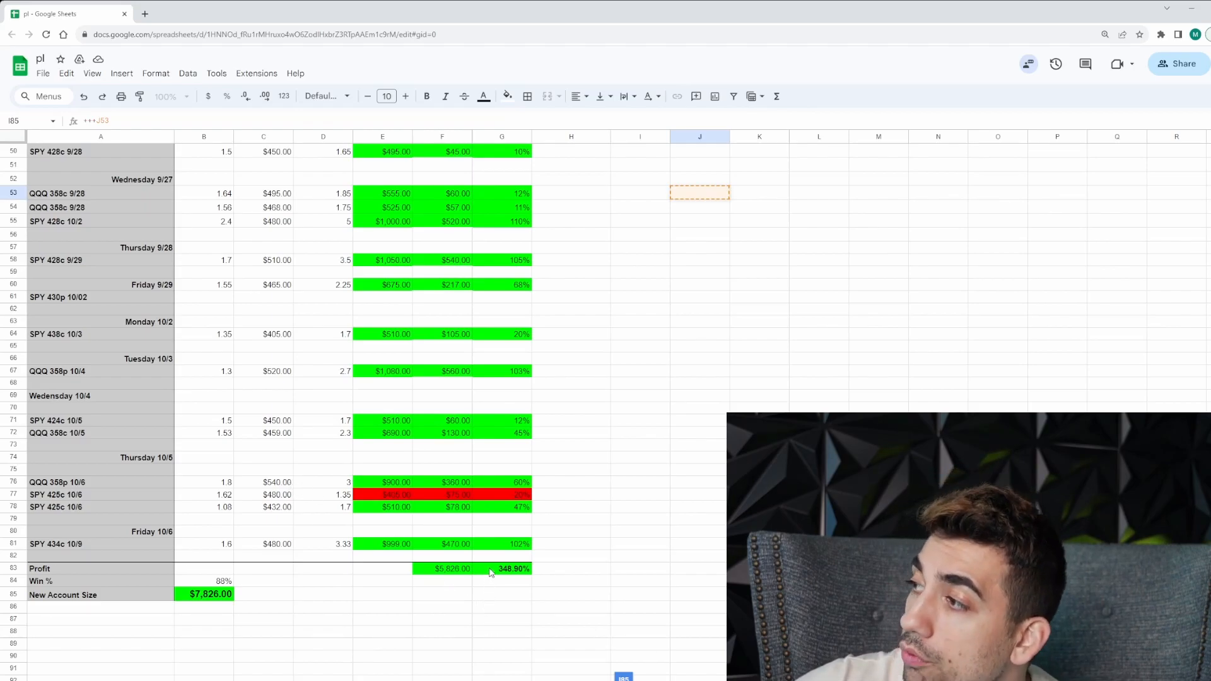
pyautogui.moveTo(527, 588)
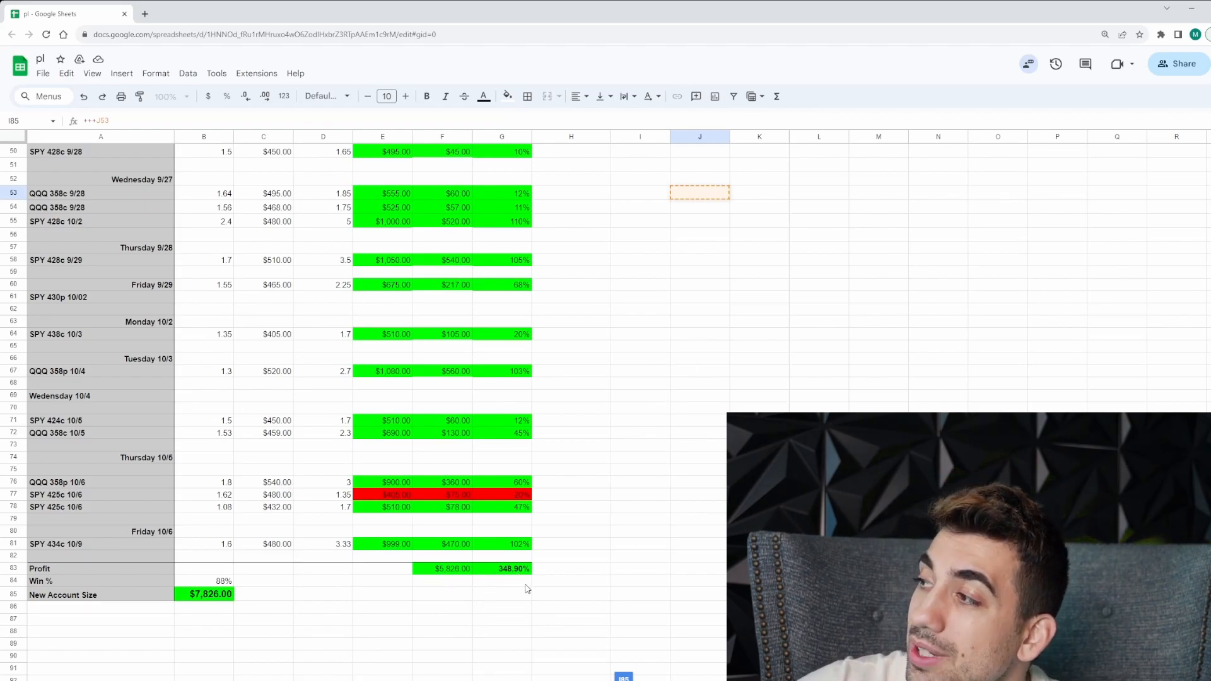
pyautogui.moveTo(562, 591)
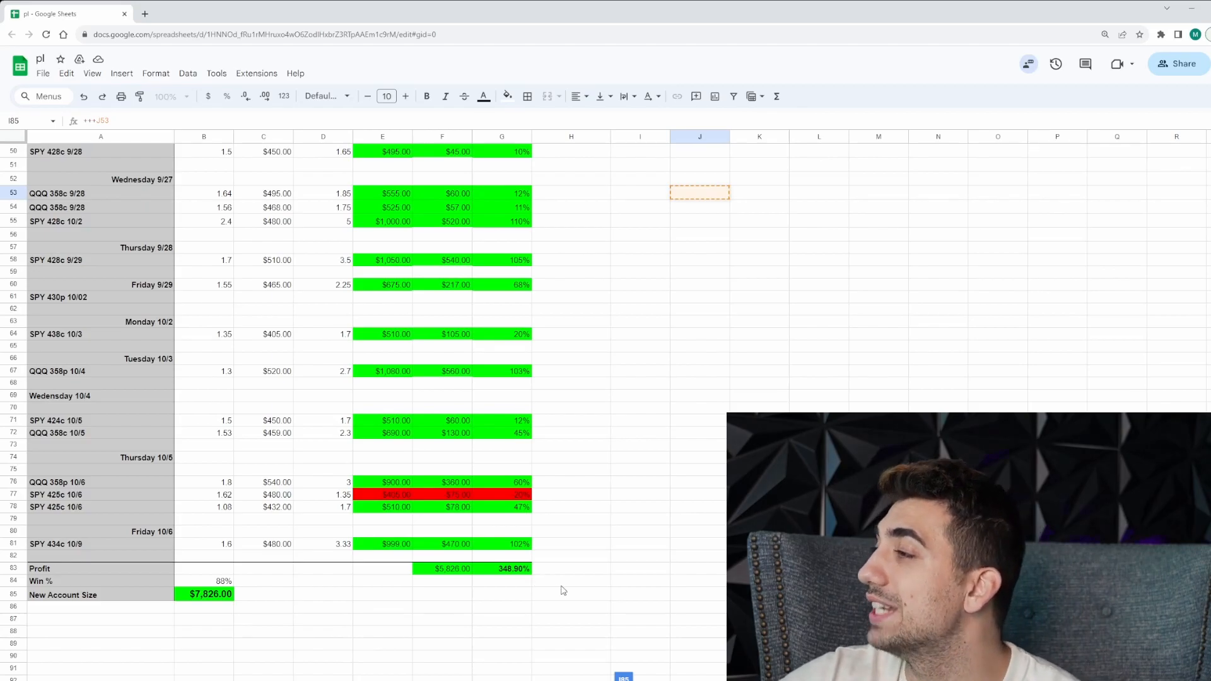
pyautogui.moveTo(495, 580)
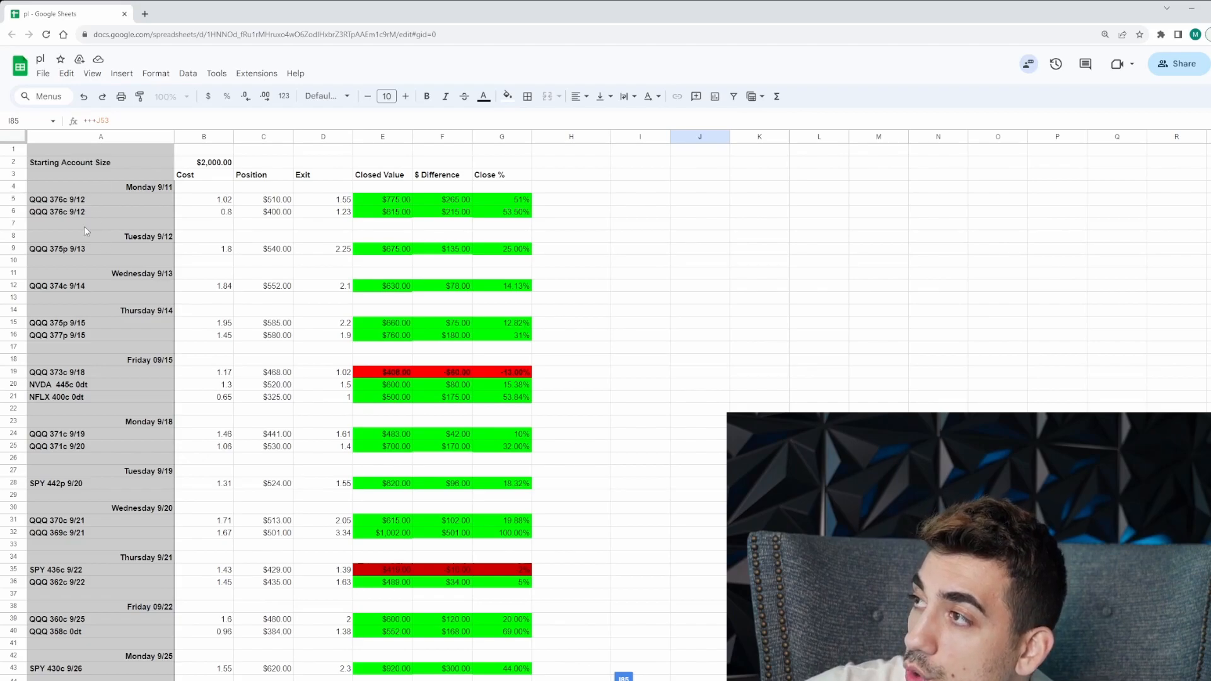
pyautogui.moveTo(144, 237)
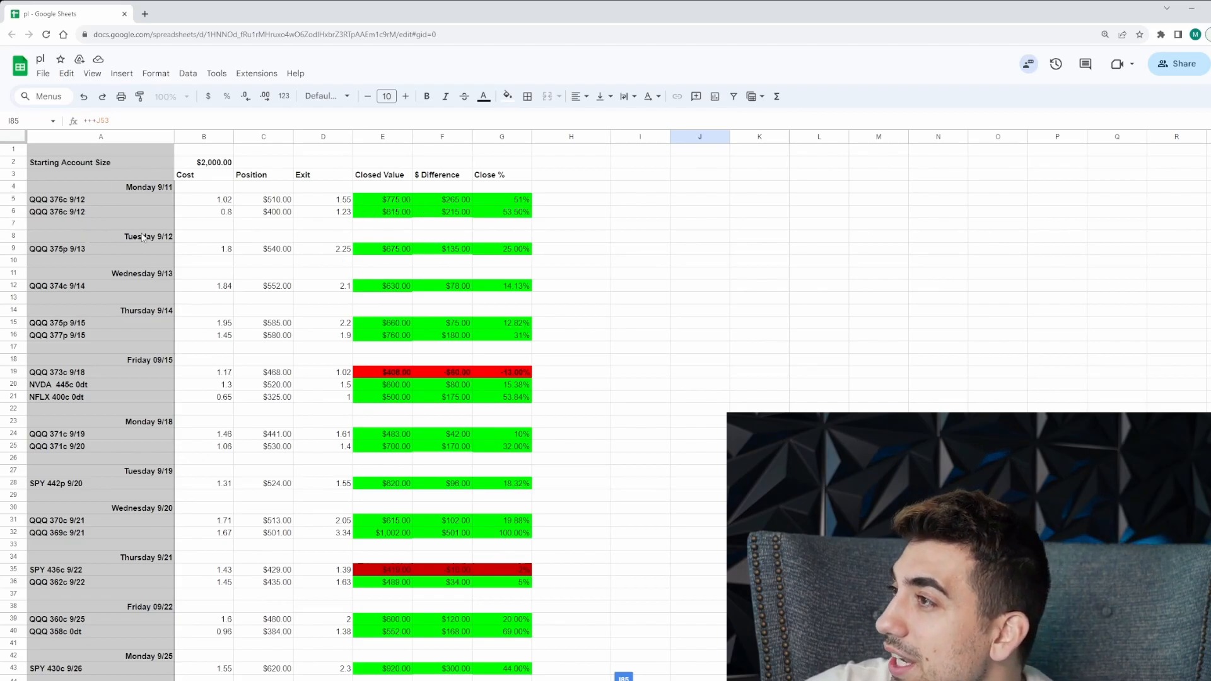
pyautogui.moveTo(152, 279)
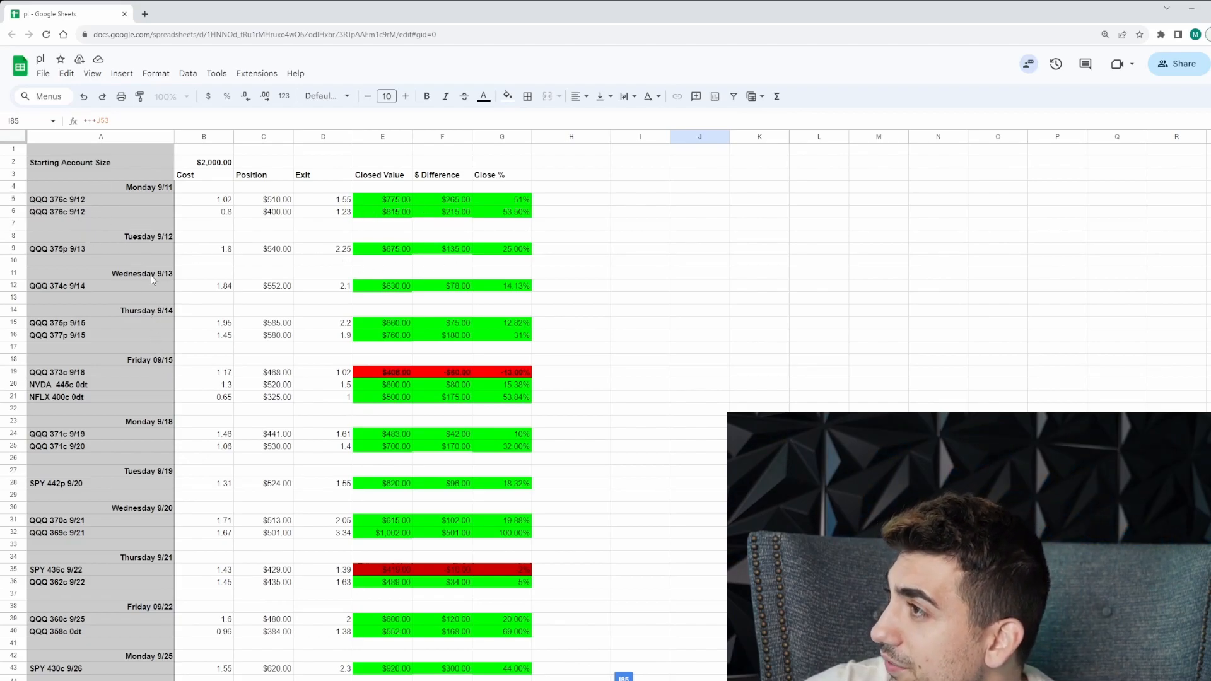
pyautogui.moveTo(66, 368)
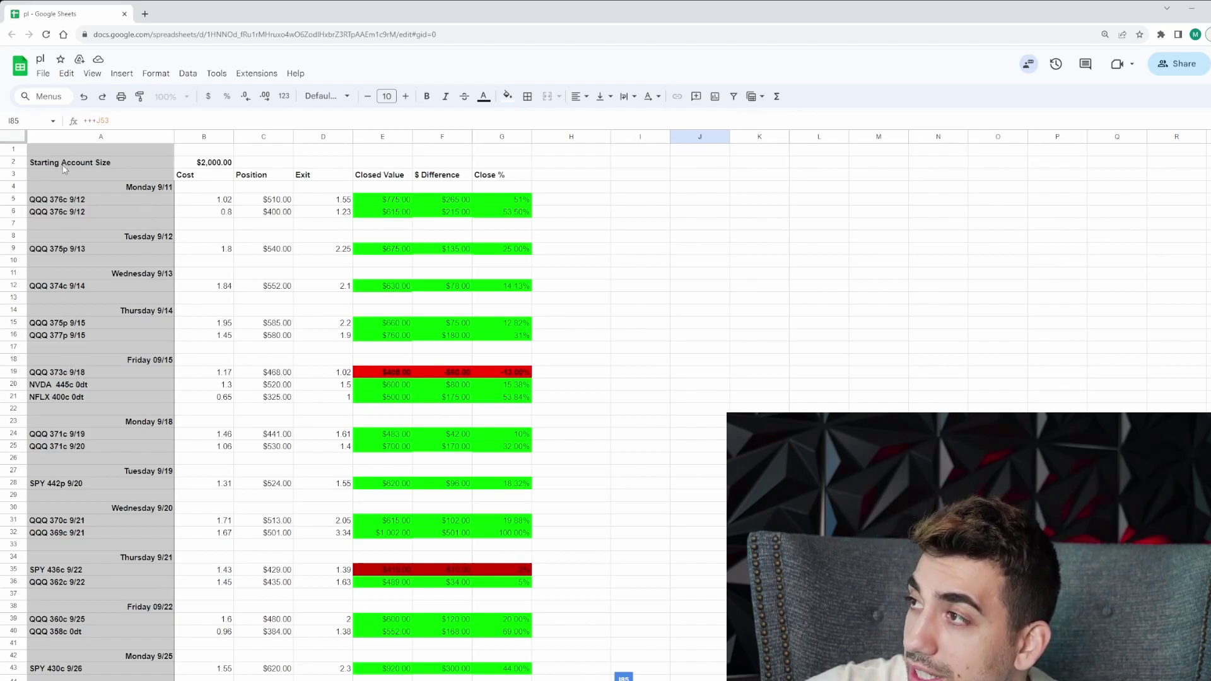
pyautogui.moveTo(232, 285)
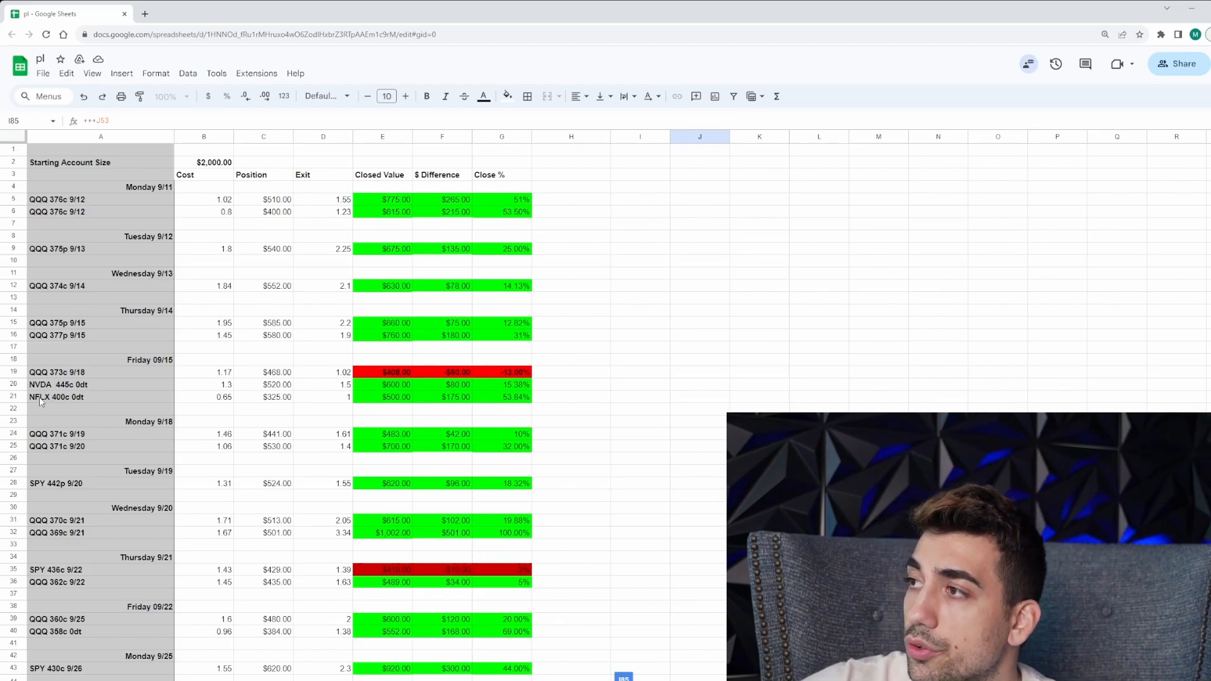
pyautogui.moveTo(92, 410)
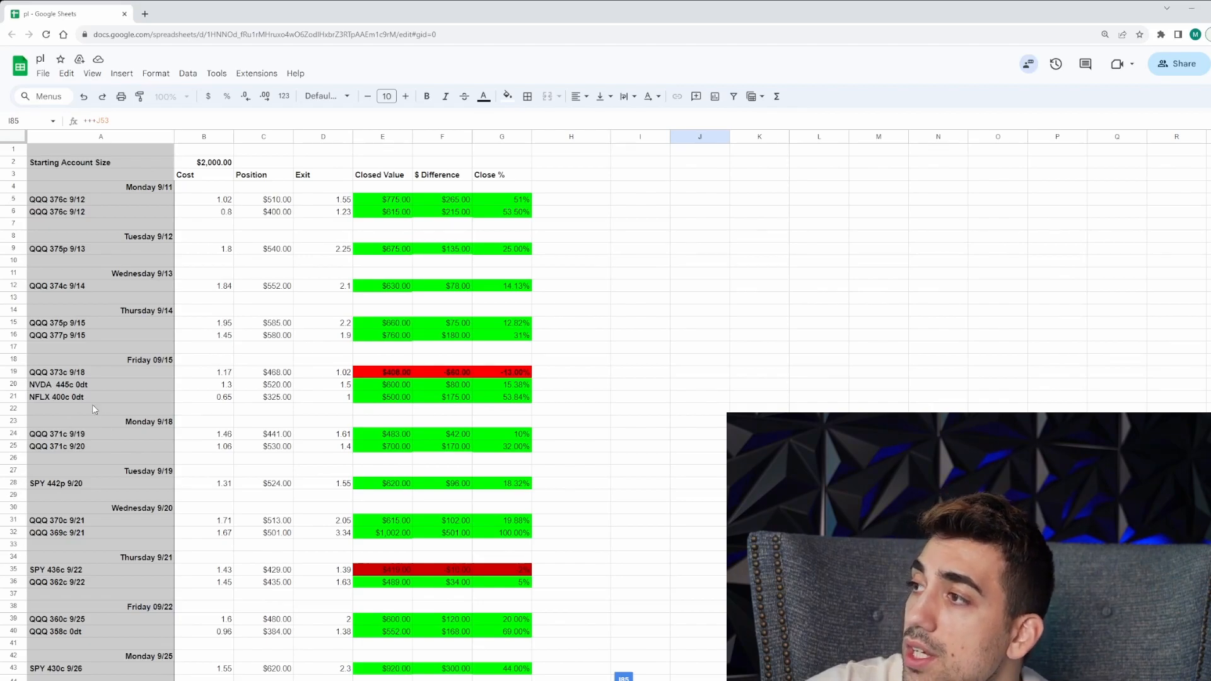
pyautogui.scroll(-3)
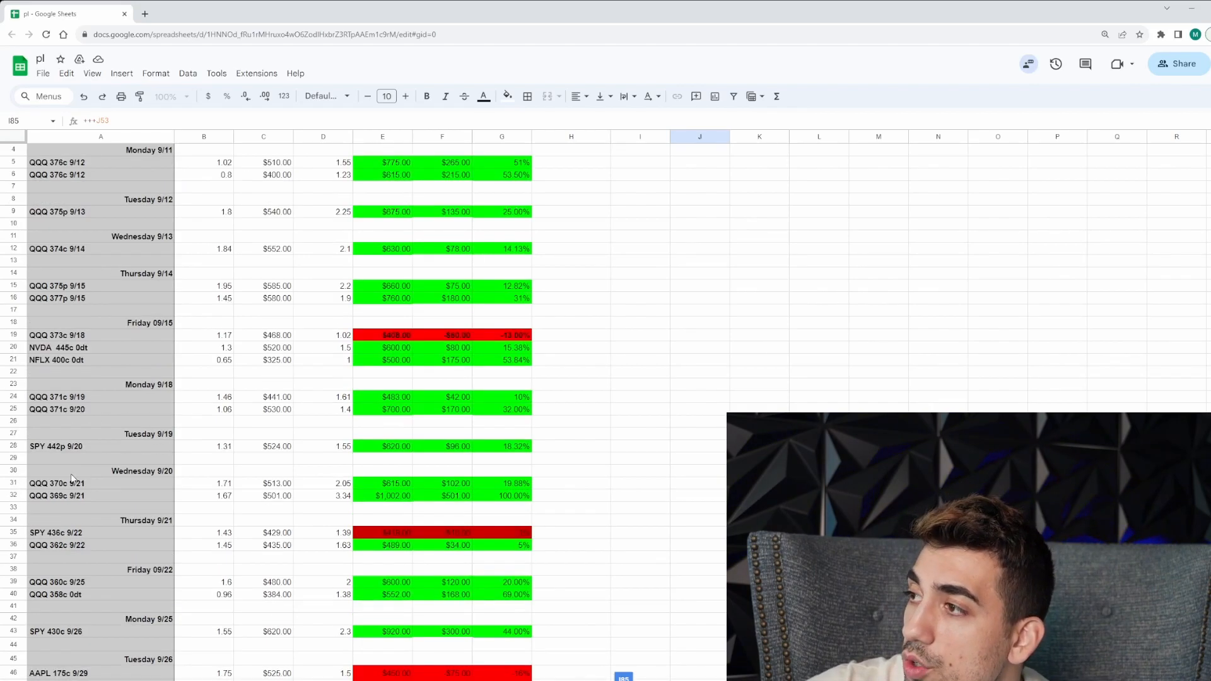
pyautogui.scroll(-3)
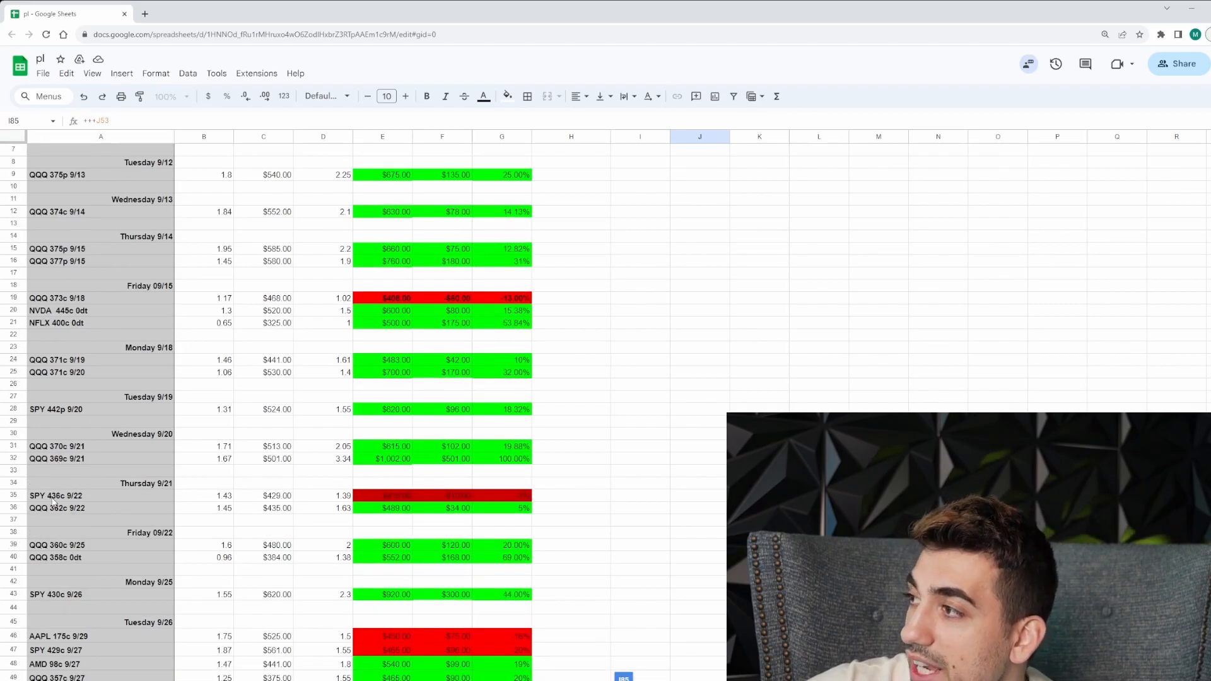
pyautogui.scroll(-3)
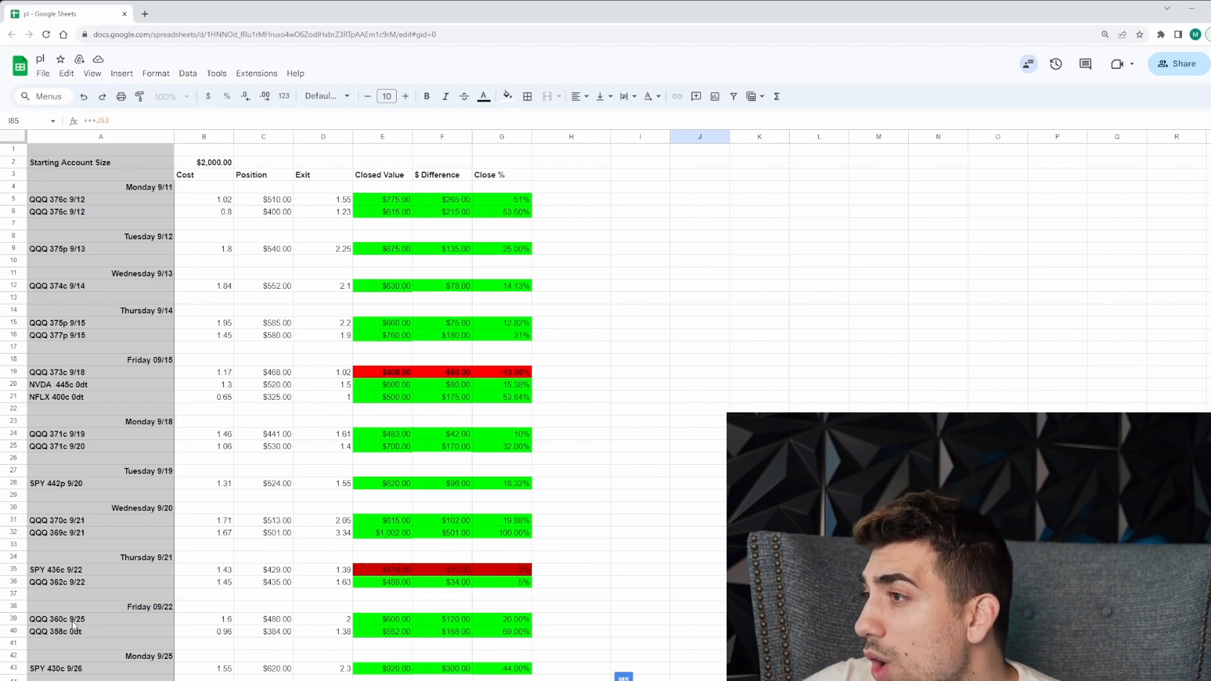
pyautogui.scroll(-3)
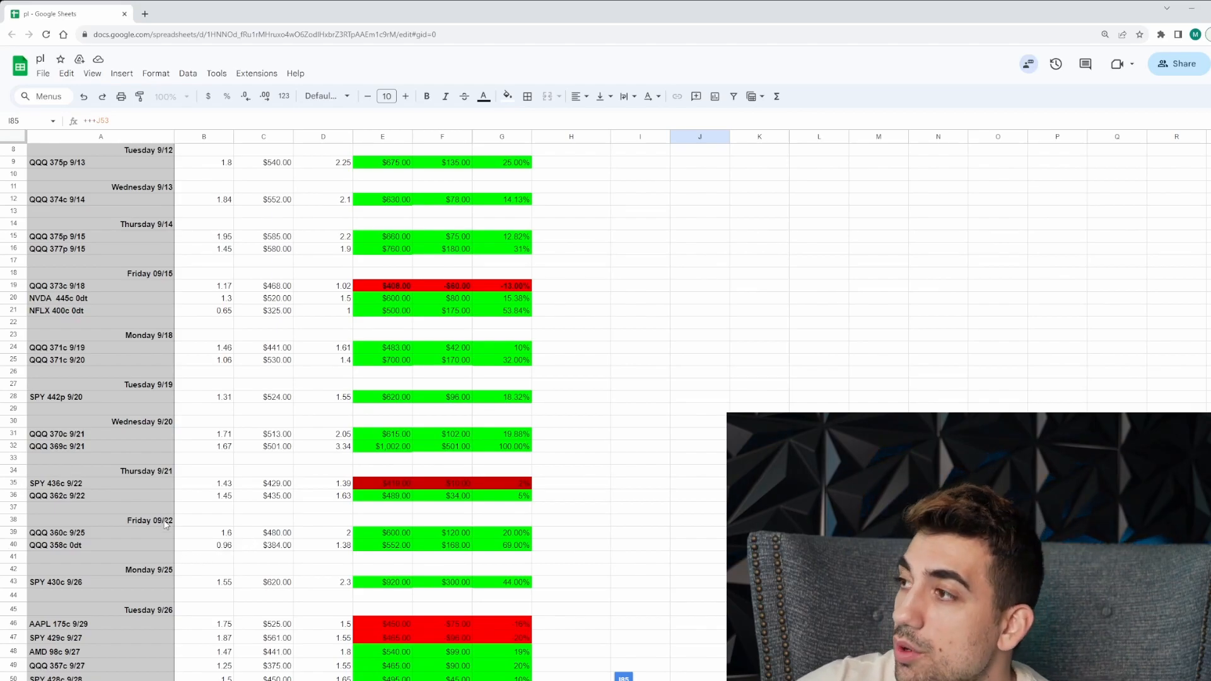
pyautogui.scroll(-3)
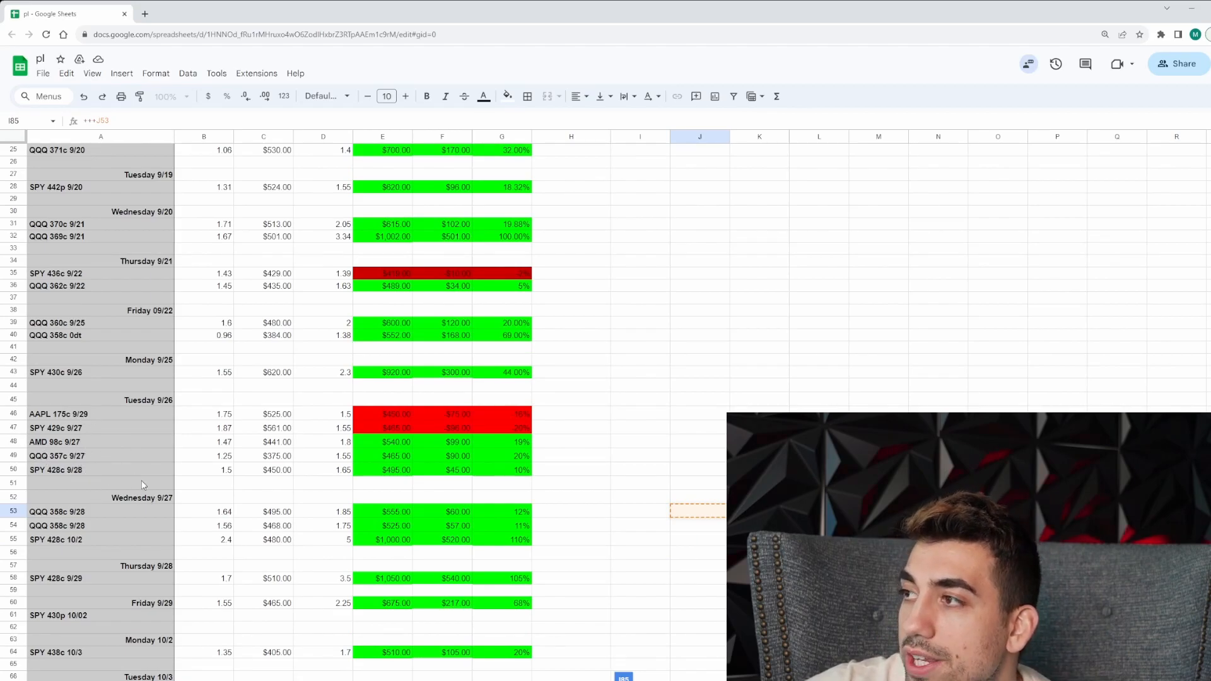
pyautogui.scroll(-3)
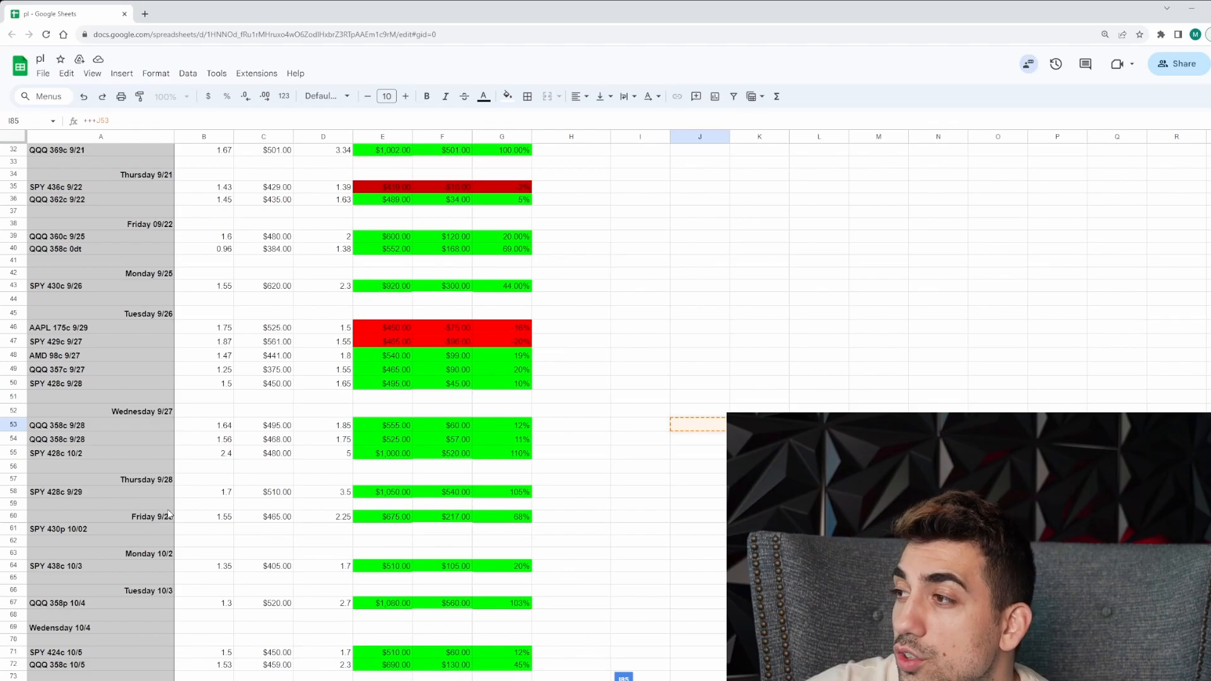
pyautogui.scroll(-3)
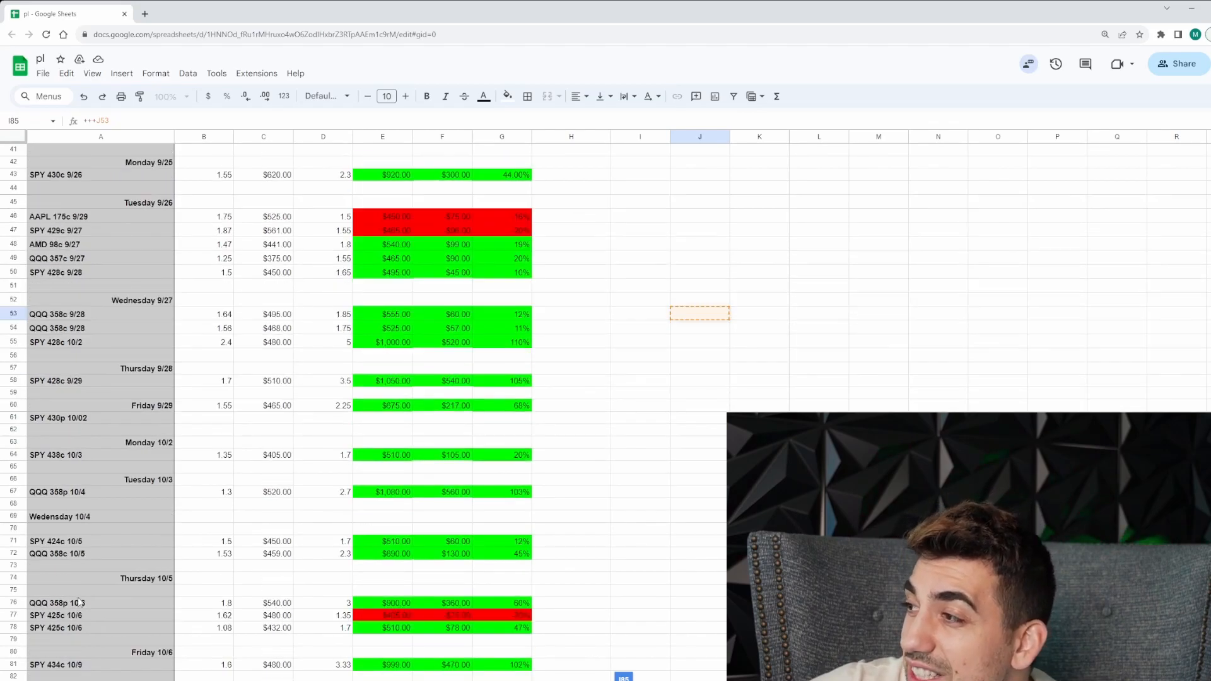
pyautogui.scroll(-3)
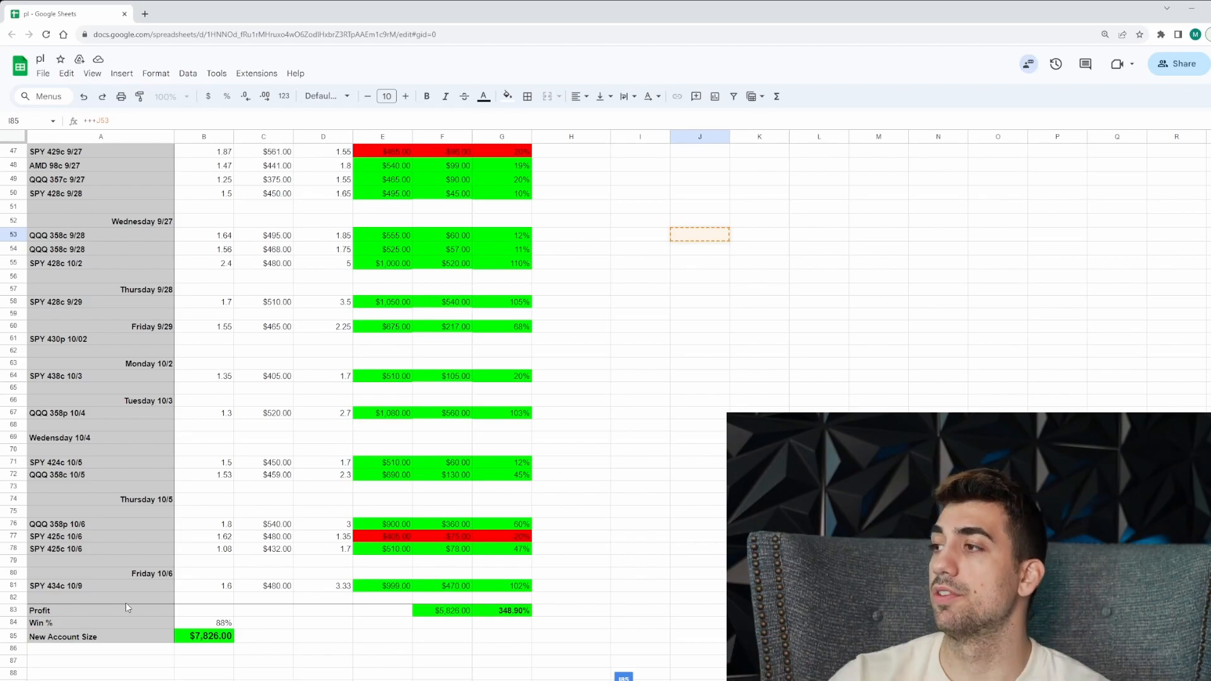
pyautogui.scroll(3)
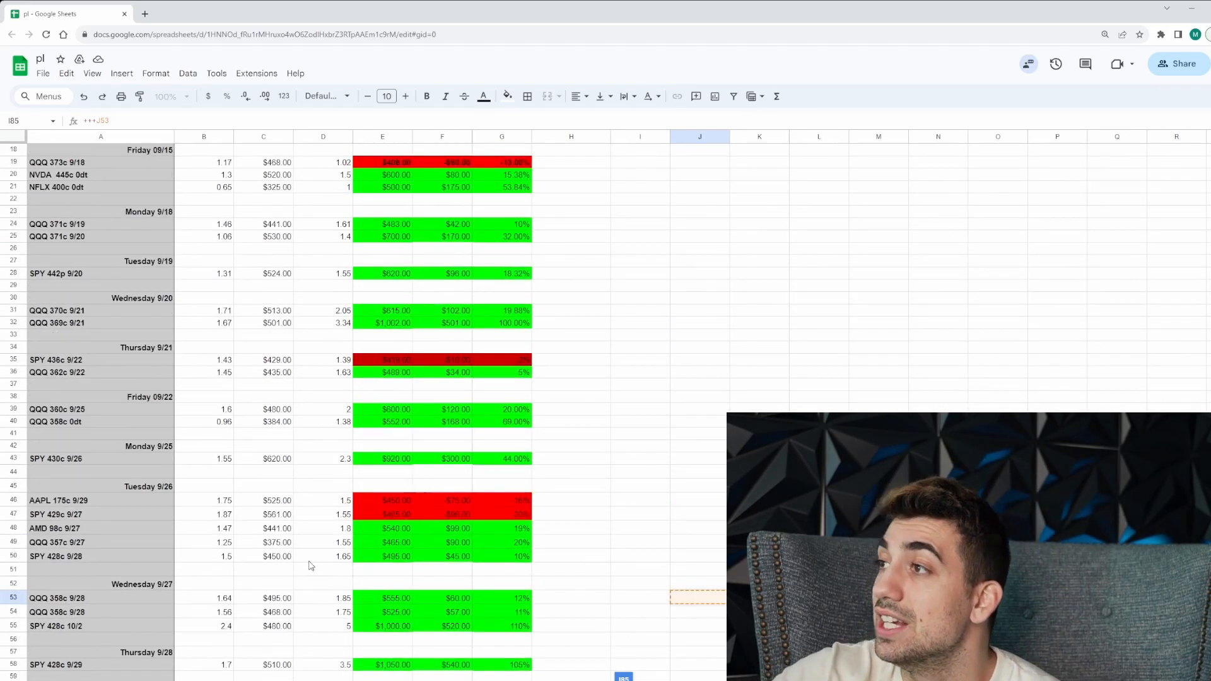
pyautogui.scroll(-3)
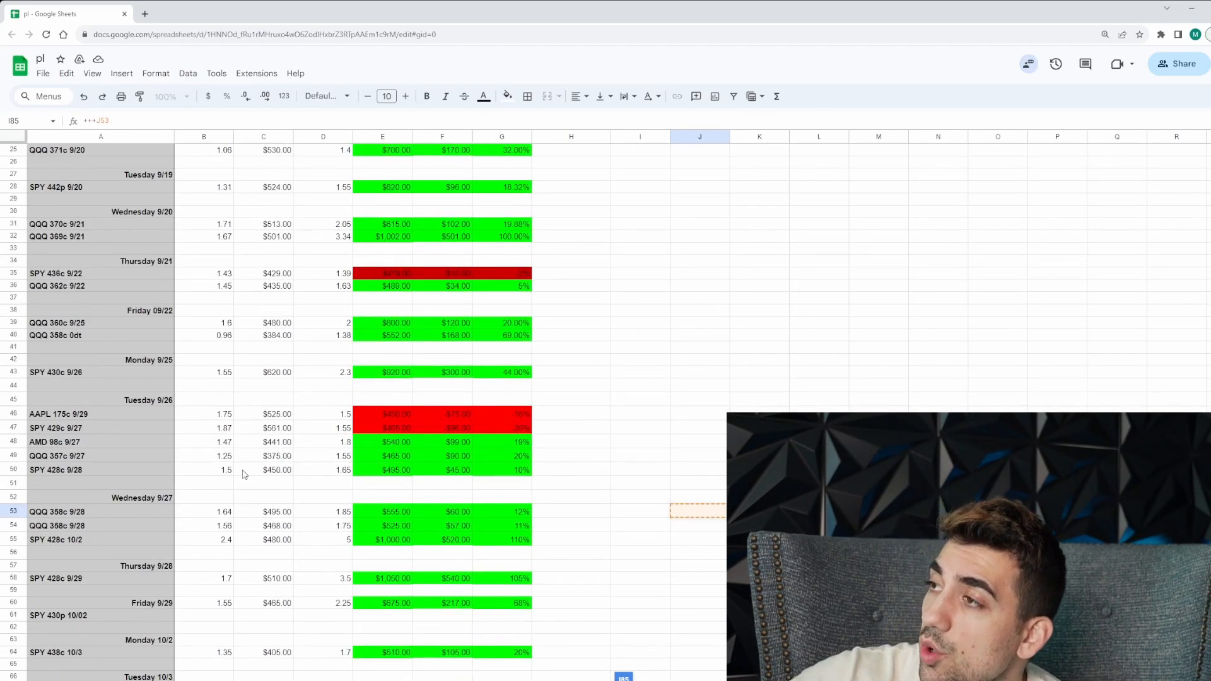
pyautogui.scroll(-3)
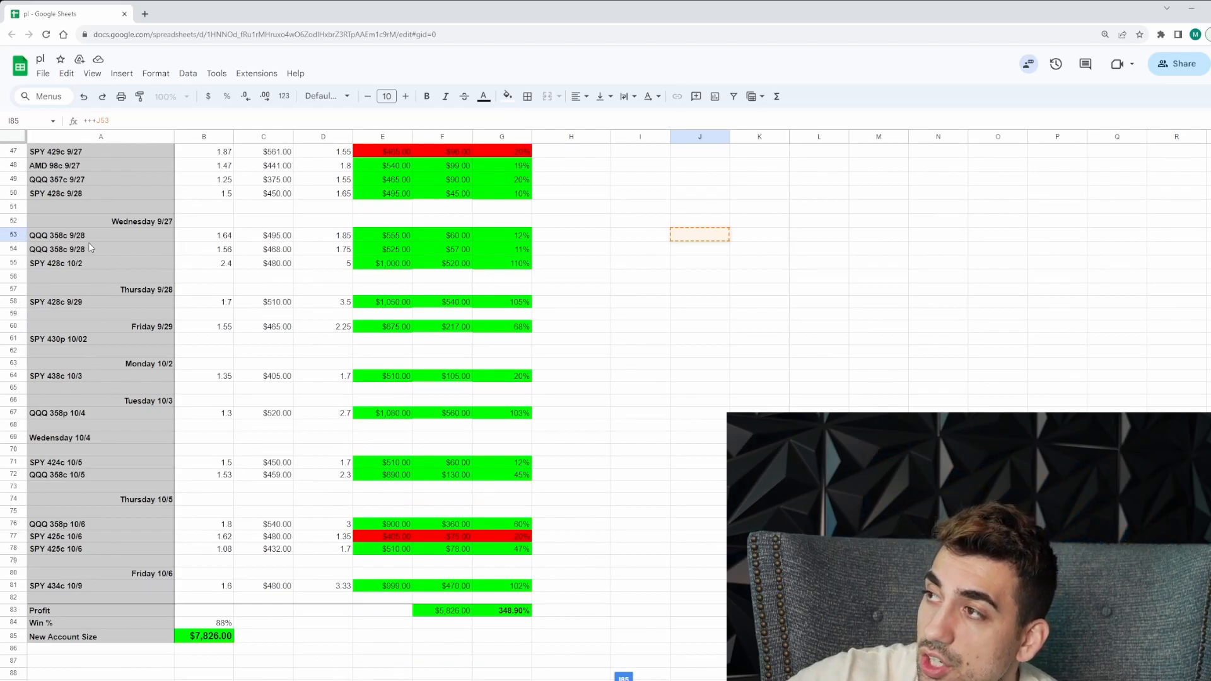
pyautogui.scroll(3)
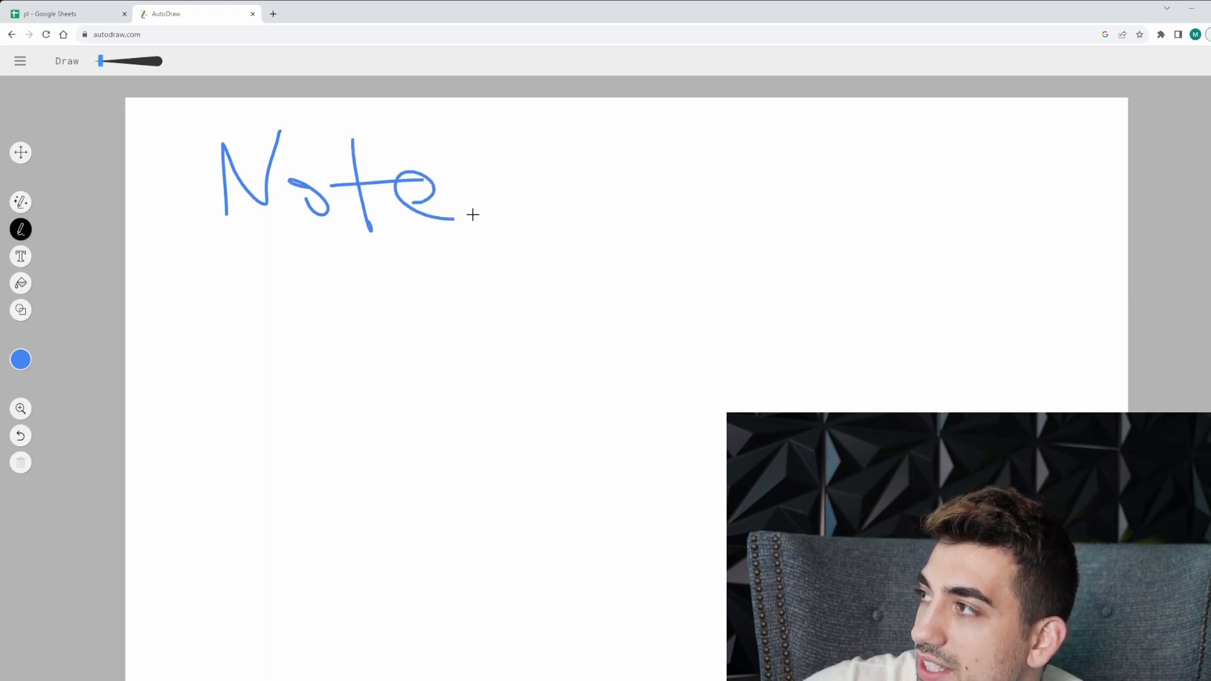
pyautogui.moveTo(463, 193); pyautogui.dragTo(525, 225)
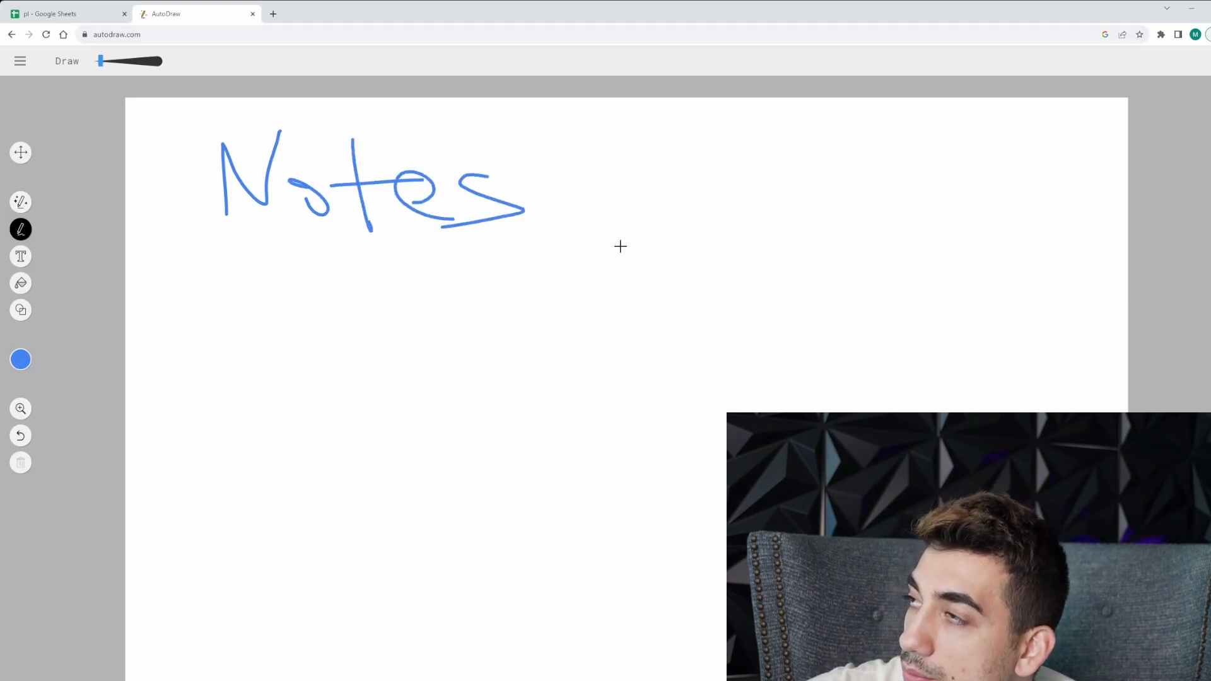
pyautogui.moveTo(710, 177)
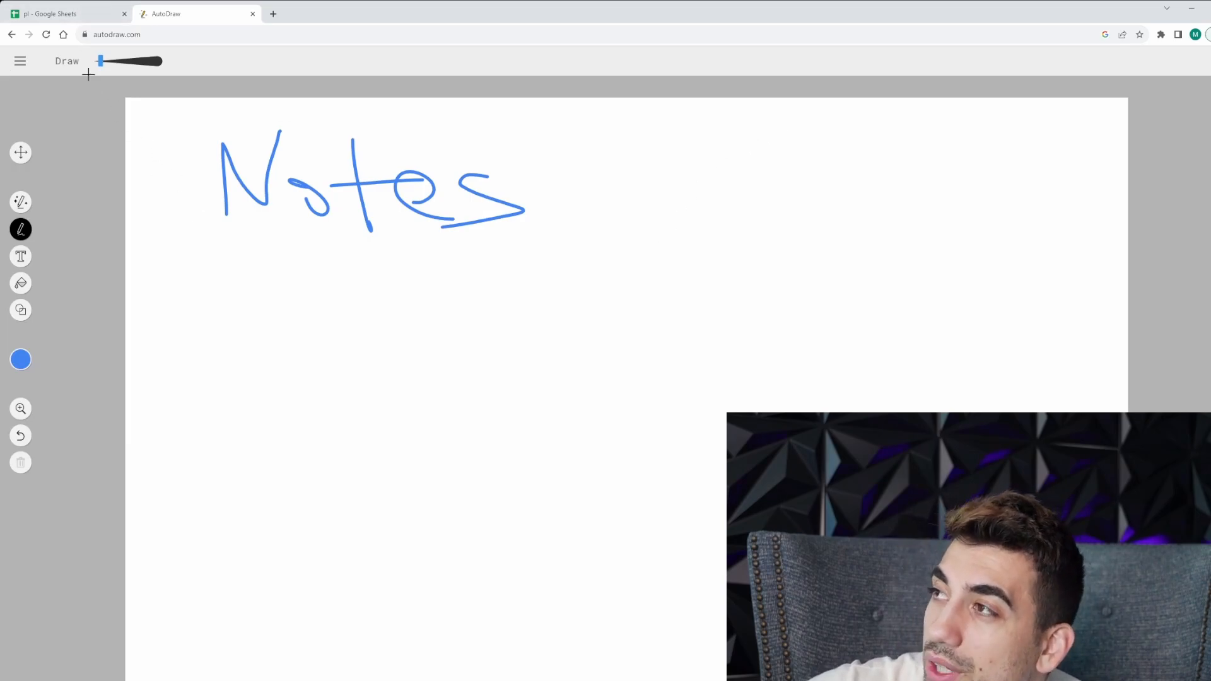
# Handwrite a circled 1, $QQQ and 95% with an upward arrow, checking the trade log around it
pyautogui.click(63, 13)
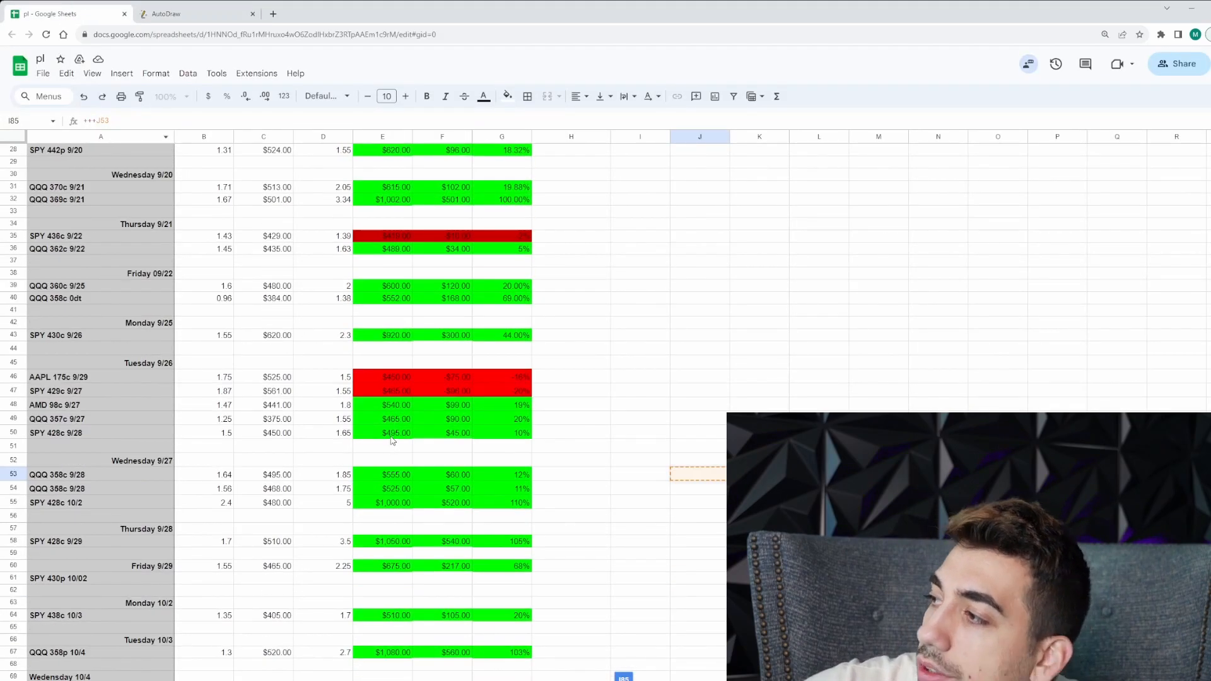
pyautogui.scroll(-3)
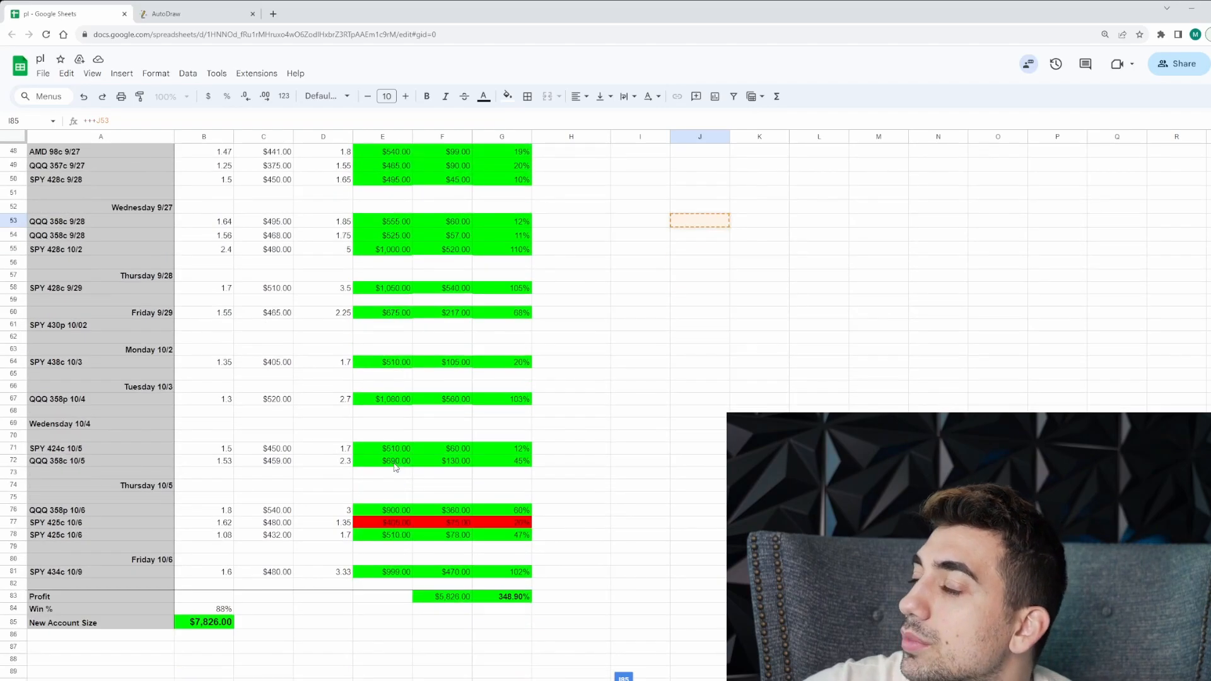
pyautogui.moveTo(227, 111)
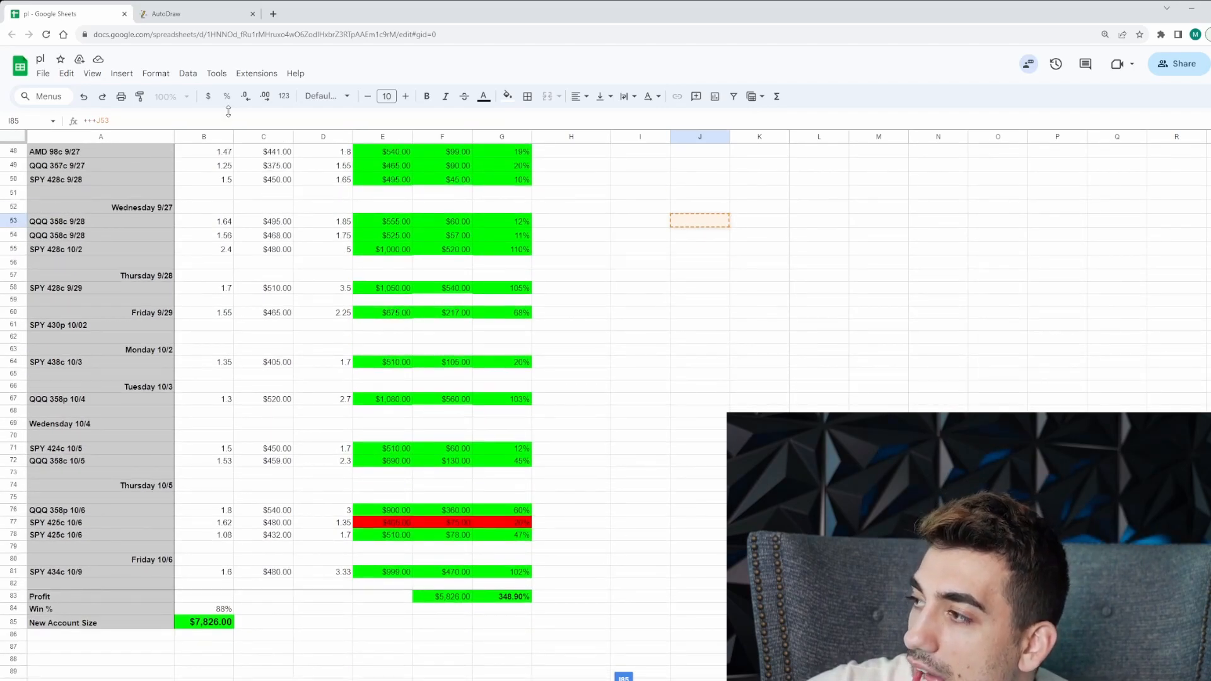
pyautogui.click(169, 14)
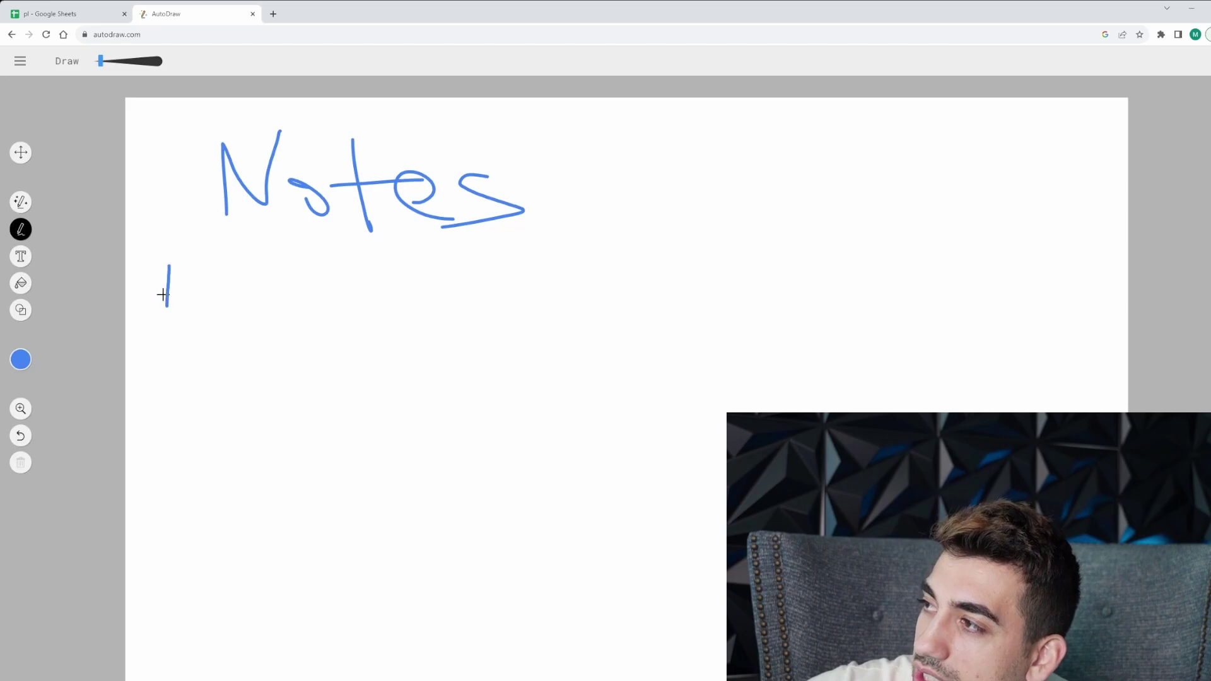
pyautogui.moveTo(139, 267); pyautogui.dragTo(197, 324)
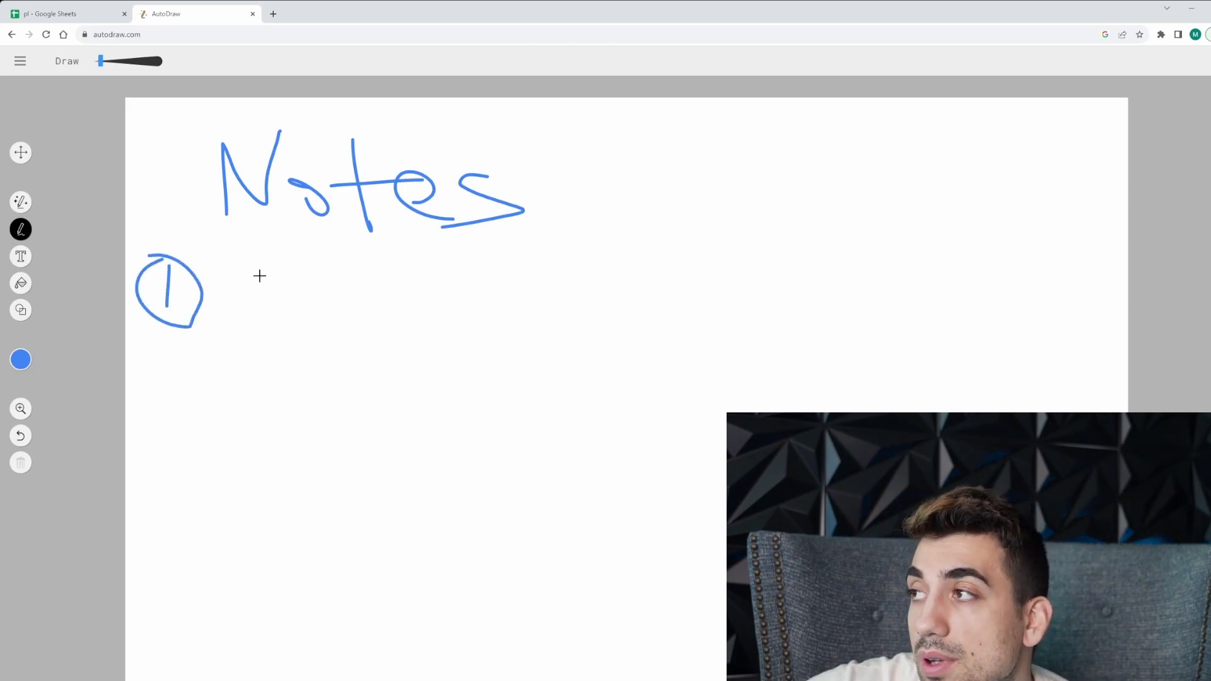
pyautogui.moveTo(247, 262); pyautogui.dragTo(248, 317)
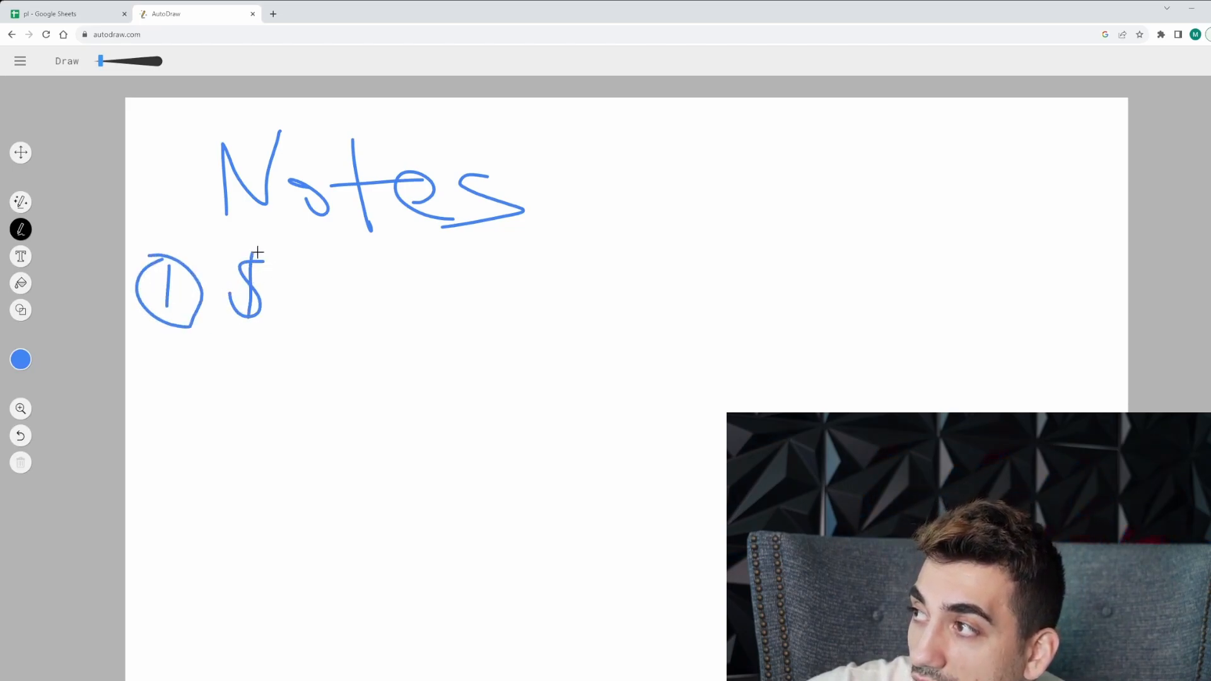
pyautogui.moveTo(277, 278); pyautogui.dragTo(371, 309)
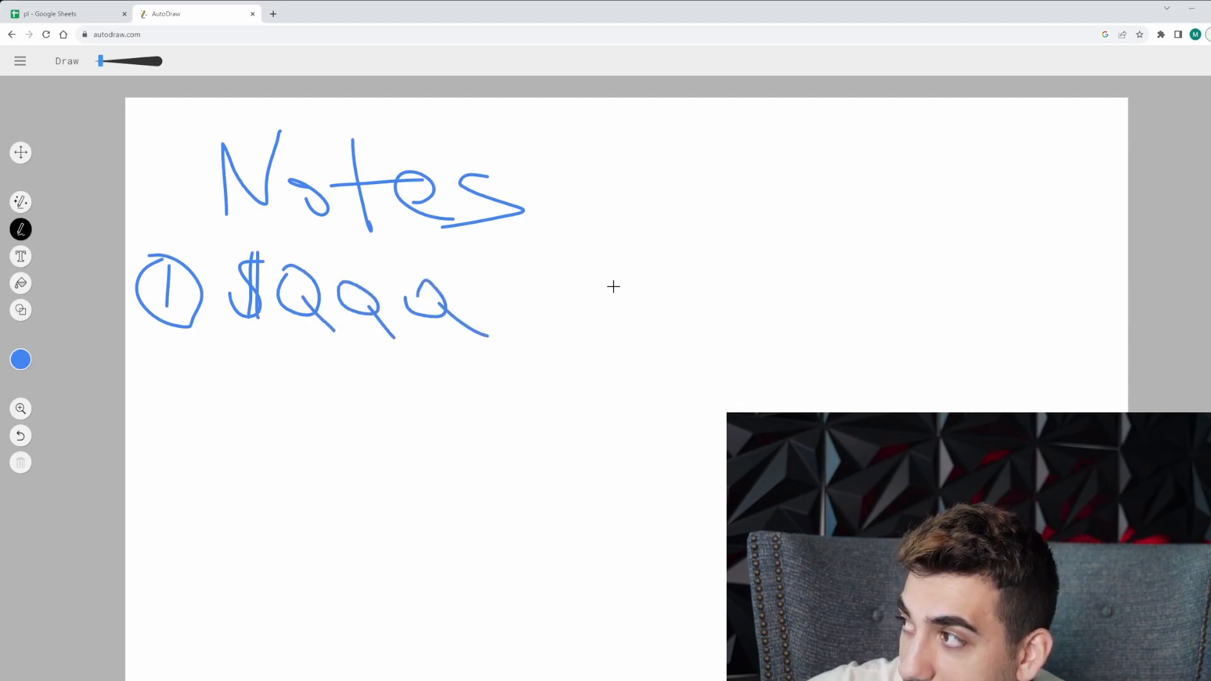
pyautogui.moveTo(618, 262); pyautogui.dragTo(710, 349)
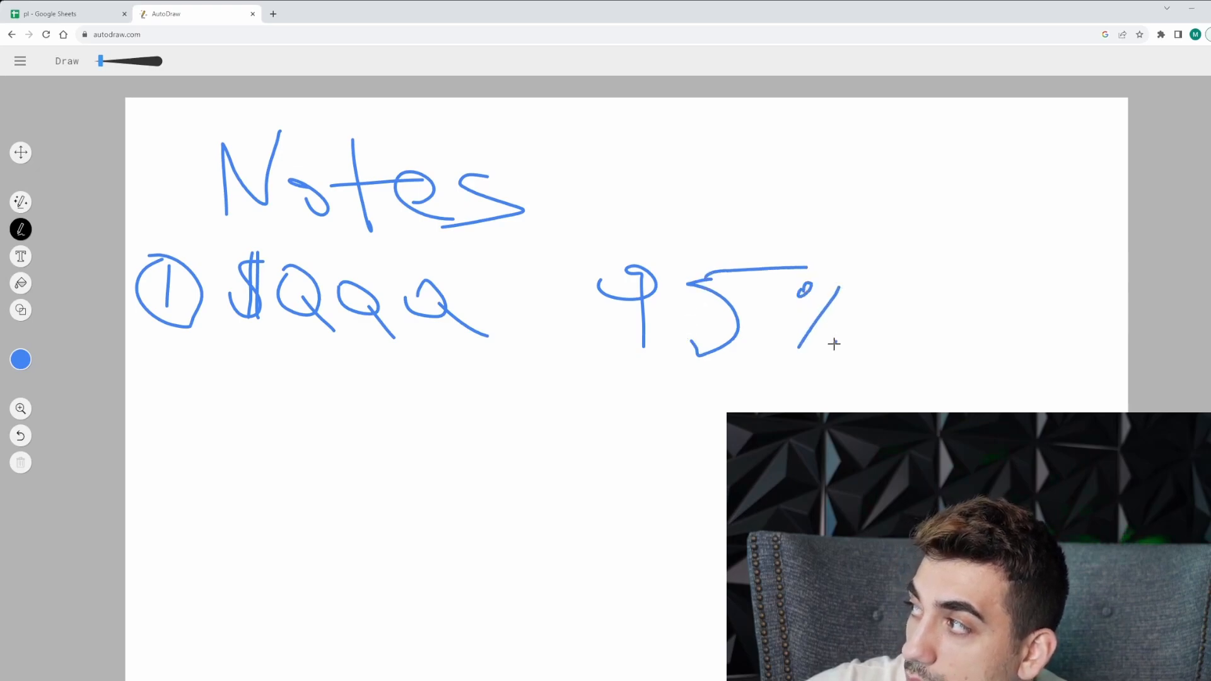
pyautogui.moveTo(830, 321); pyautogui.dragTo(849, 348)
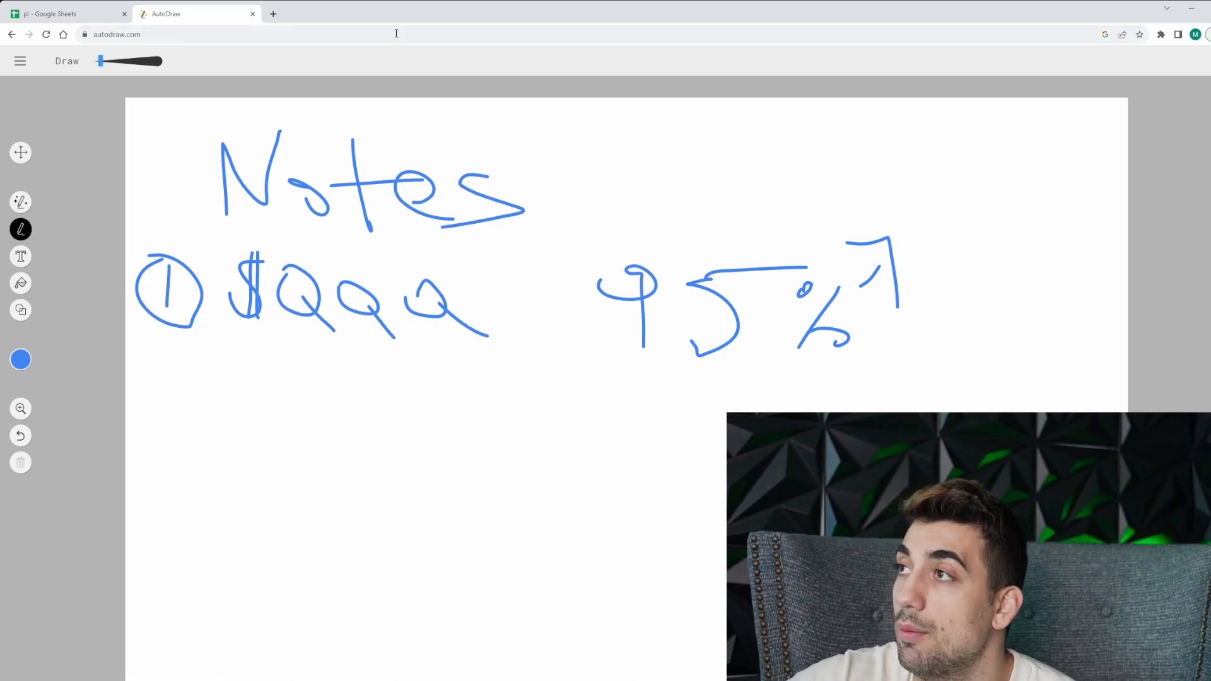
pyautogui.click(61, 14)
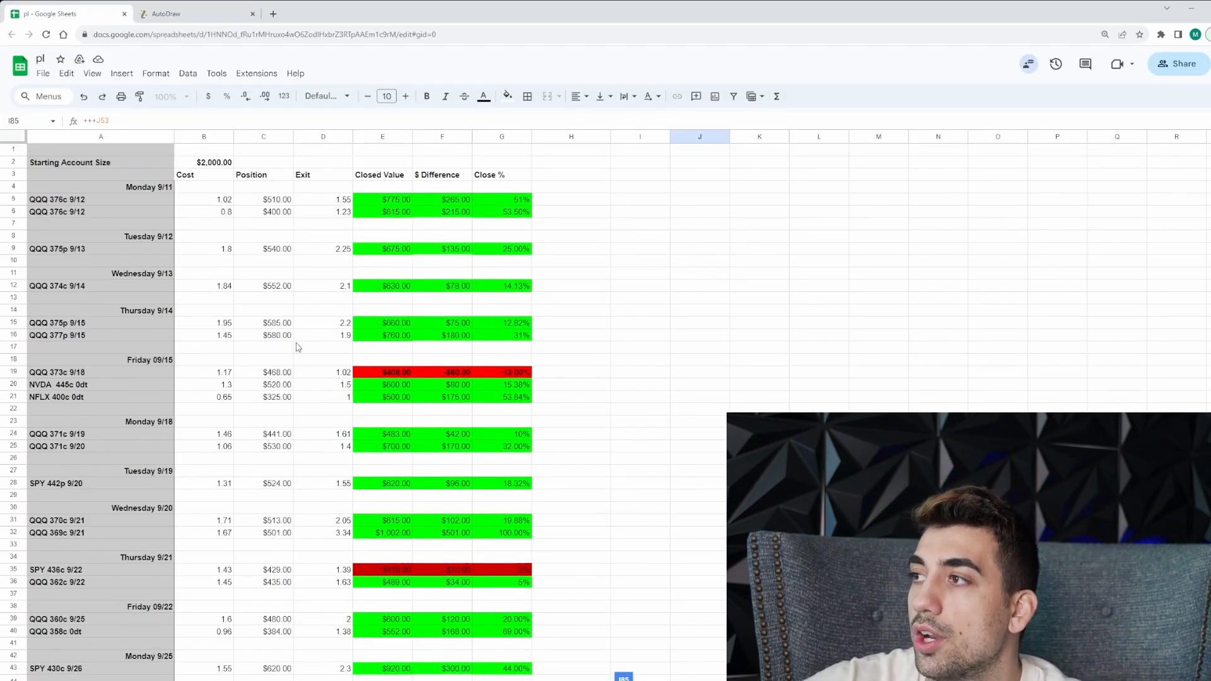
pyautogui.moveTo(358, 378)
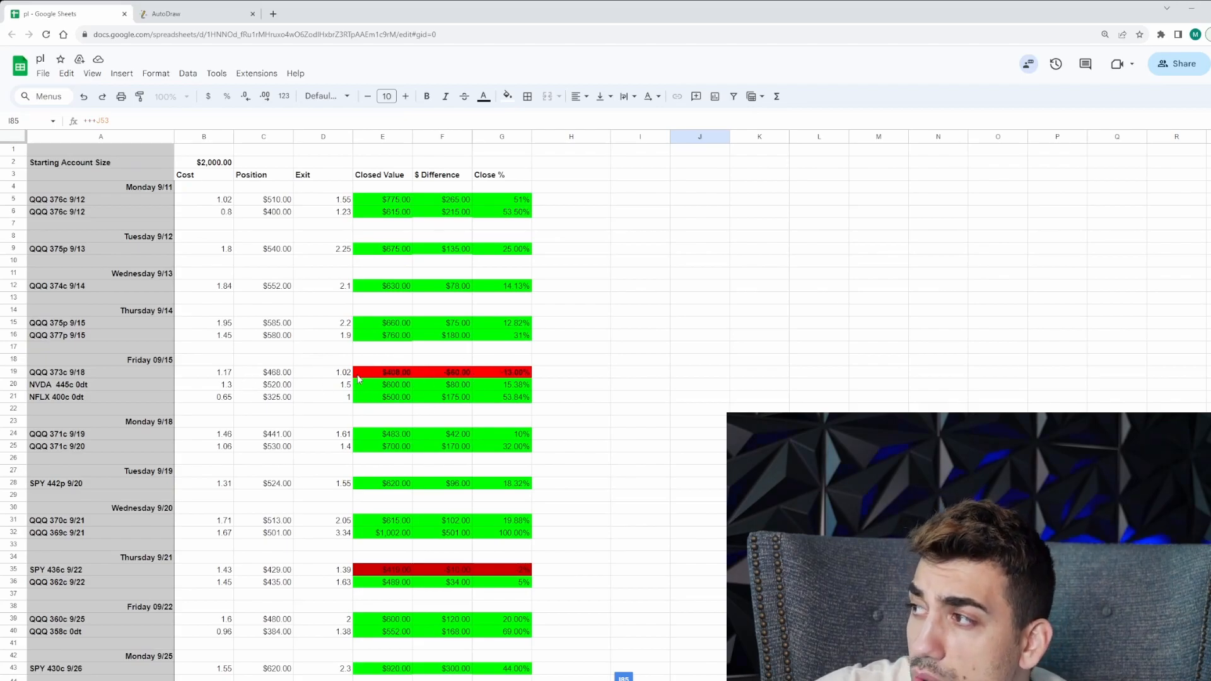
pyautogui.scroll(-3)
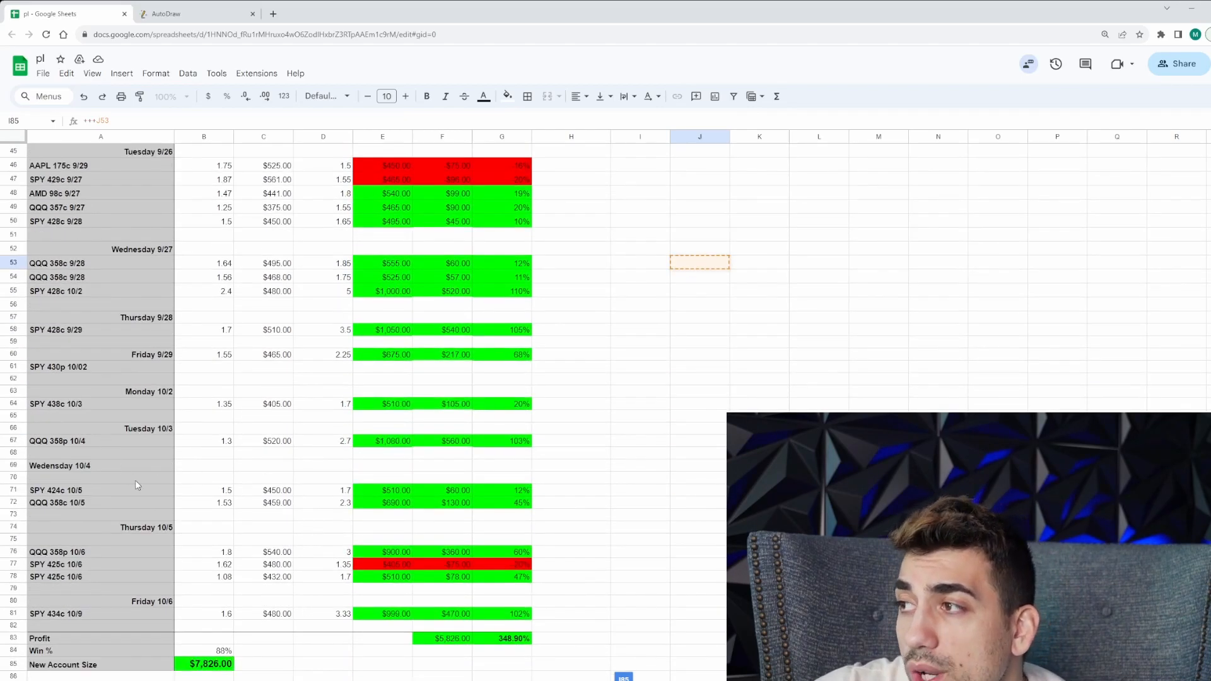
pyautogui.moveTo(166, 499)
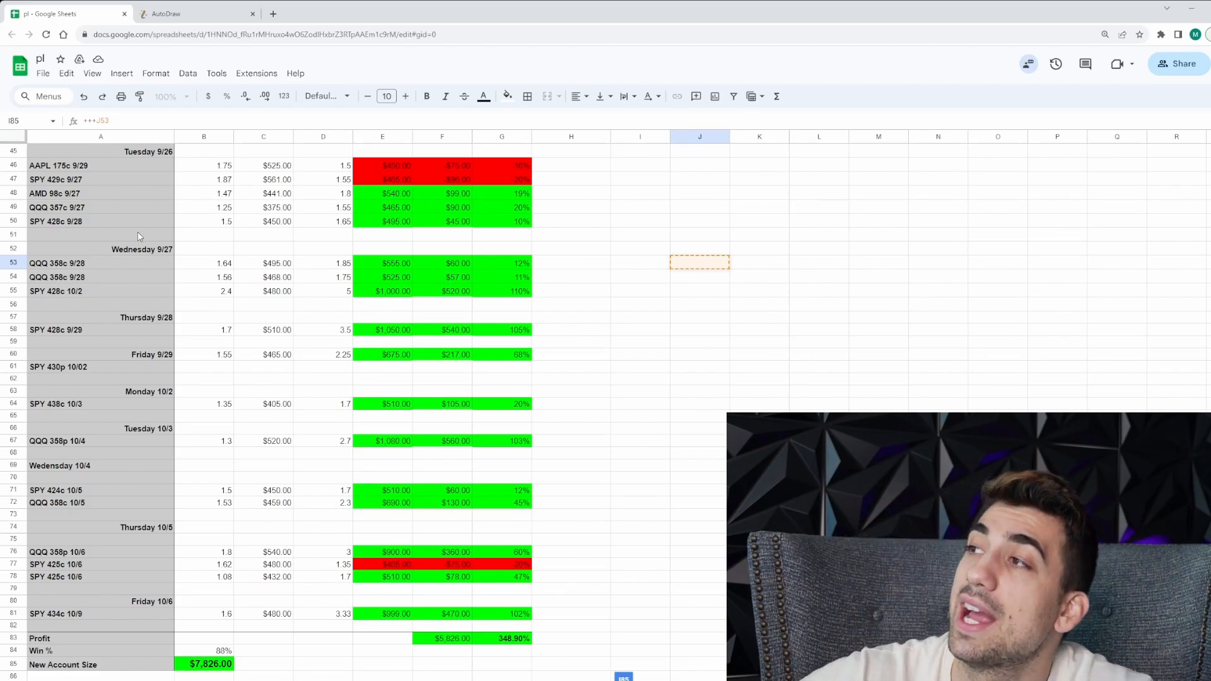
# Handwrite QQQ v spy with 50% / 50%, box both tickers and cross out the lower 50%
pyautogui.click(166, 14)
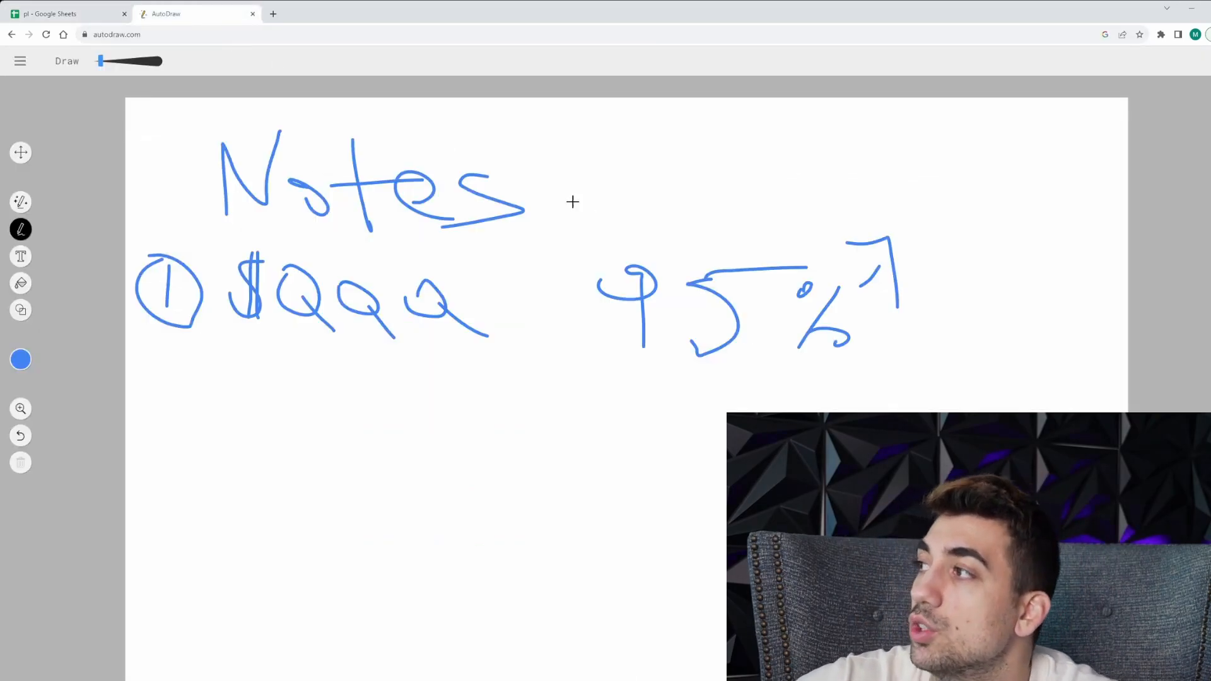
pyautogui.moveTo(622, 150); pyautogui.dragTo(649, 142)
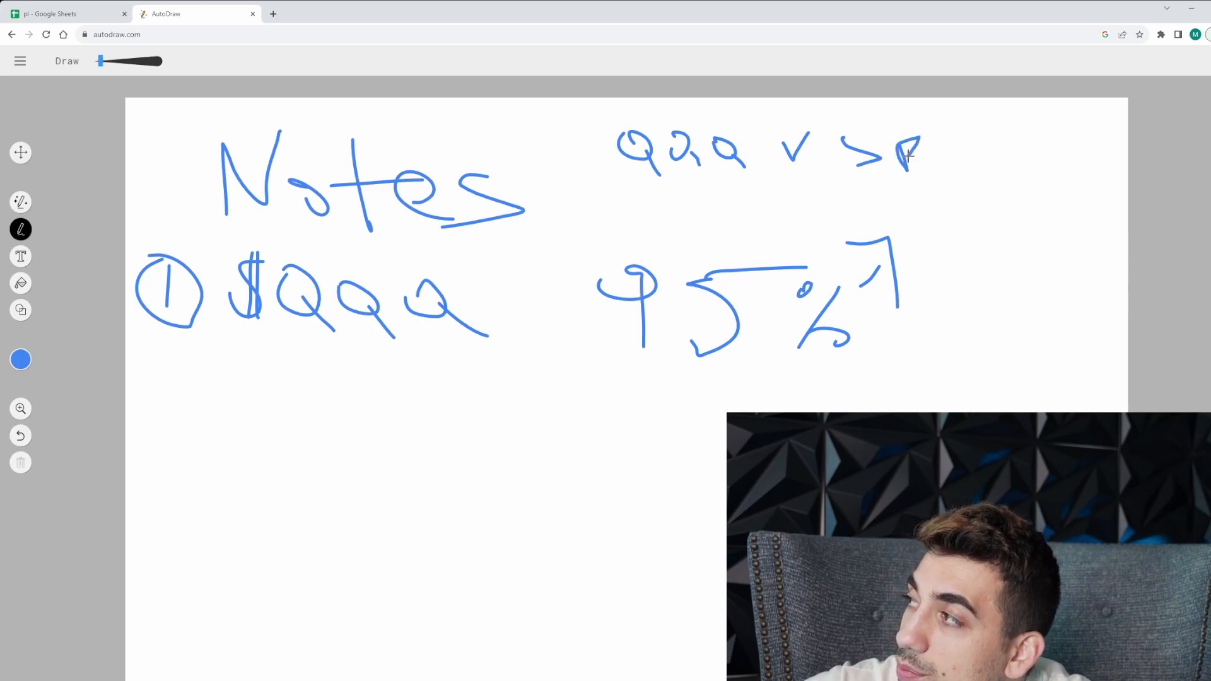
pyautogui.moveTo(919, 153); pyautogui.dragTo(996, 139)
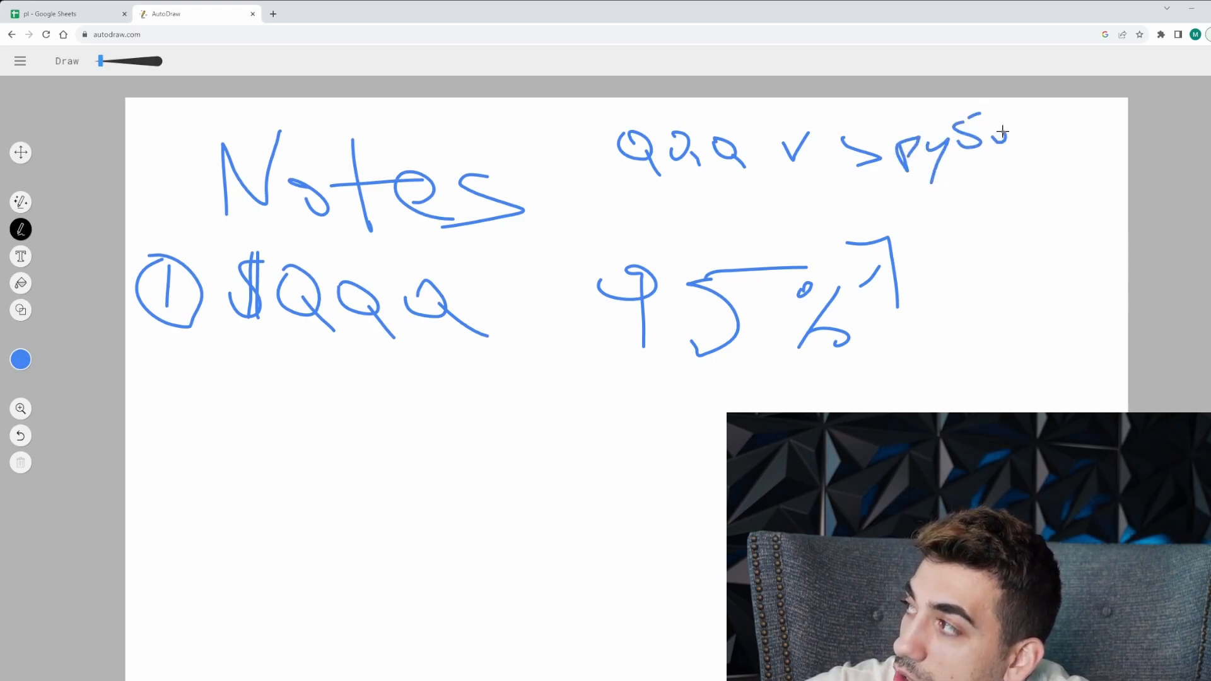
pyautogui.moveTo(1012, 139); pyautogui.dragTo(1034, 154)
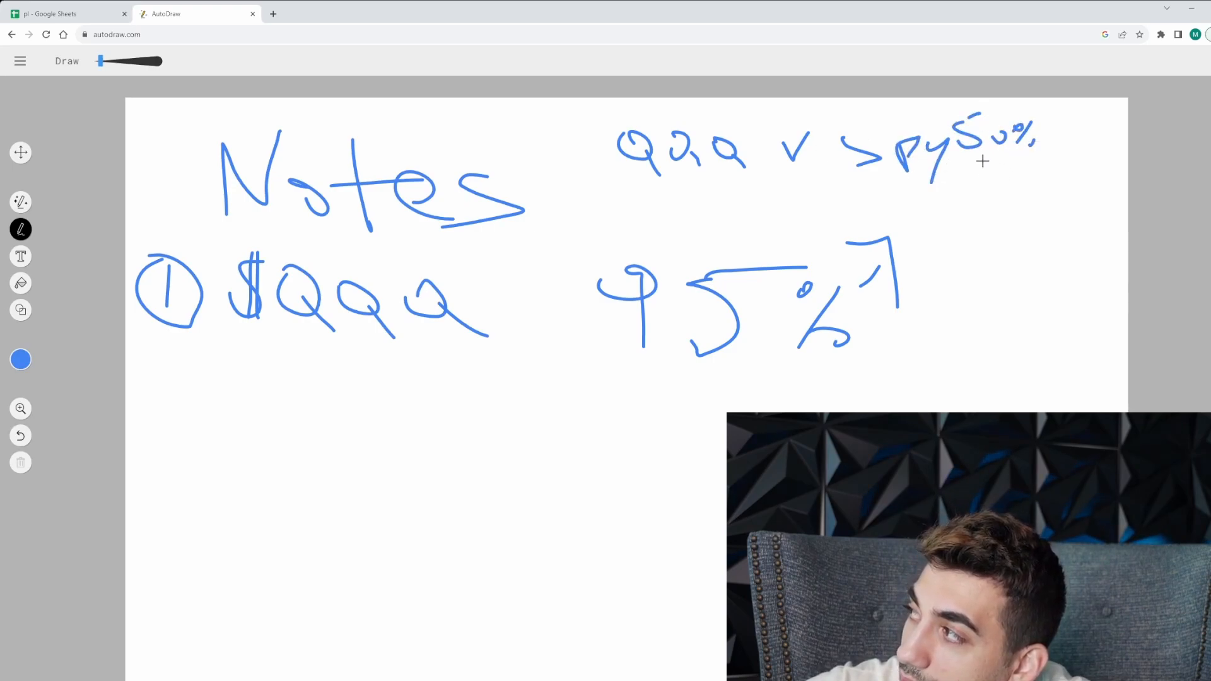
pyautogui.moveTo(969, 182); pyautogui.dragTo(1039, 181)
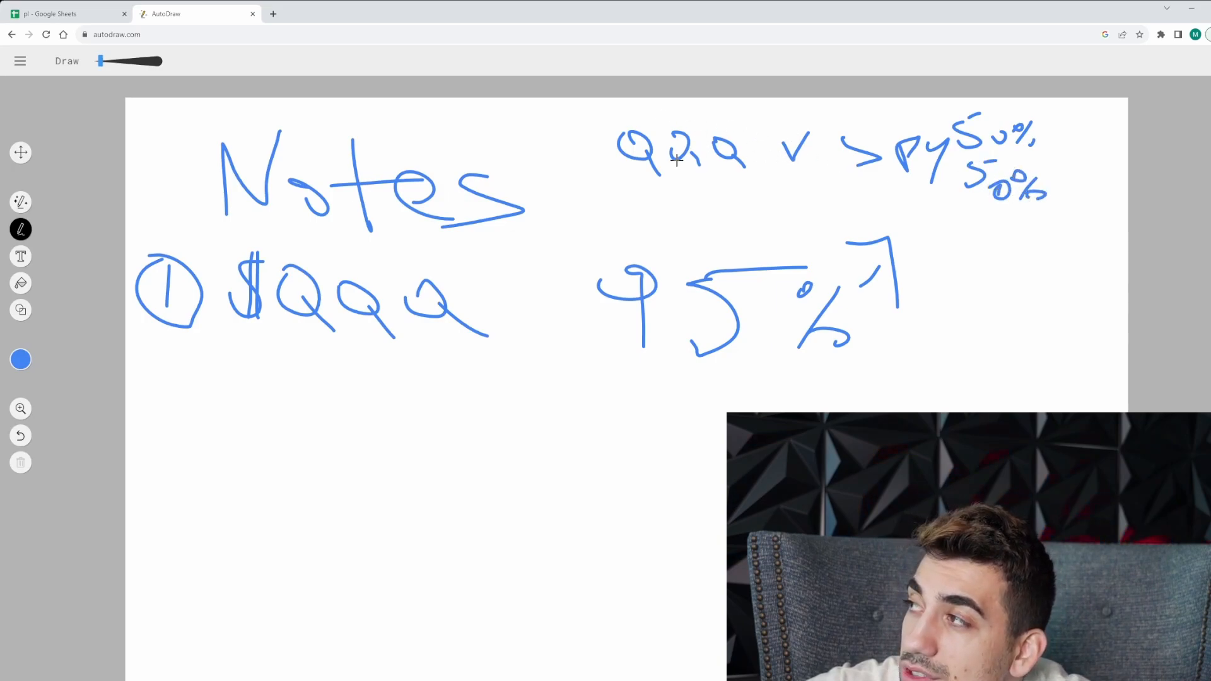
pyautogui.moveTo(604, 112); pyautogui.dragTo(611, 182)
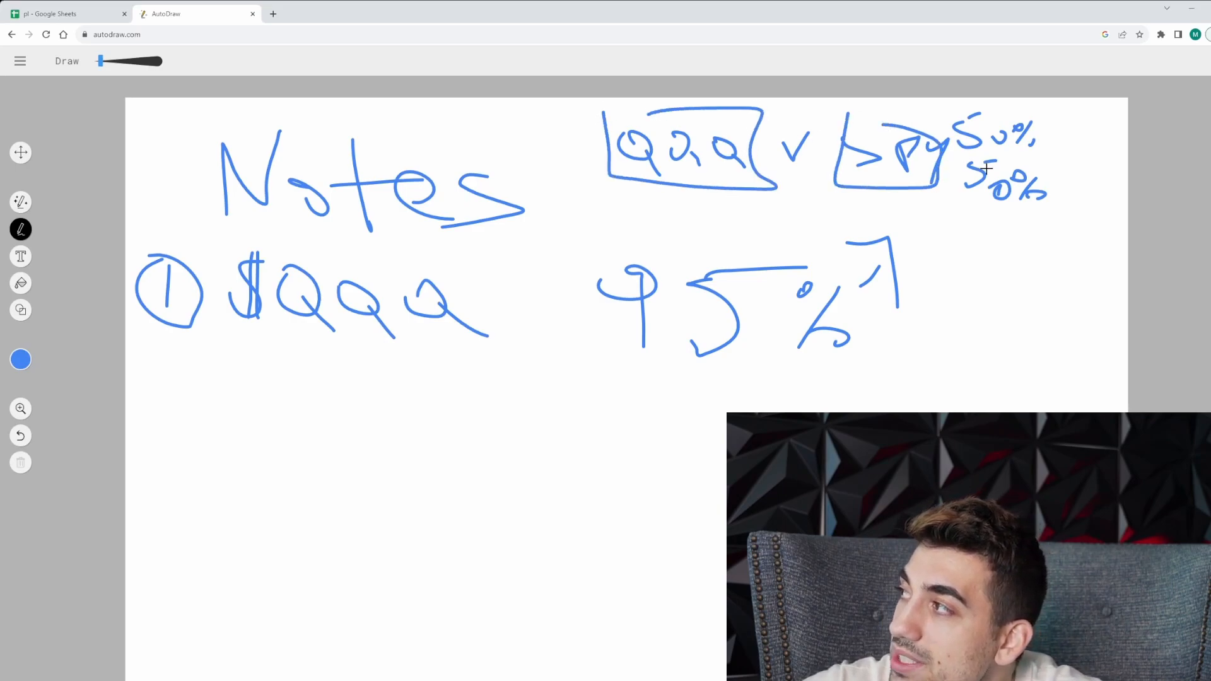
pyautogui.moveTo(965, 178); pyautogui.dragTo(1050, 193)
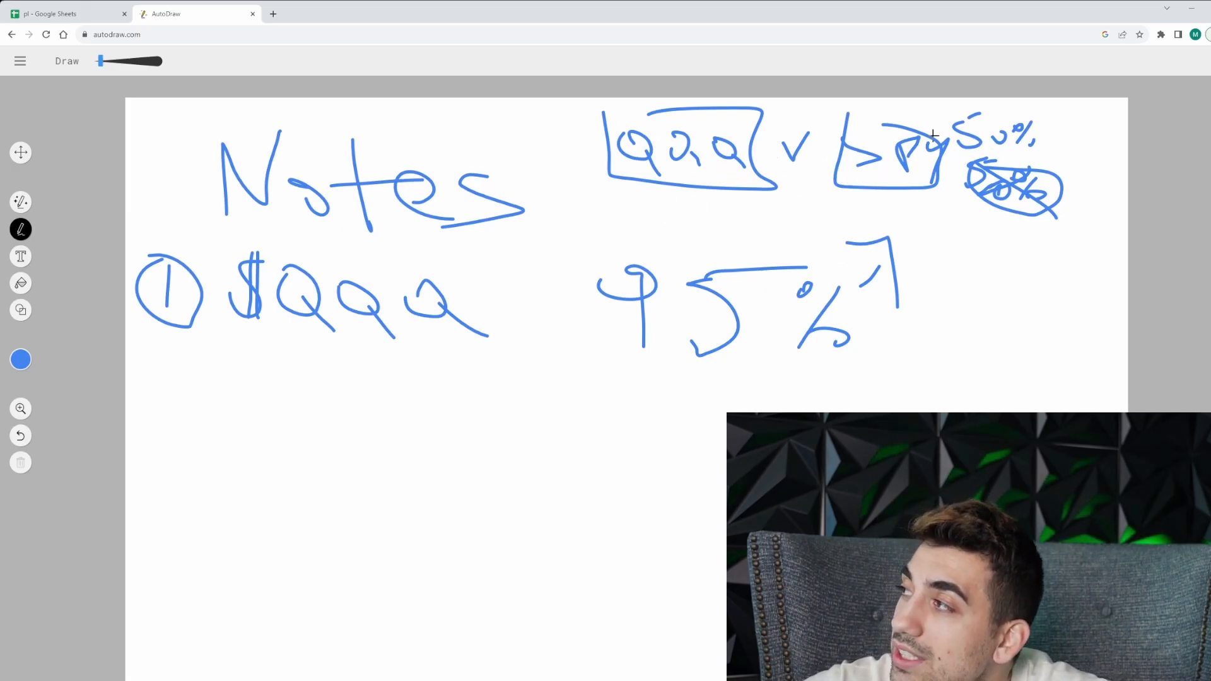
pyautogui.moveTo(793, 231)
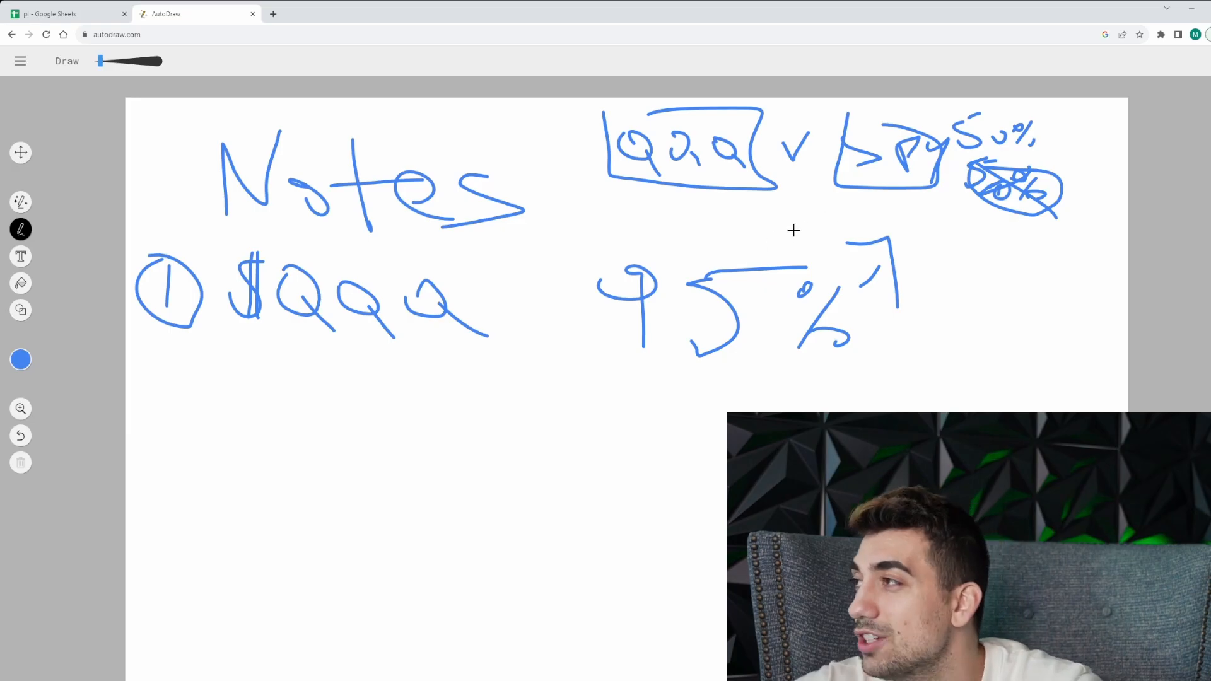
pyautogui.moveTo(542, 257)
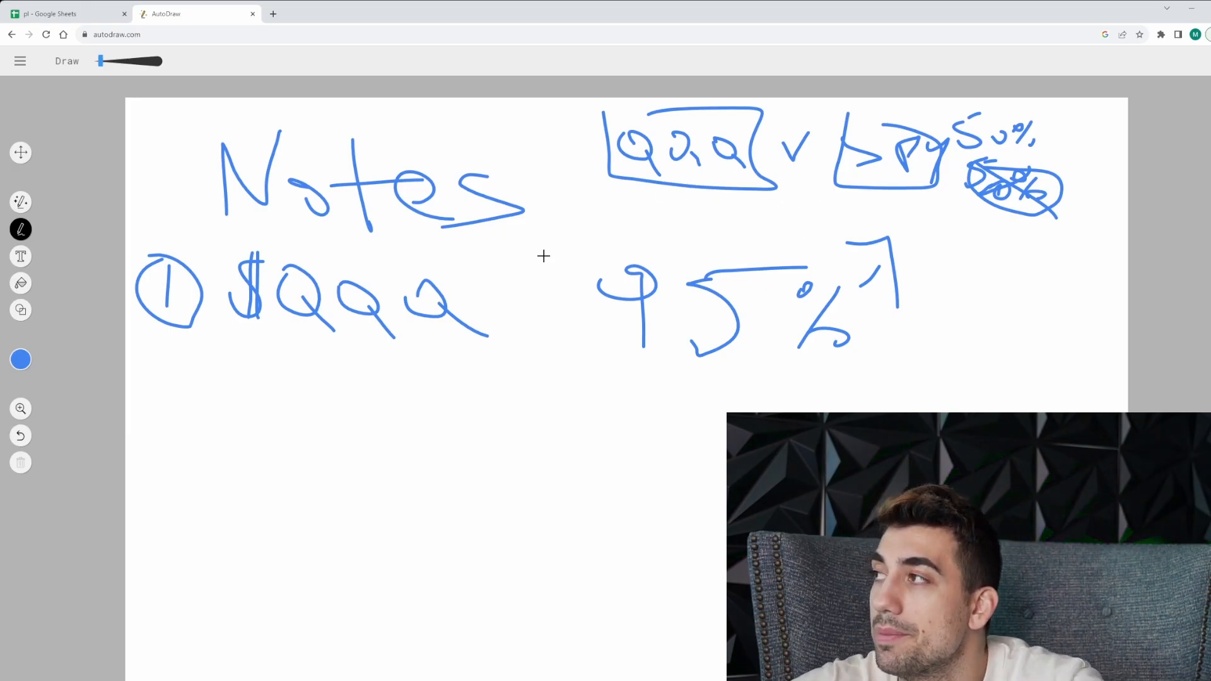
# Draw an arrow from Notes to the QQQ box, underline $QQQ and start a circled 2 below
pyautogui.moveTo(549, 254); pyautogui.dragTo(618, 204)
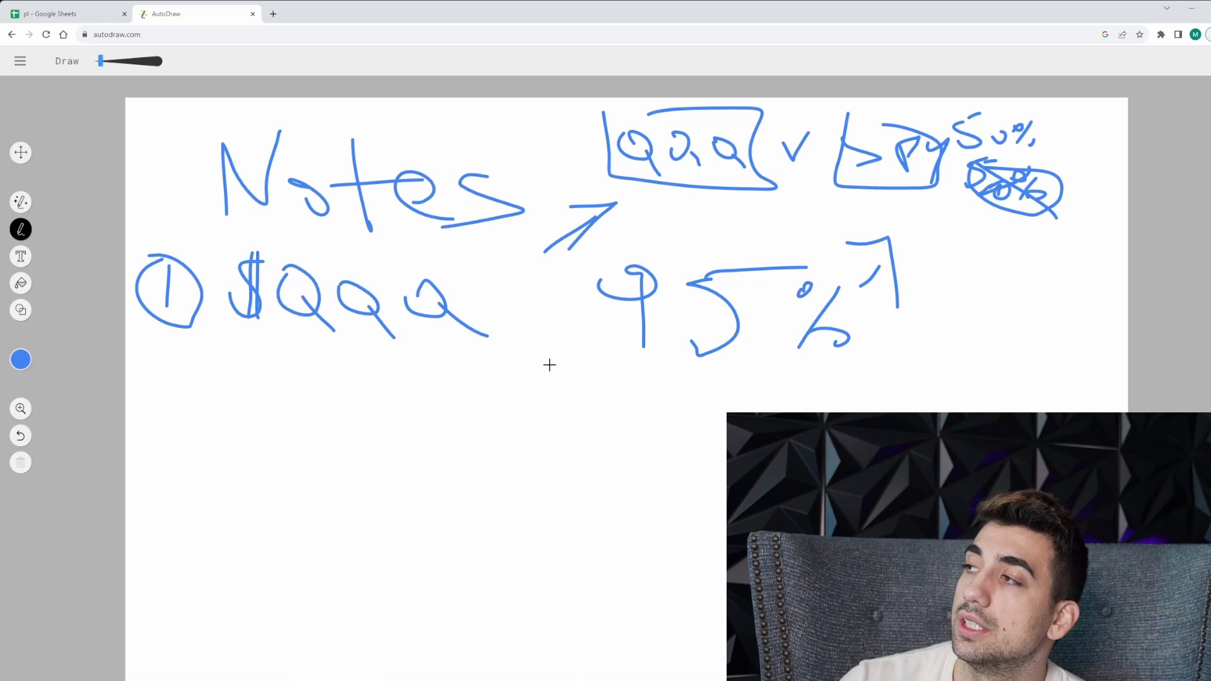
pyautogui.moveTo(255, 332); pyautogui.dragTo(487, 352)
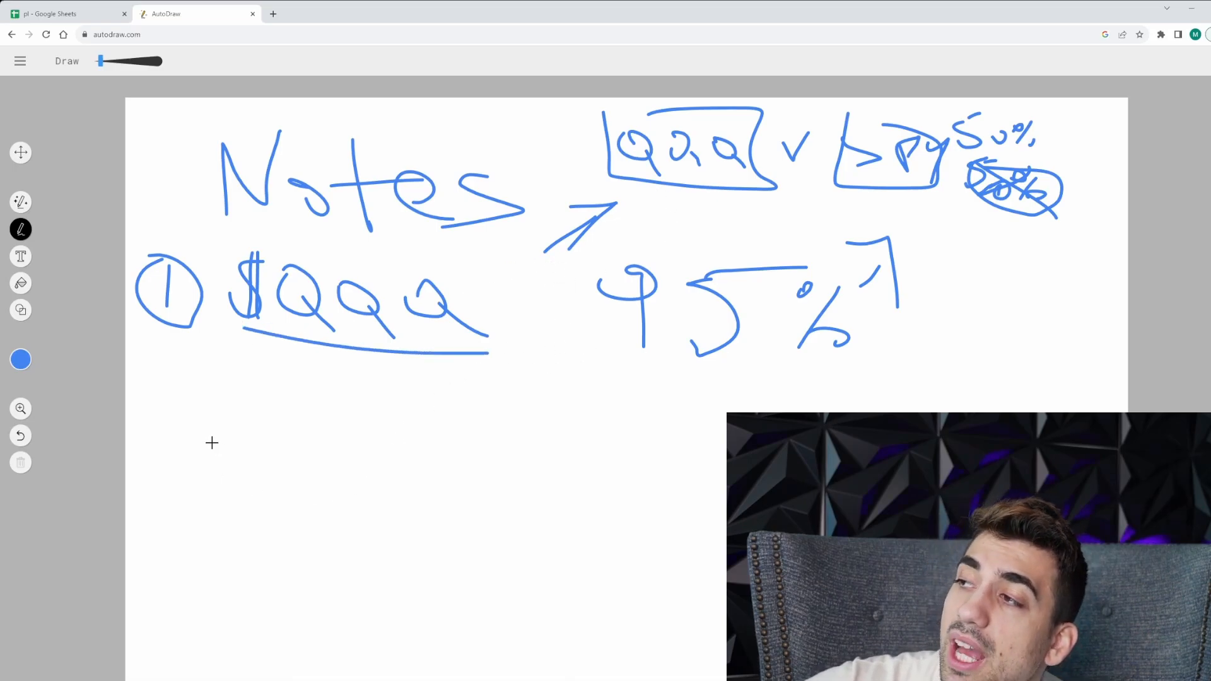
pyautogui.moveTo(116, 393); pyautogui.dragTo(208, 433)
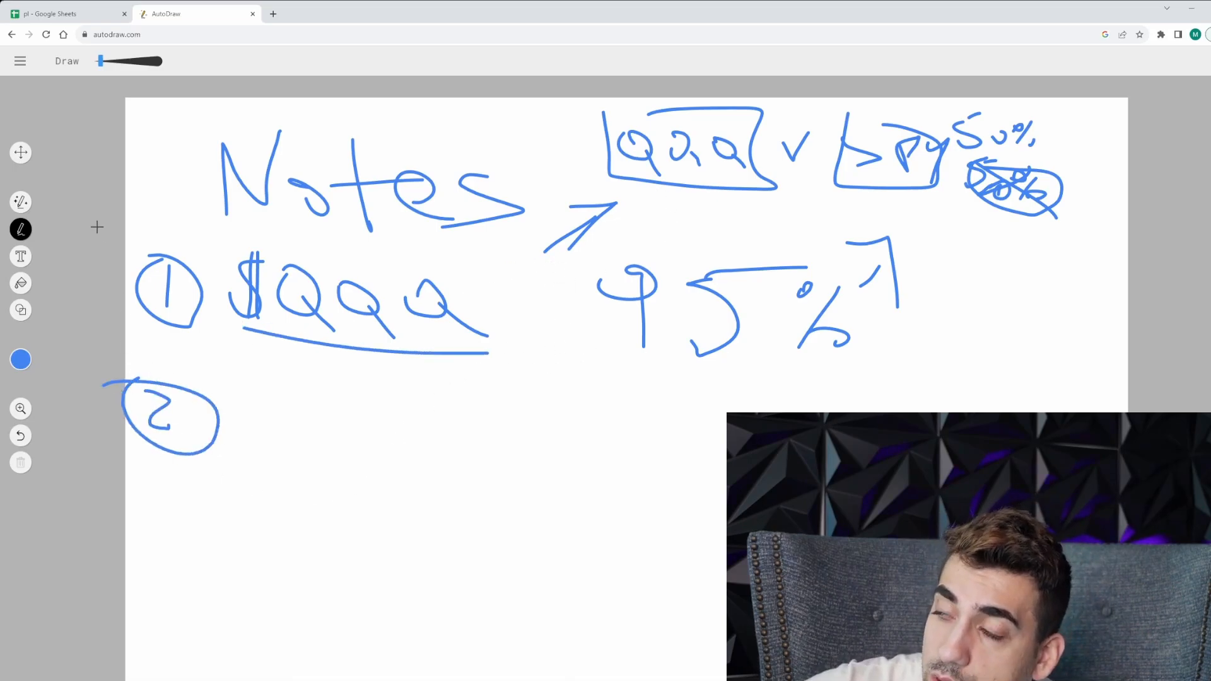
# Check the trade log, then add a dash after the handwritten 88%
pyautogui.click(66, 14)
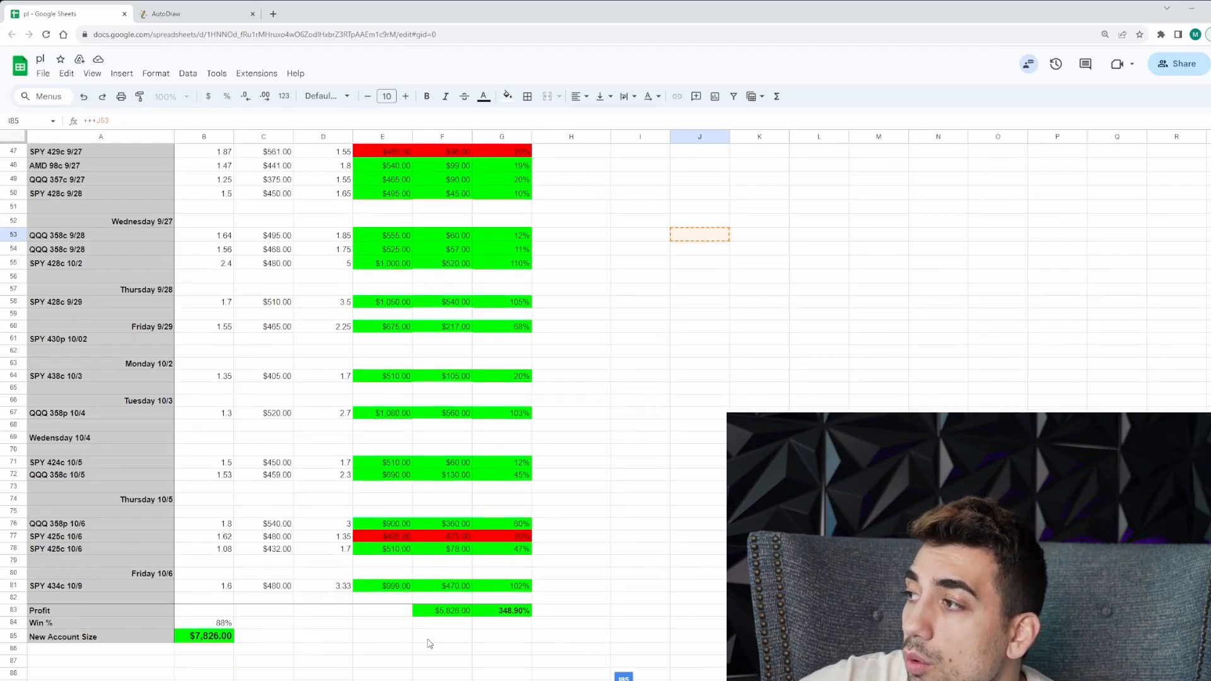
pyautogui.scroll(-3)
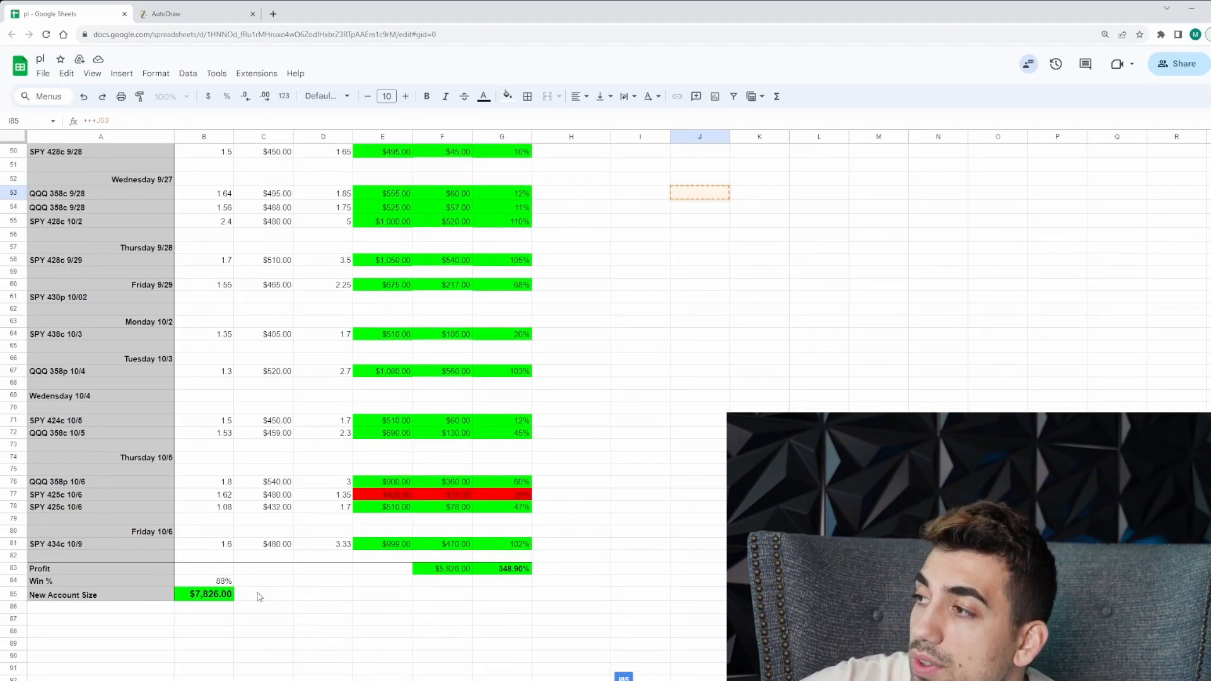
pyautogui.click(168, 14)
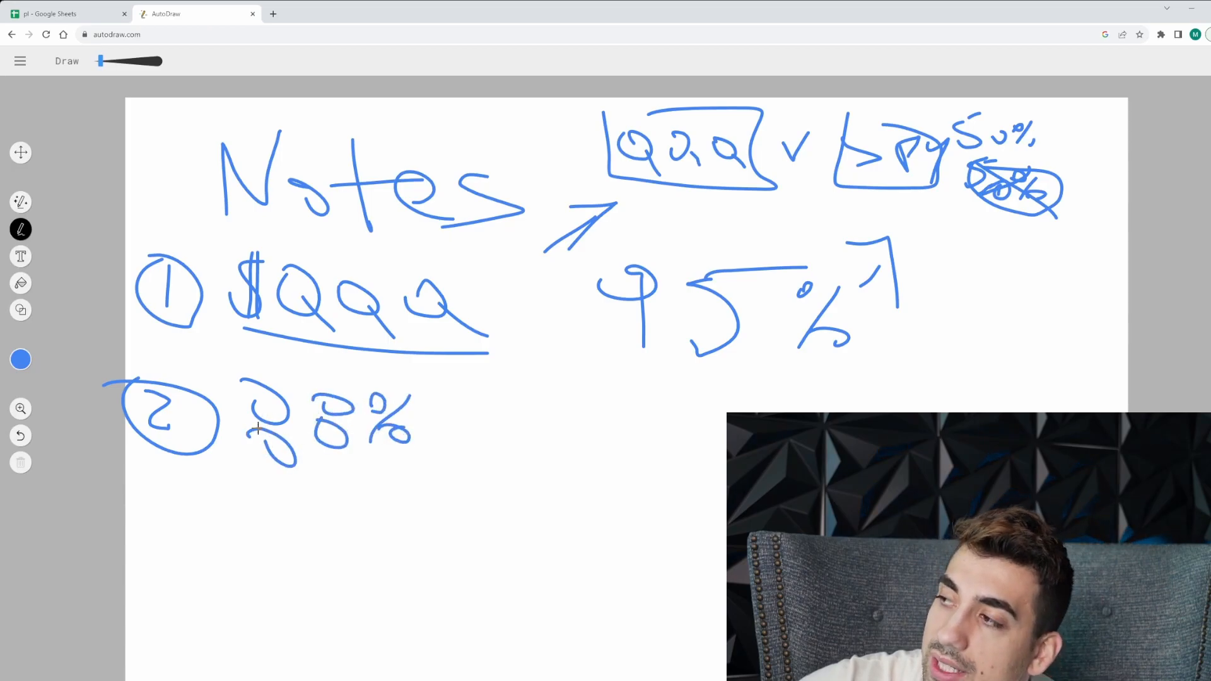
pyautogui.moveTo(436, 422); pyautogui.dragTo(463, 422)
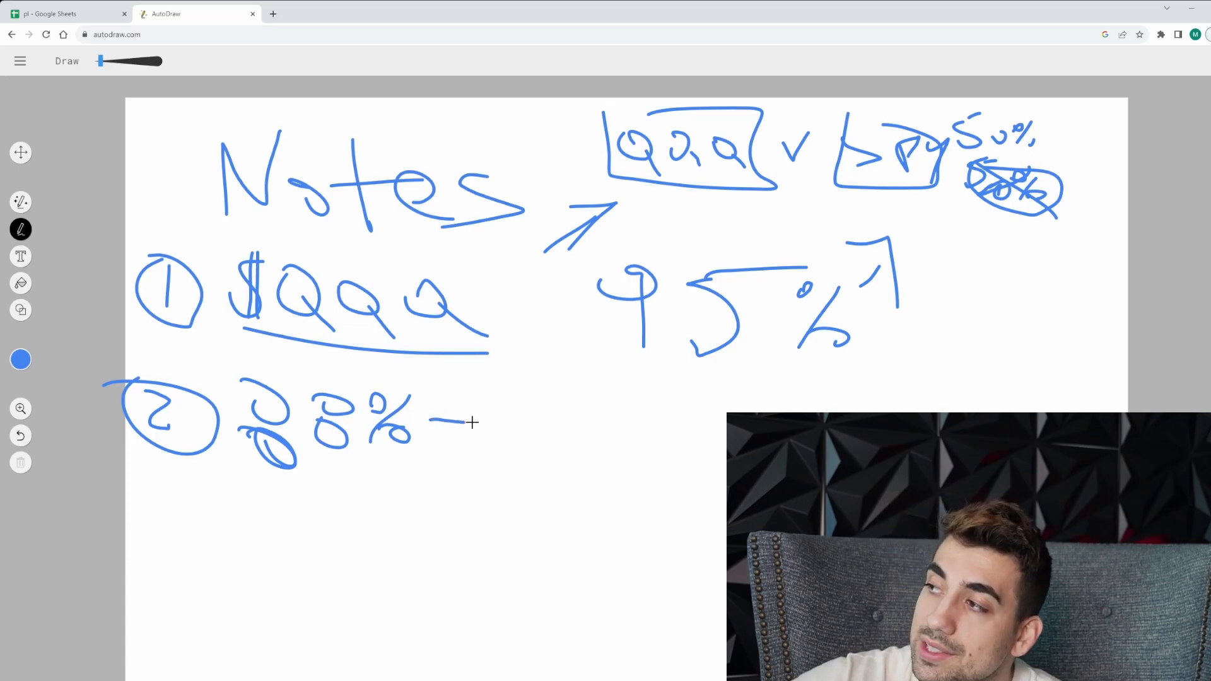
# Check the trade log again and handwrite 20% after the arrow beside 28%
pyautogui.click(60, 14)
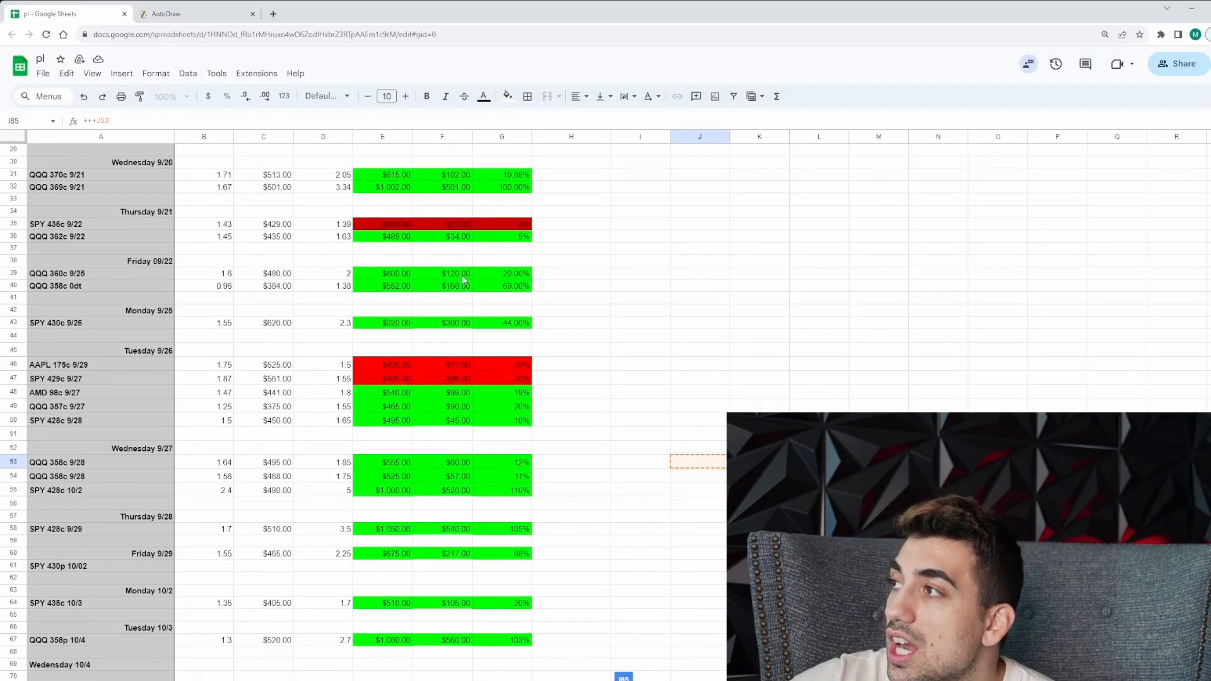
pyautogui.scroll(3)
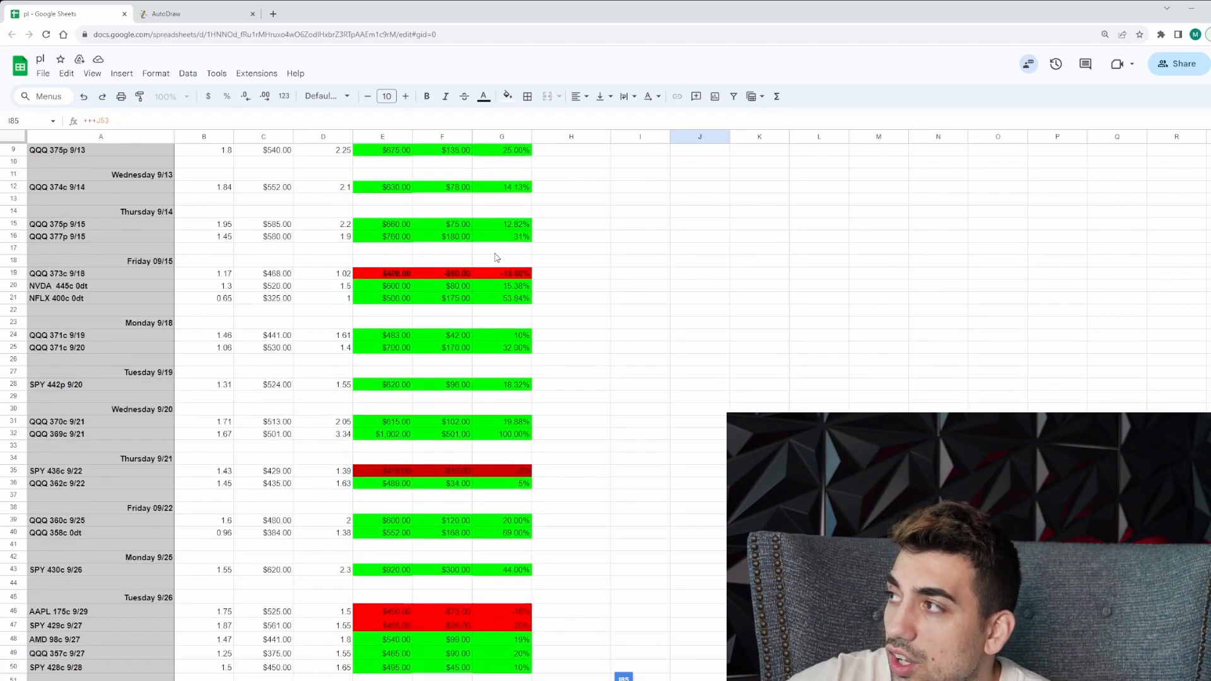
pyautogui.scroll(-3)
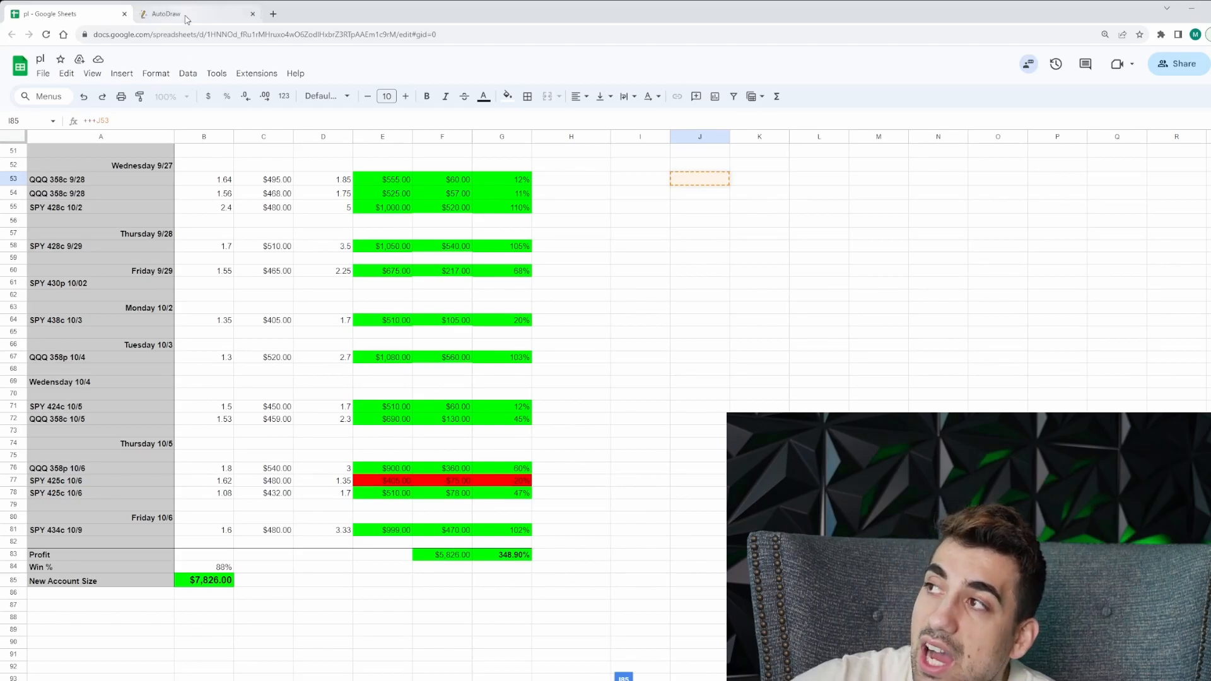
pyautogui.click(162, 14)
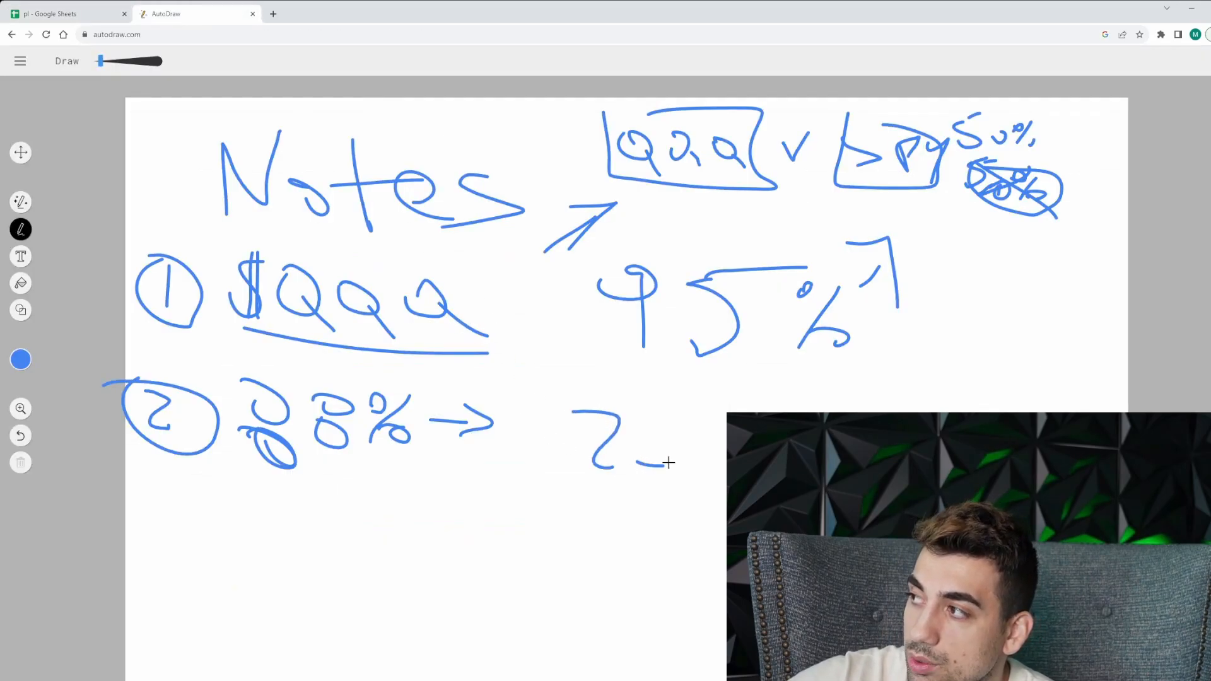
pyautogui.moveTo(648, 433); pyautogui.dragTo(727, 448)
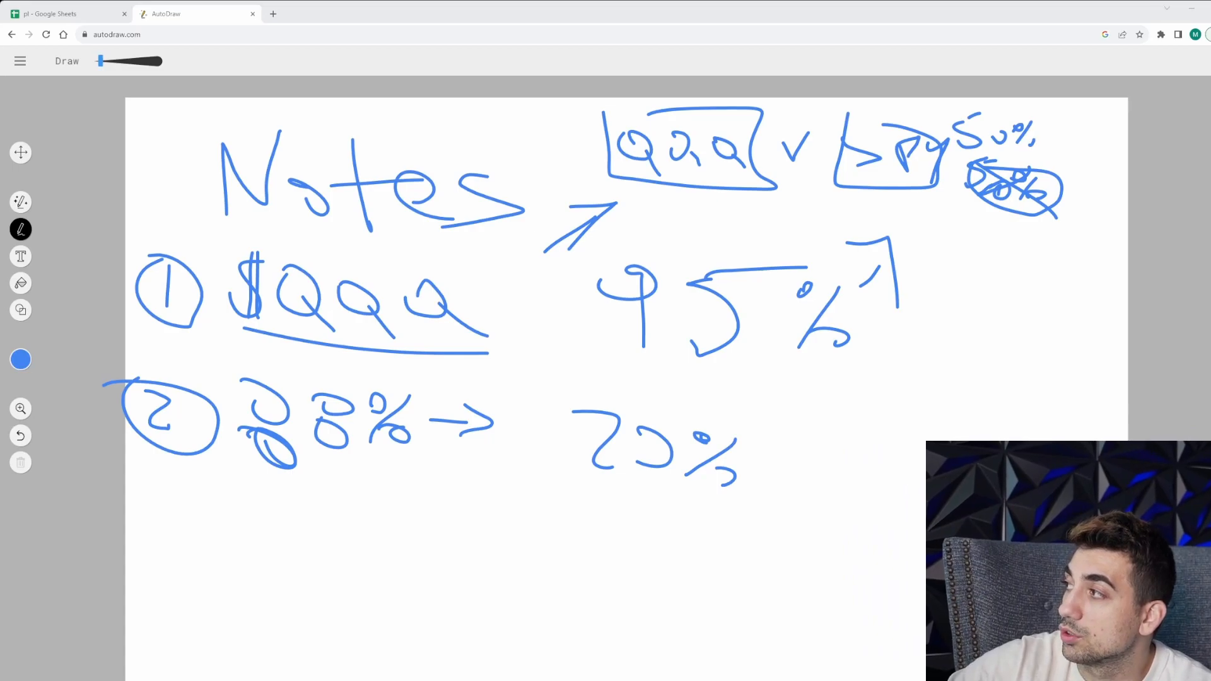
pyautogui.moveTo(20, 310)
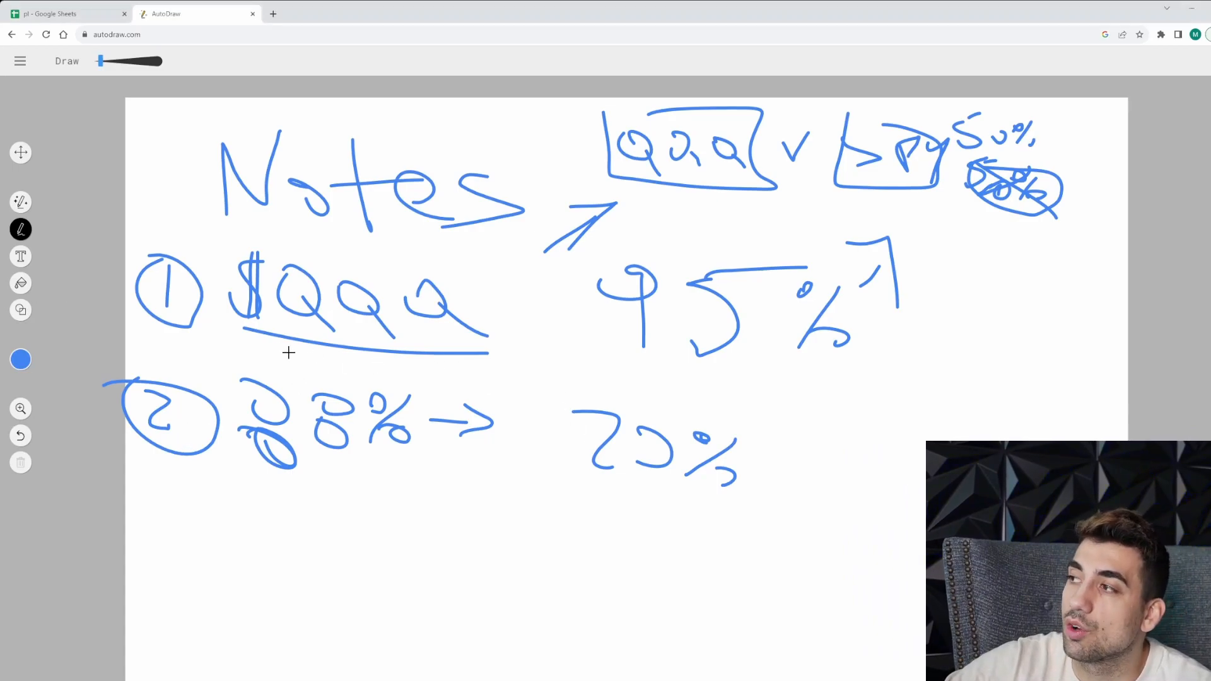
pyautogui.moveTo(398, 484)
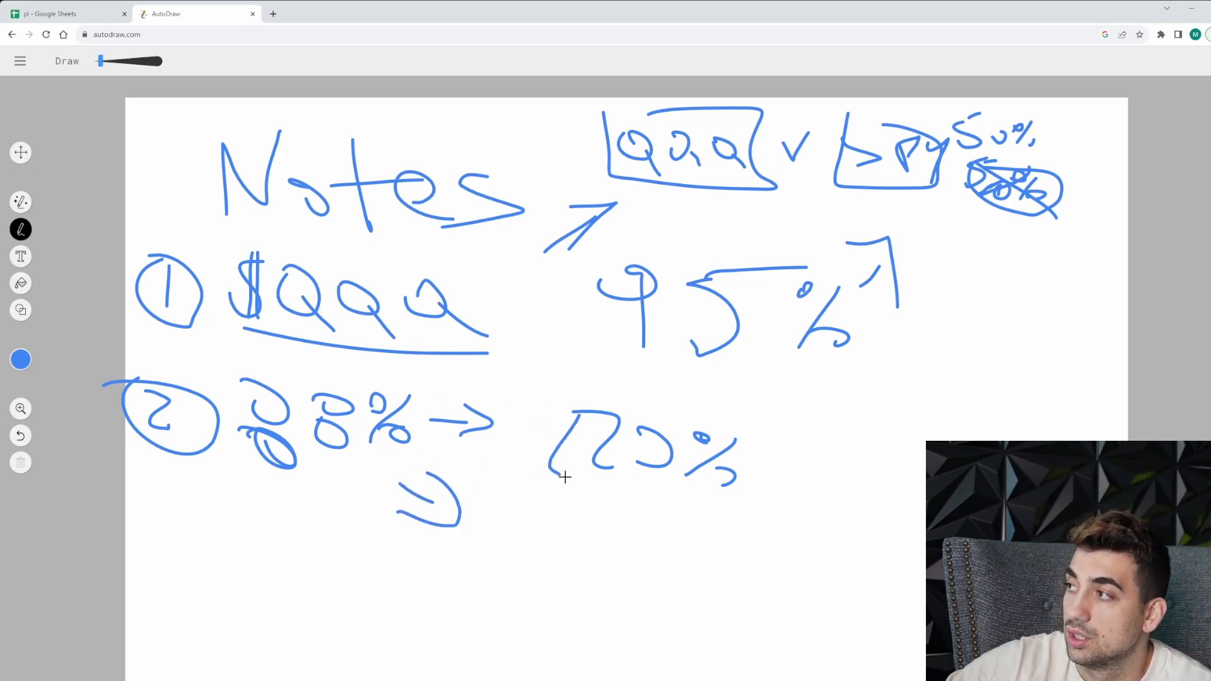
pyautogui.click(57, 14)
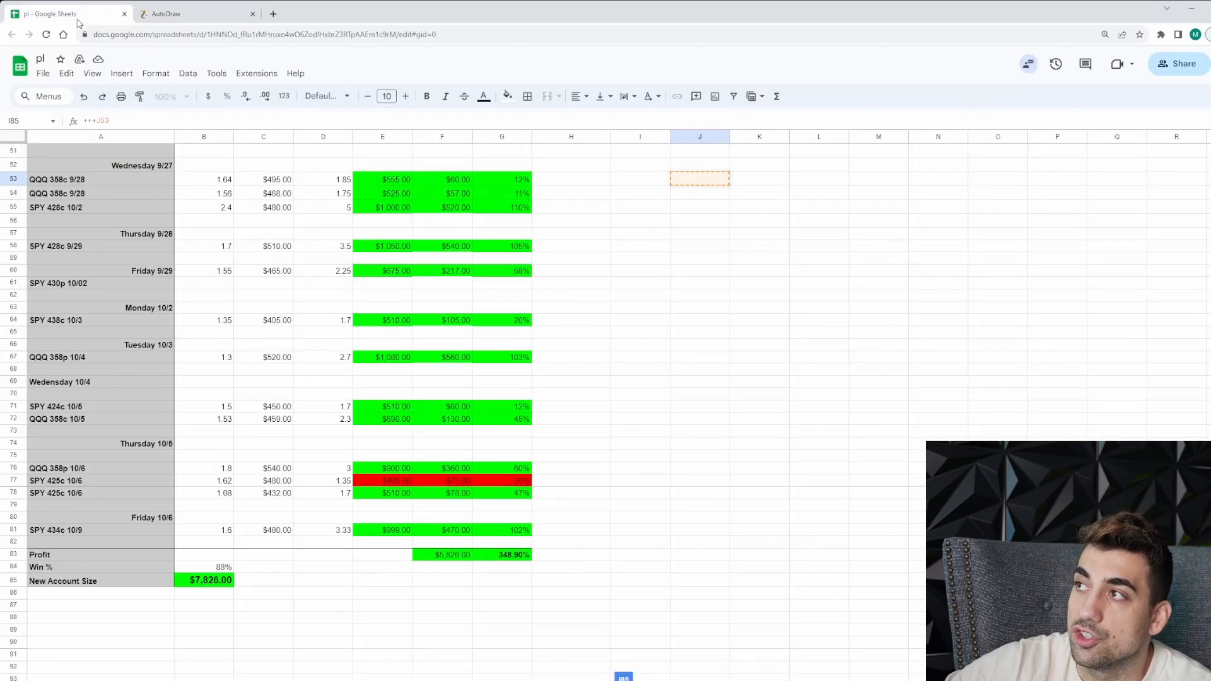
pyautogui.moveTo(534, 426)
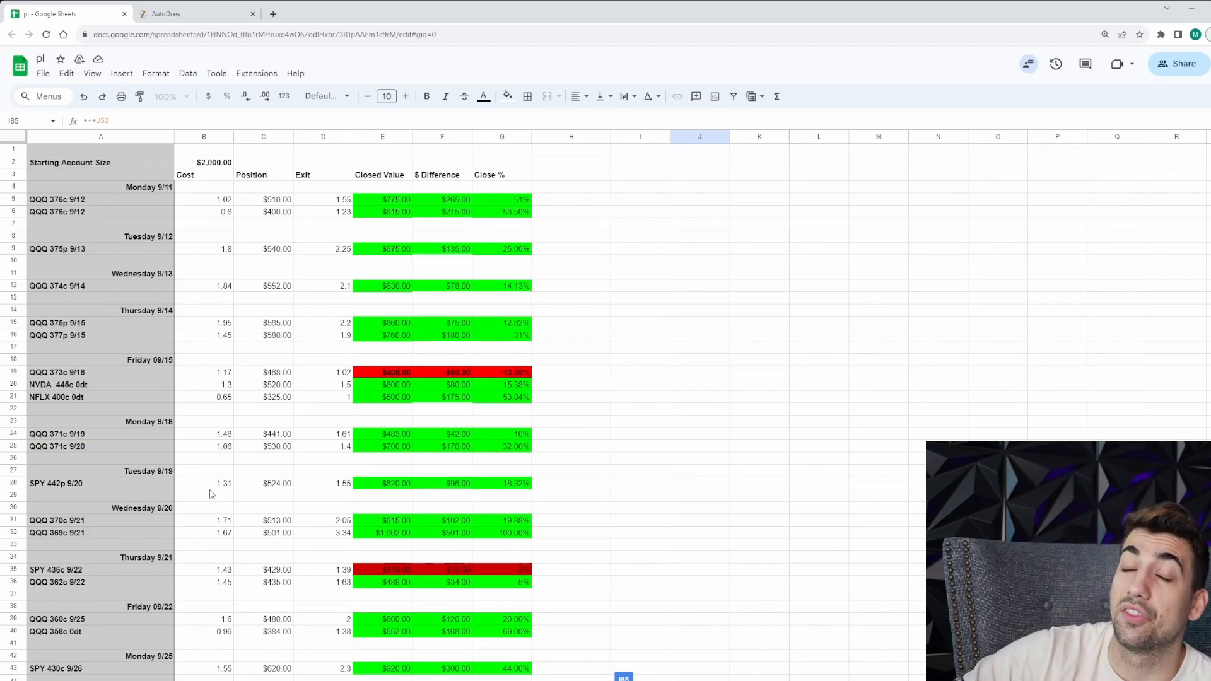
pyautogui.moveTo(189, 468)
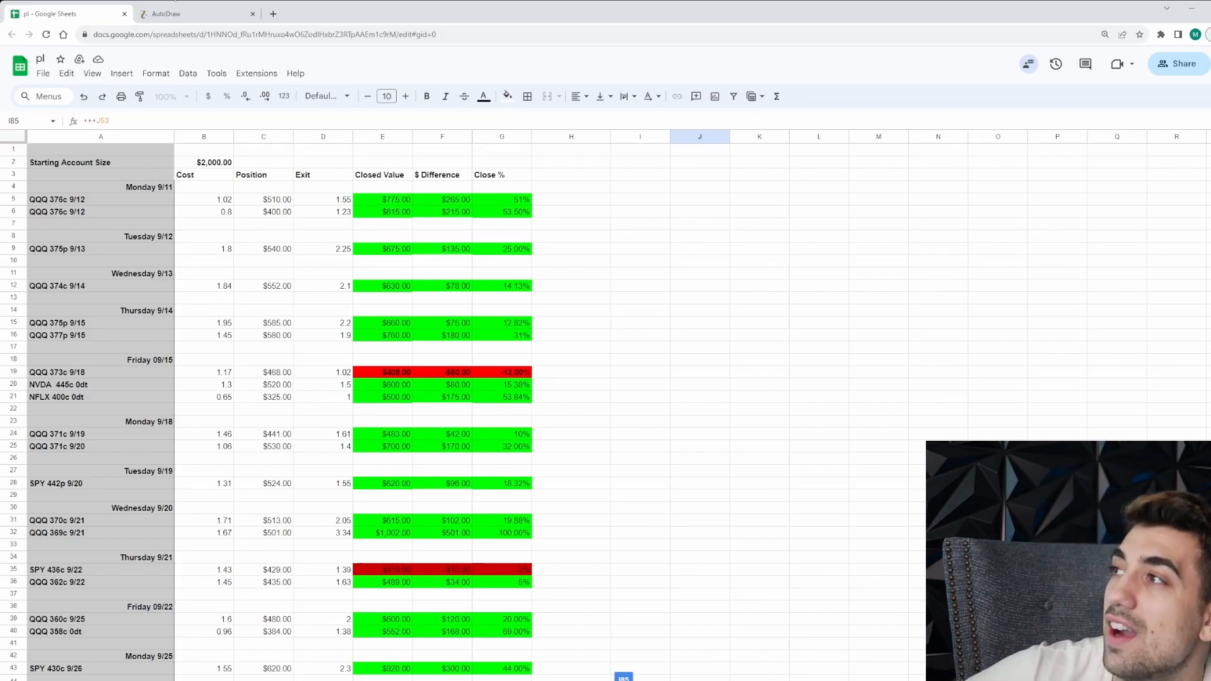
# Handwrite 50% under the boxed 20%, a circled +3 after 70%, and scribbles beside the lower 50%
pyautogui.click(169, 13)
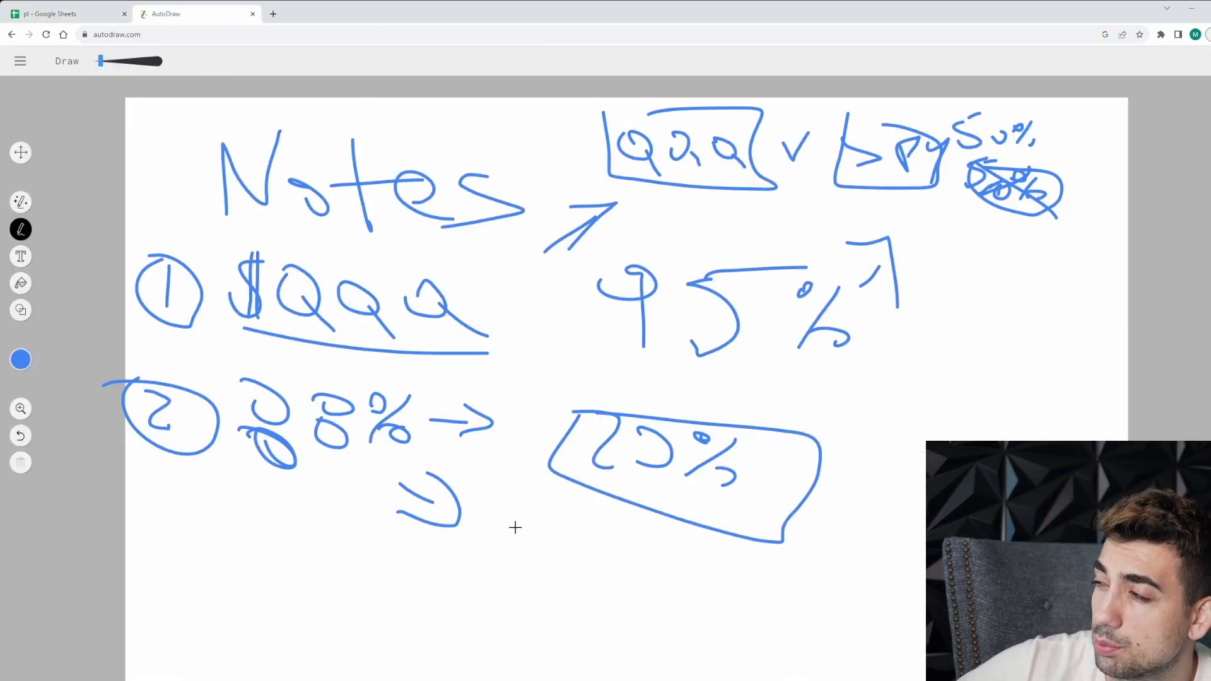
pyautogui.moveTo(510, 541); pyautogui.dragTo(665, 571)
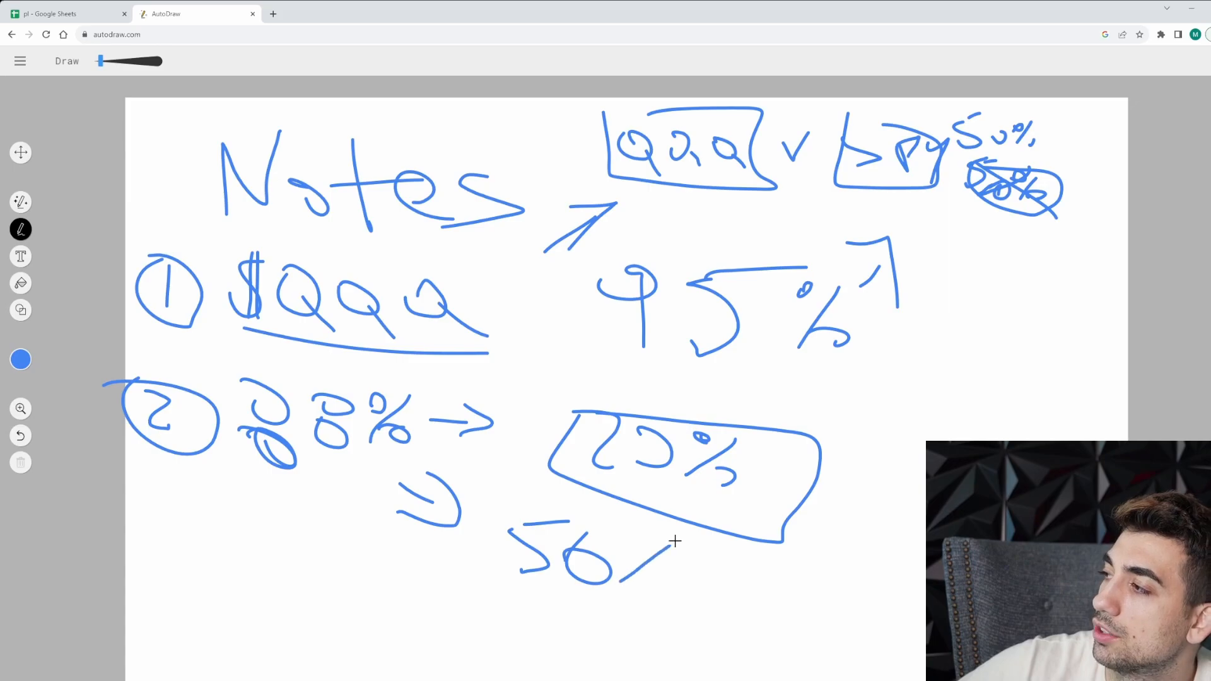
pyautogui.moveTo(656, 541); pyautogui.dragTo(691, 586)
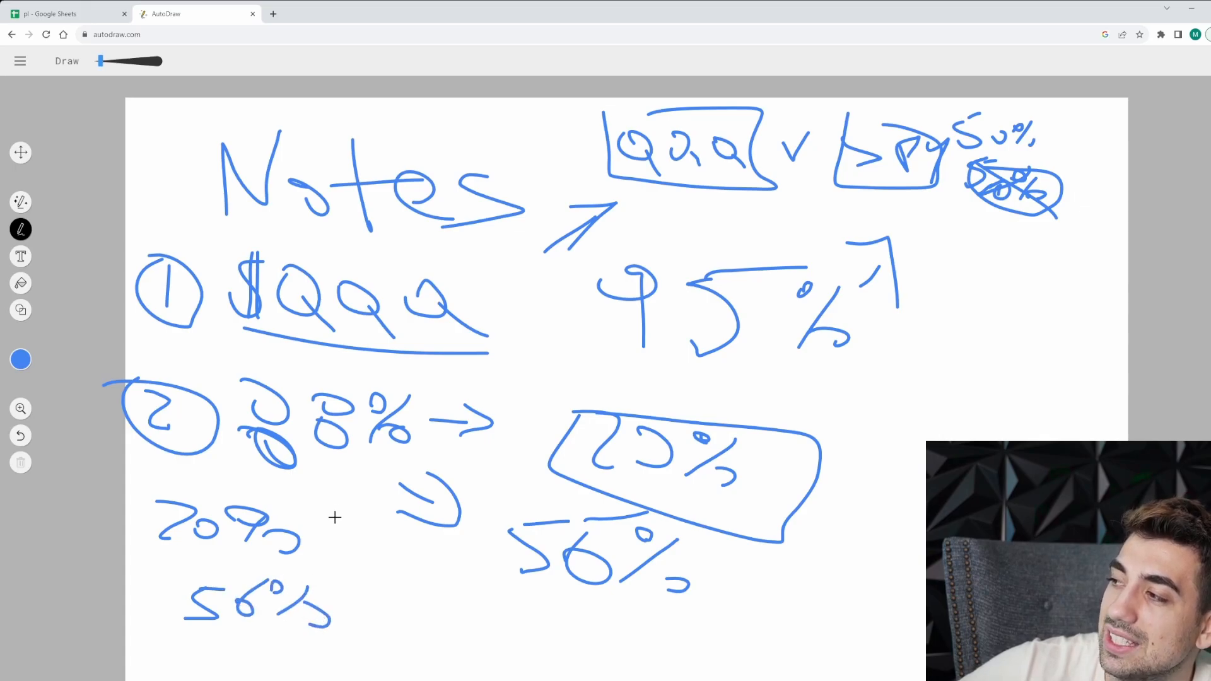
pyautogui.moveTo(309, 518); pyautogui.dragTo(371, 509)
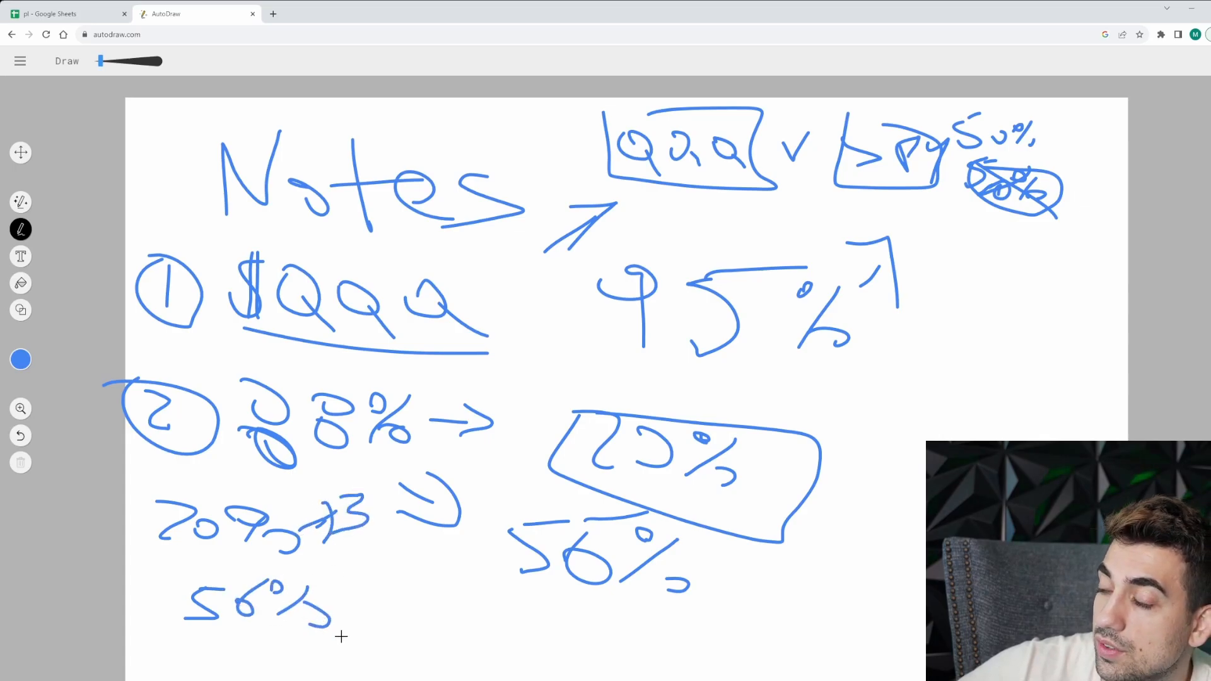
pyautogui.moveTo(309, 494); pyautogui.dragTo(401, 549)
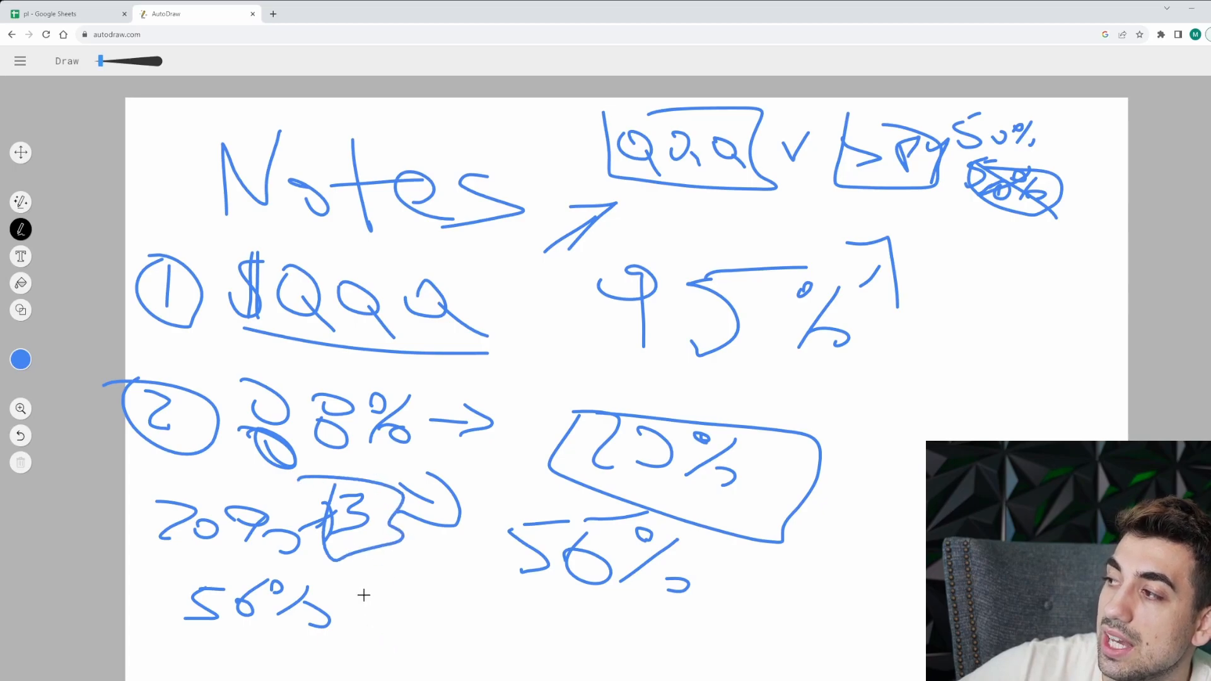
pyautogui.moveTo(348, 549); pyautogui.dragTo(448, 634)
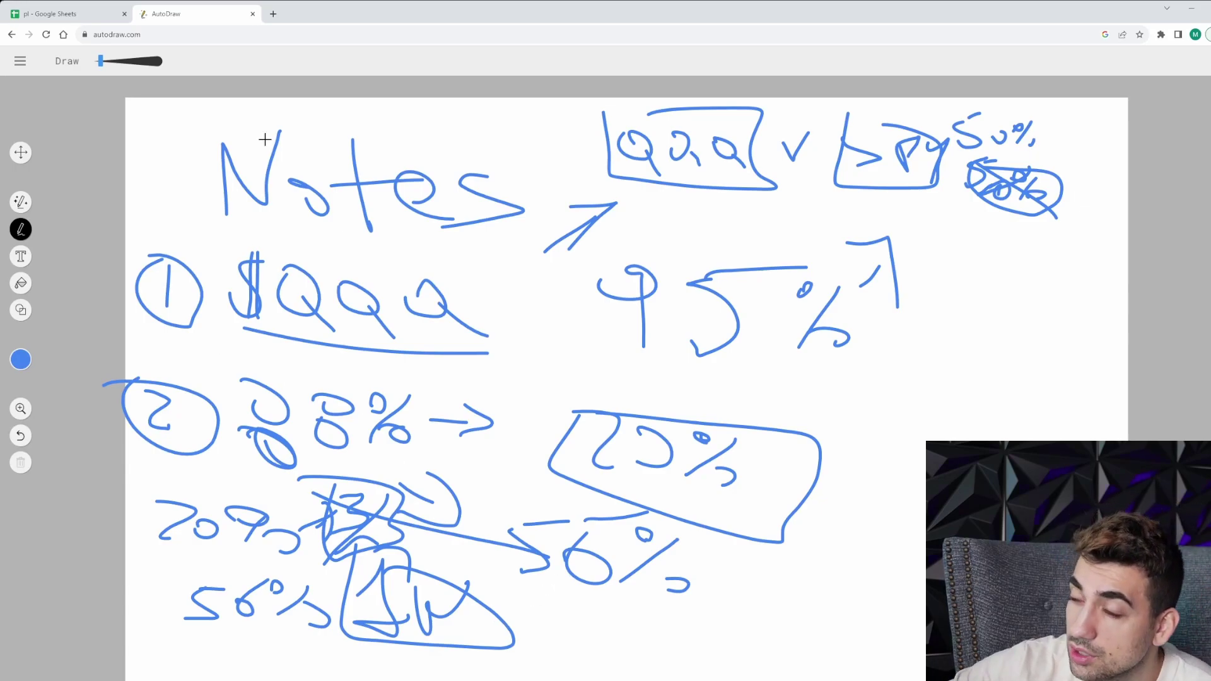
pyautogui.moveTo(524, 353)
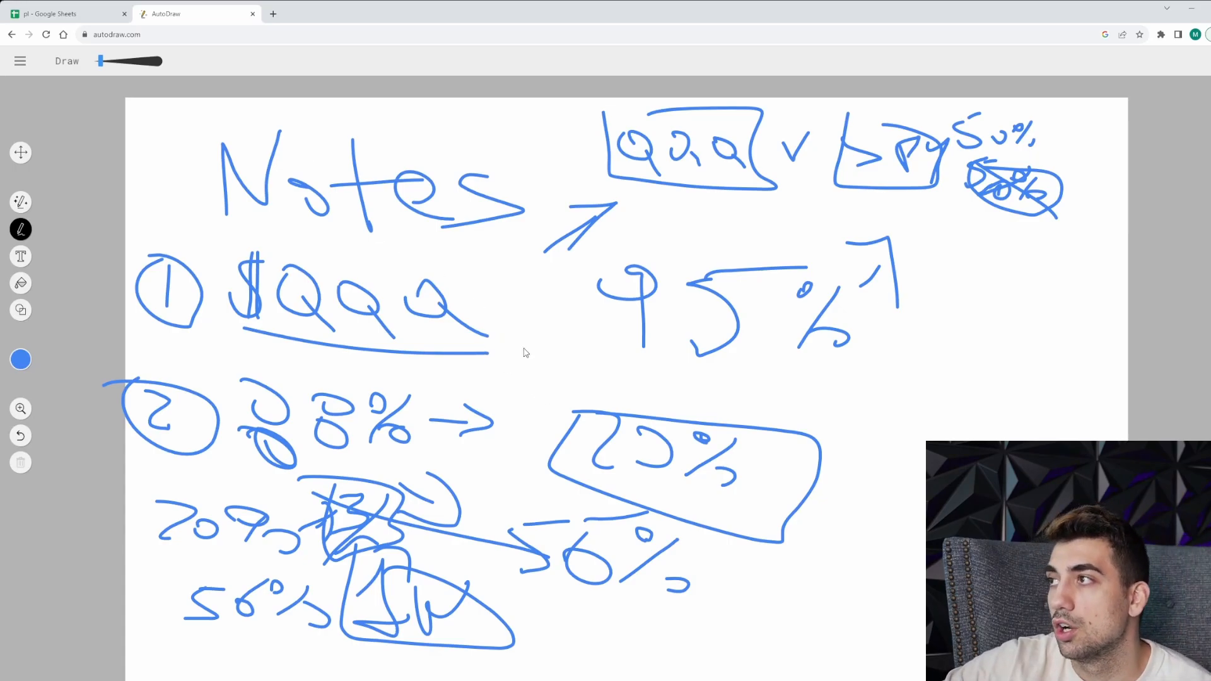
pyautogui.moveTo(194, 265)
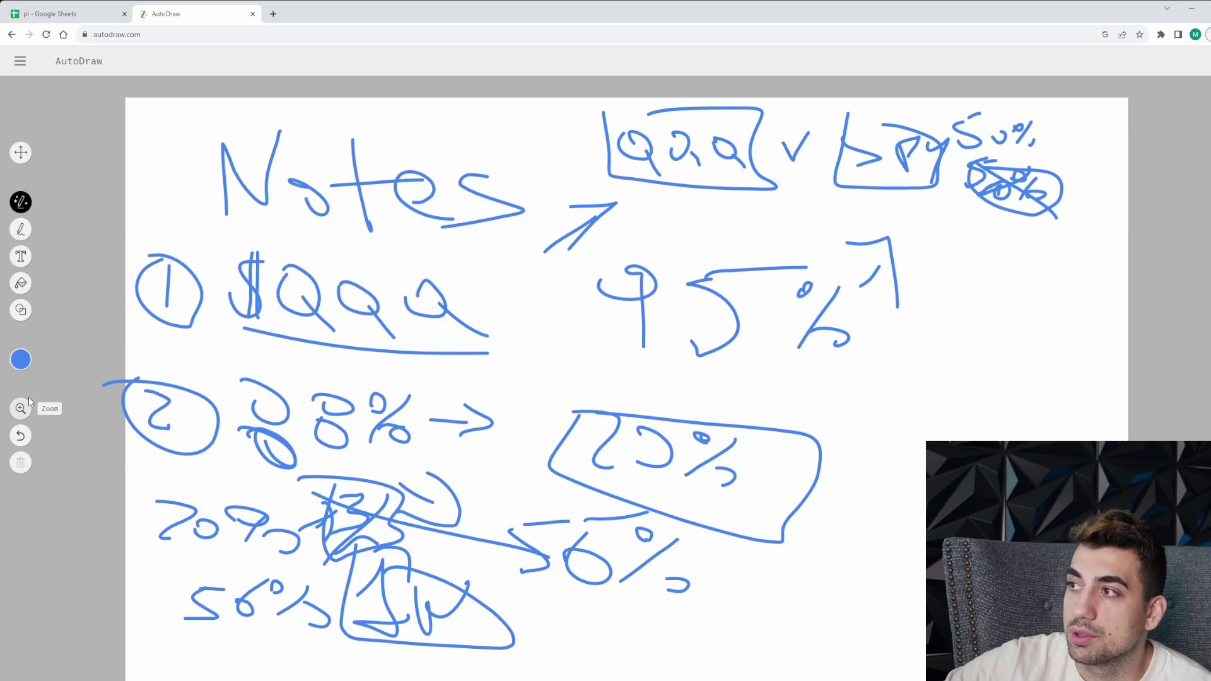
# Cycle through the Draw, Fill and Shape tools and scroll the trade log for reference
pyautogui.click(20, 230)
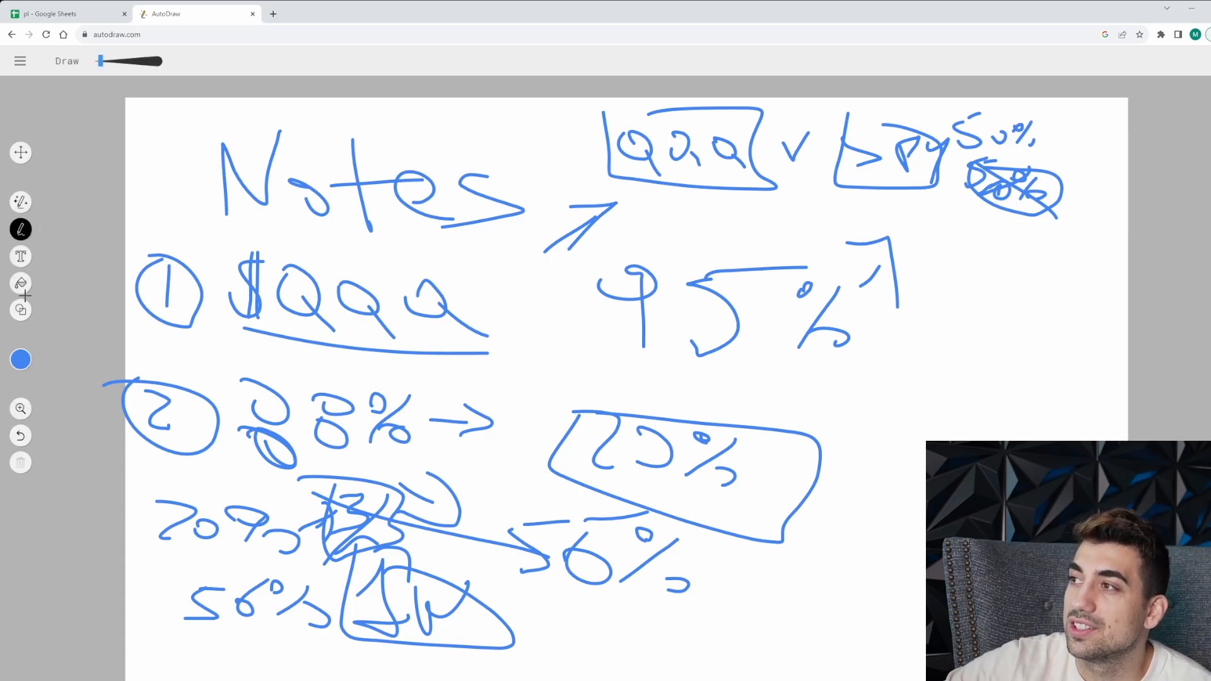
pyautogui.click(20, 282)
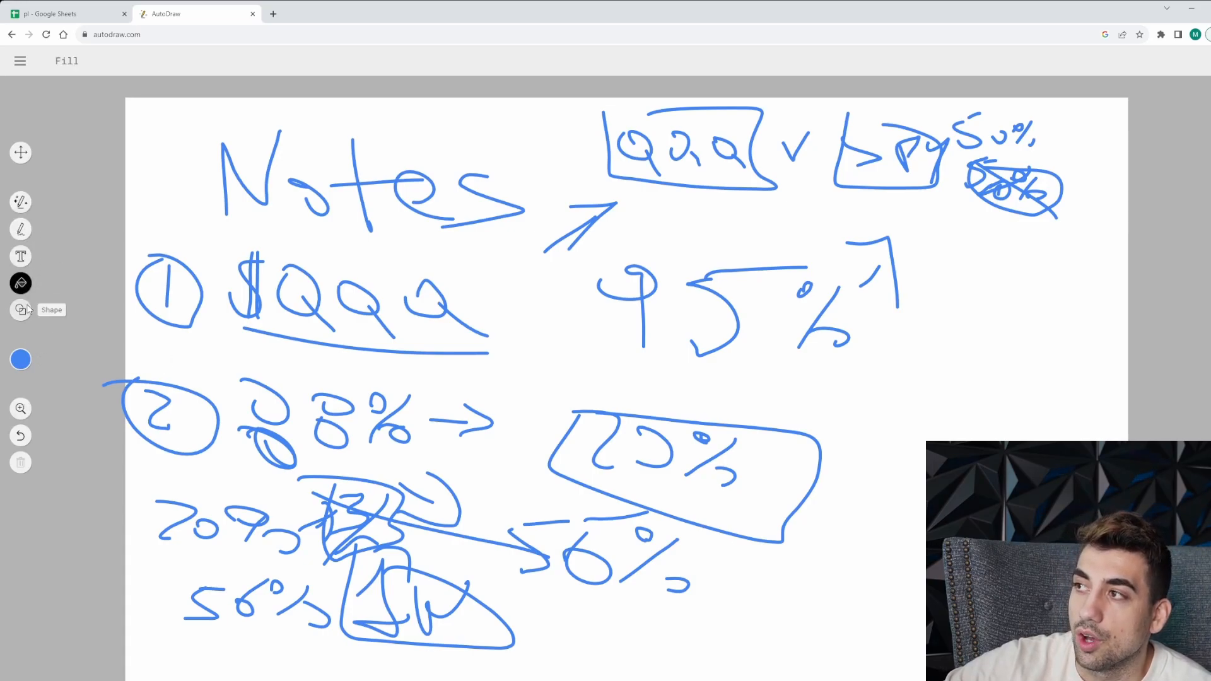
pyautogui.click(20, 310)
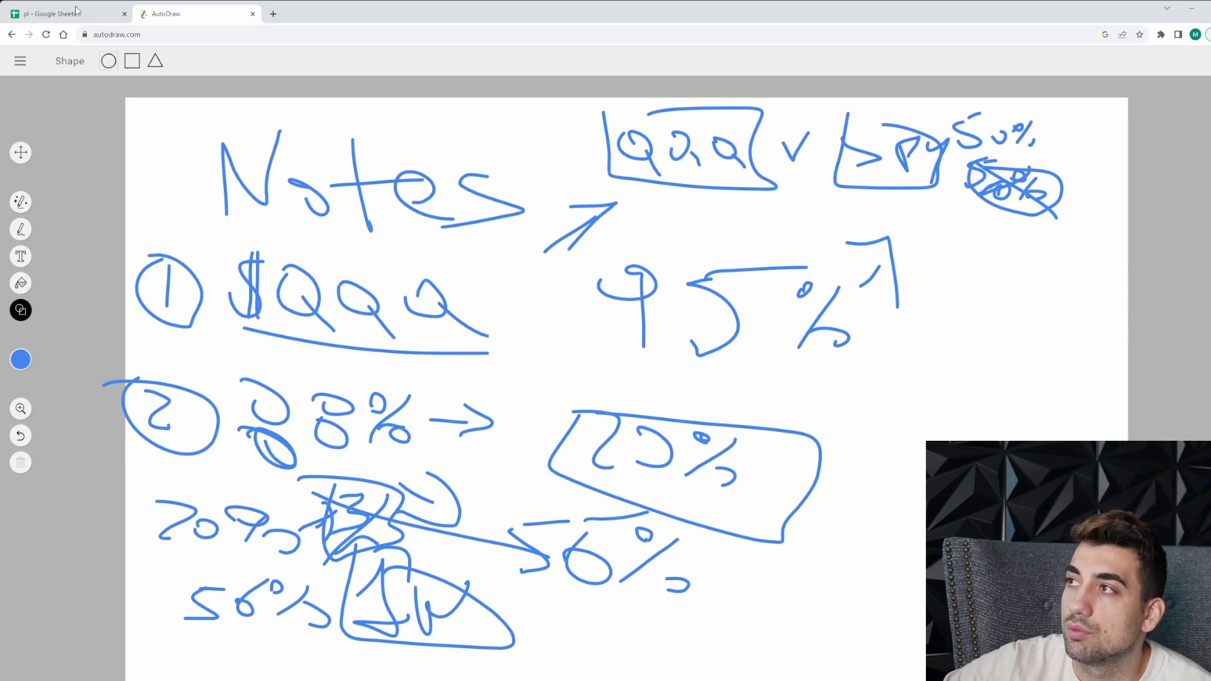
pyautogui.click(57, 12)
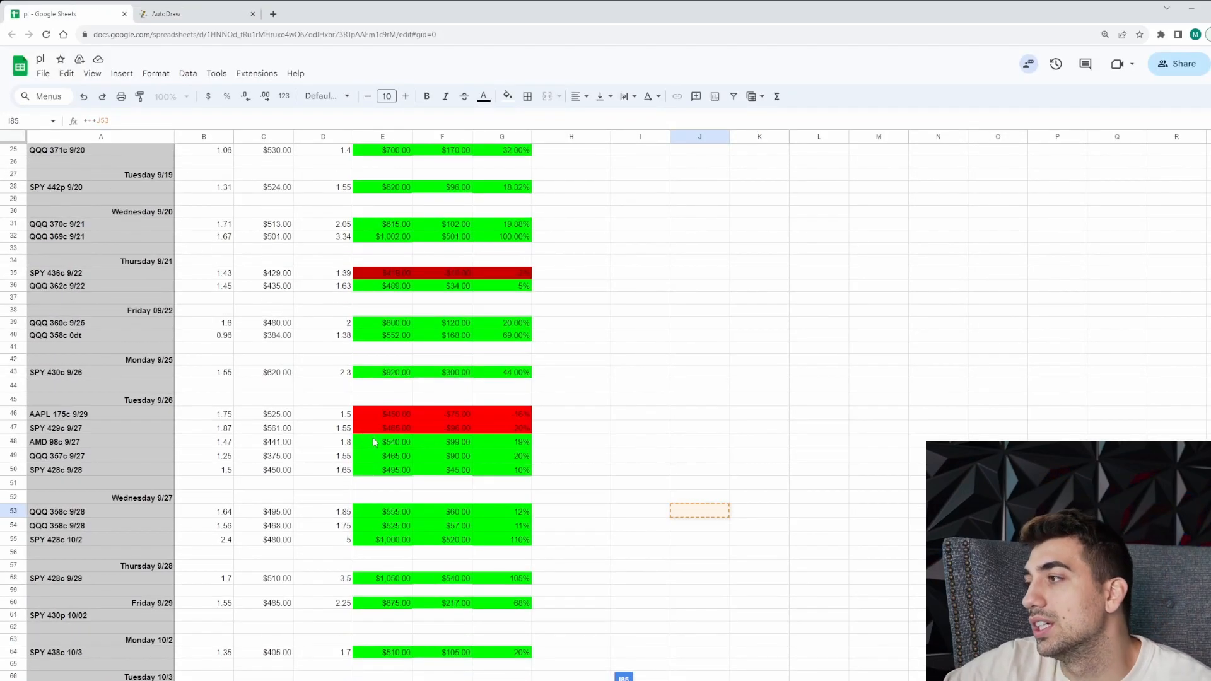
pyautogui.scroll(-3)
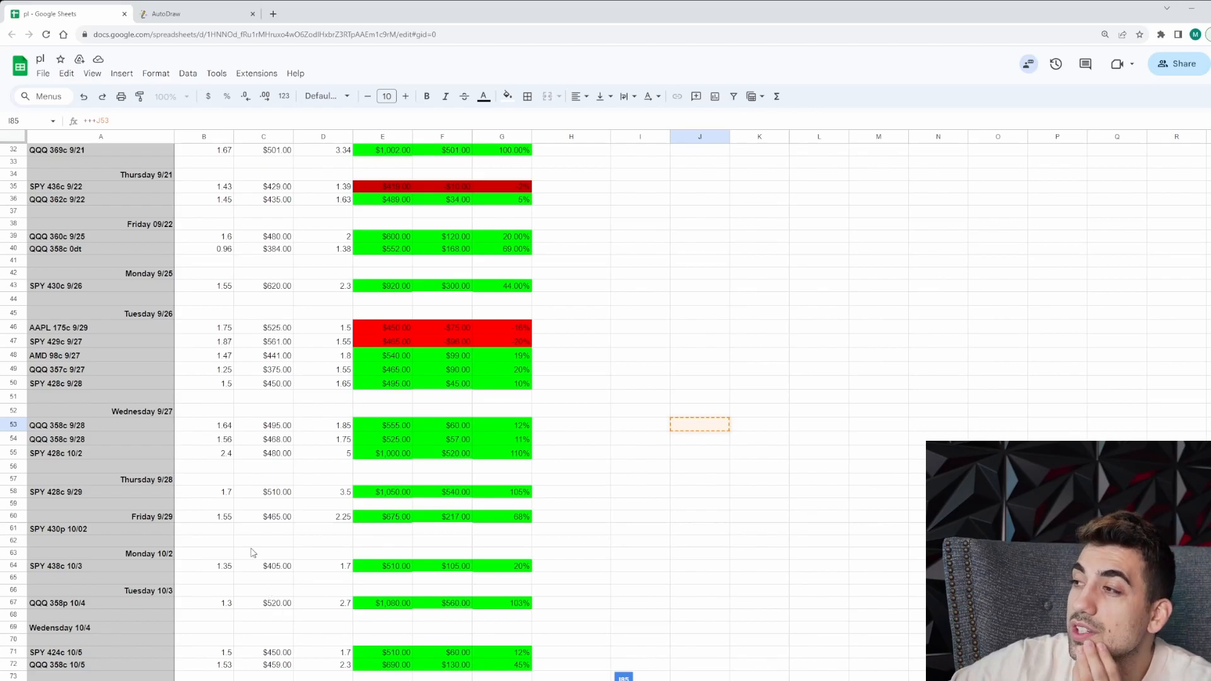
pyautogui.scroll(-3)
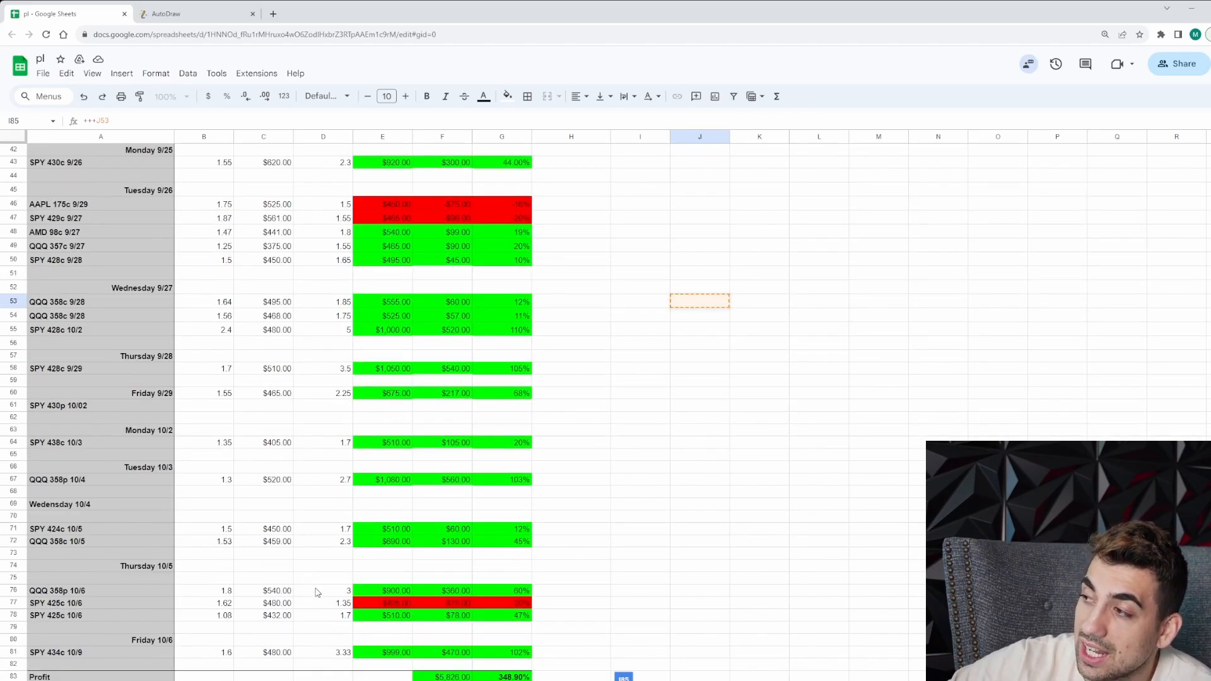
pyautogui.scroll(-3)
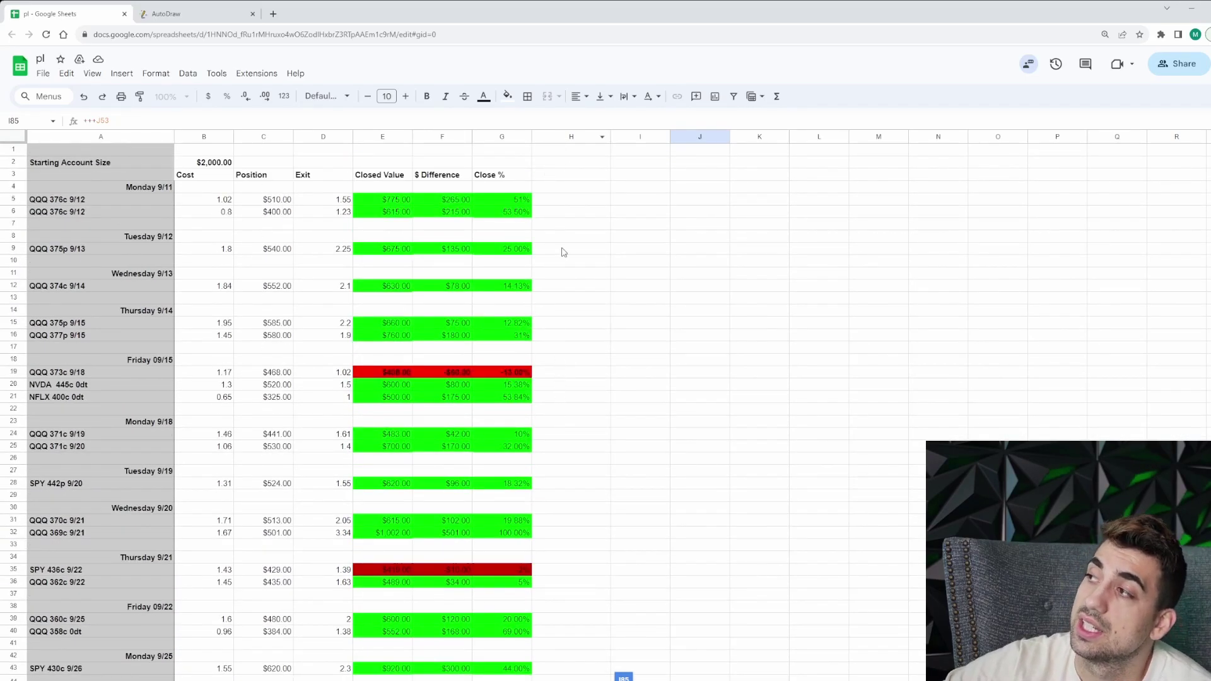
pyautogui.click(171, 14)
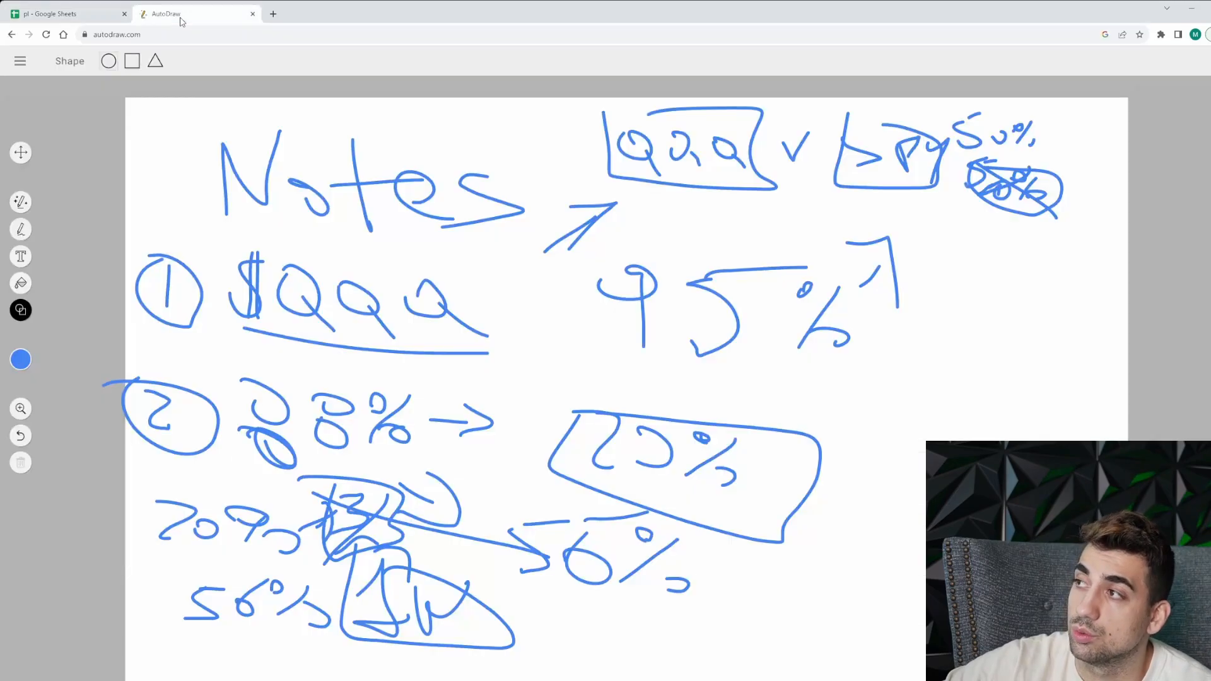
pyautogui.moveTo(20, 202)
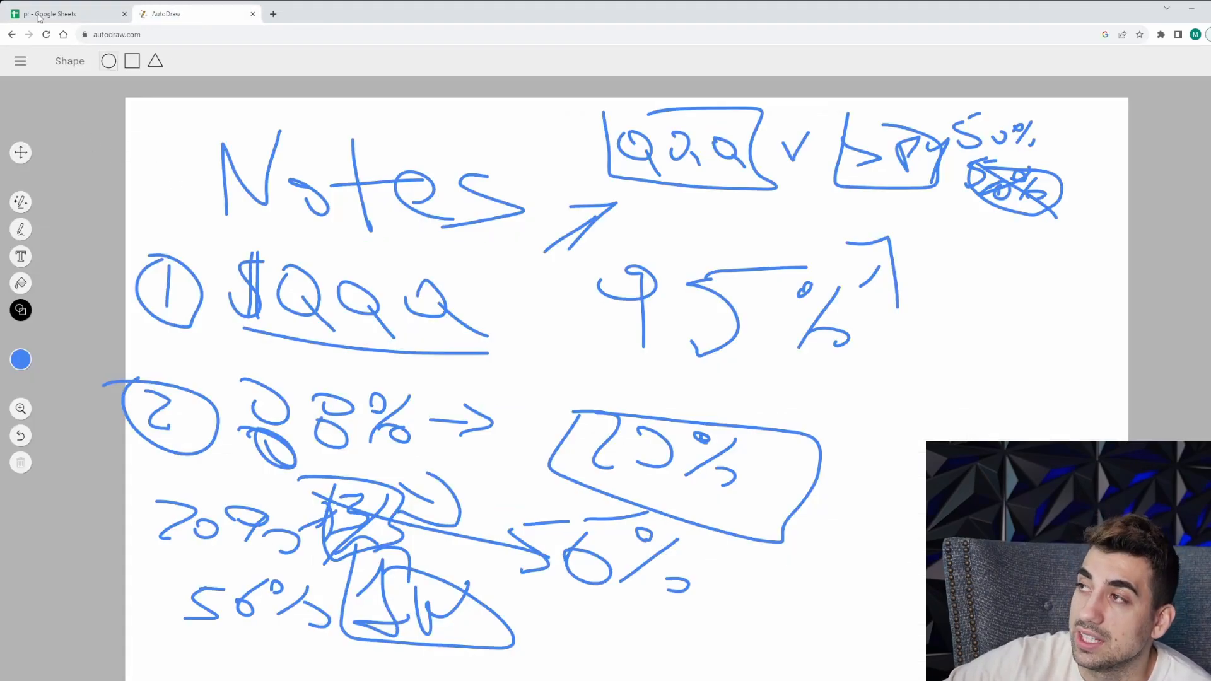
# With the Draw pen, handwrite 32% beside the circled 1 on the right
pyautogui.click(20, 230)
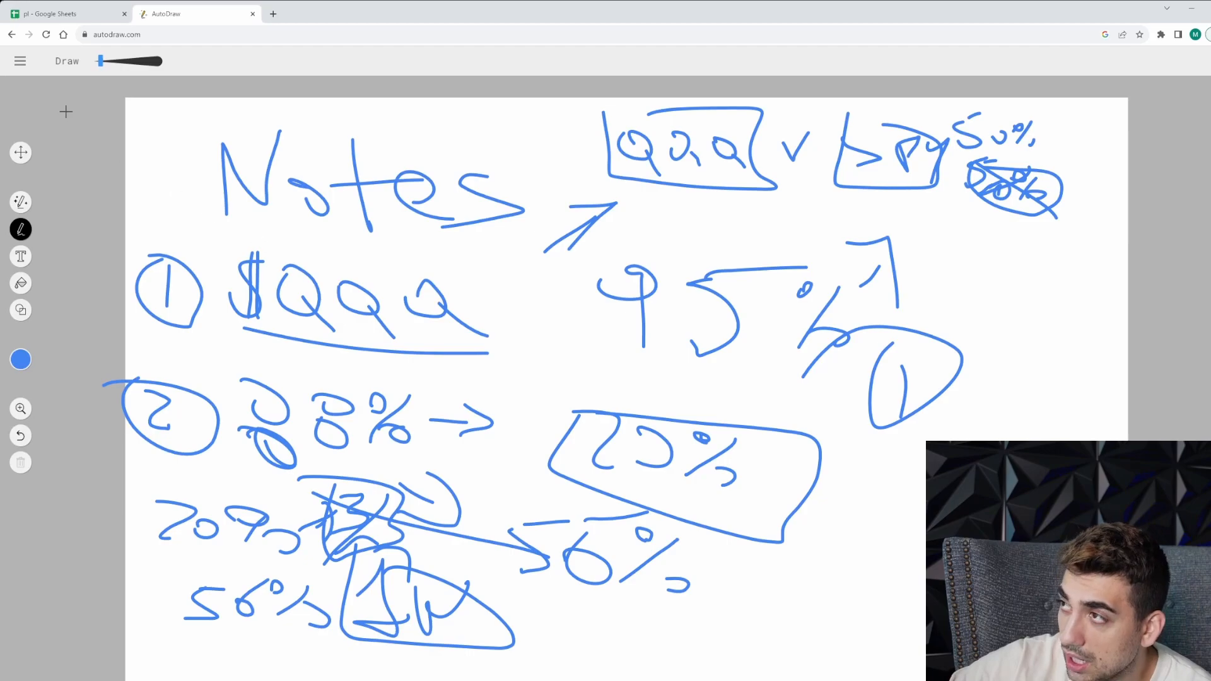
pyautogui.click(69, 14)
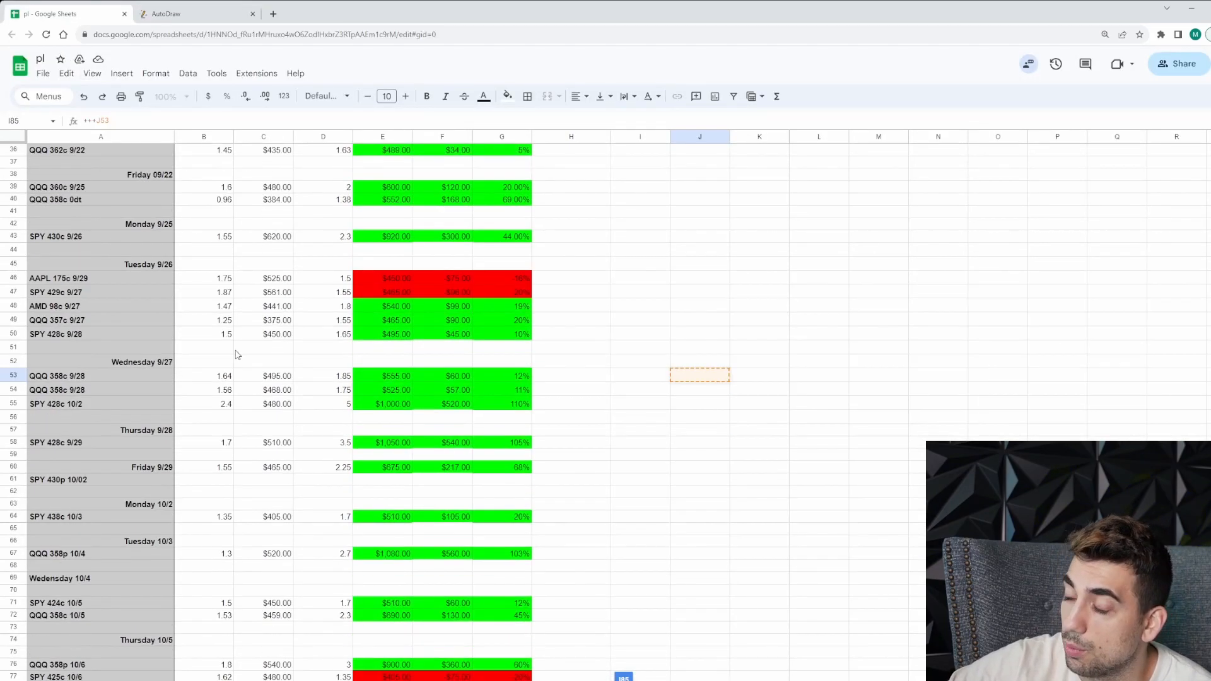
pyautogui.click(170, 14)
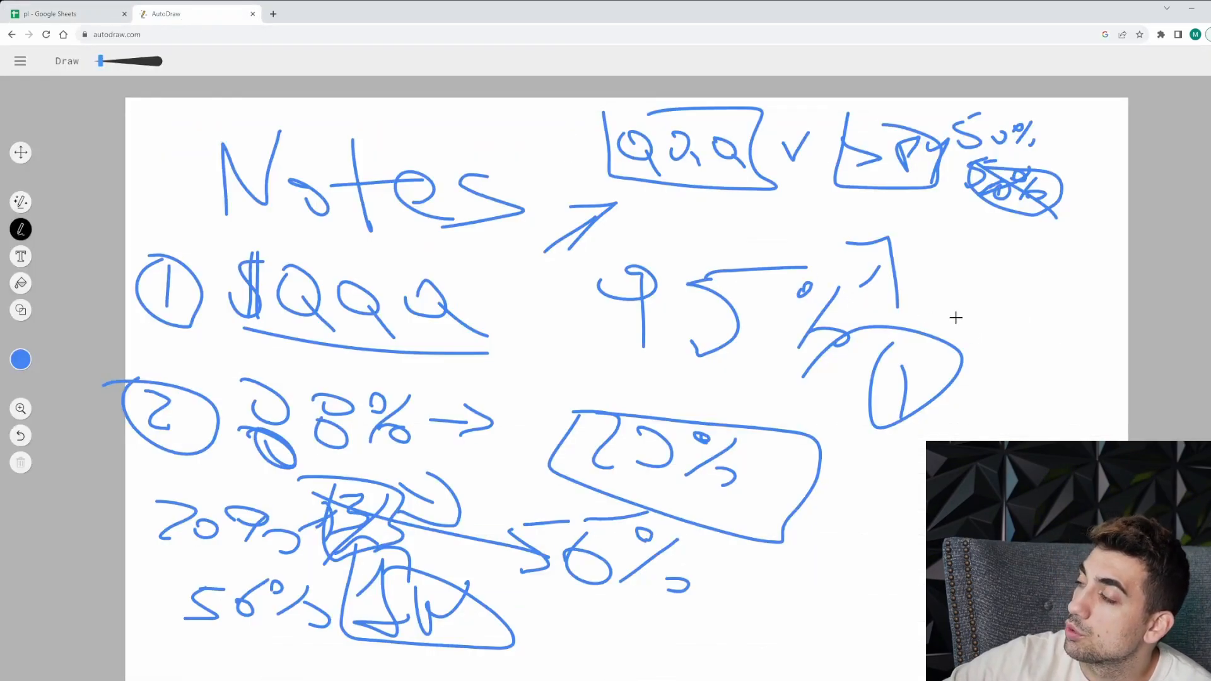
pyautogui.moveTo(973, 310); pyautogui.dragTo(1058, 343)
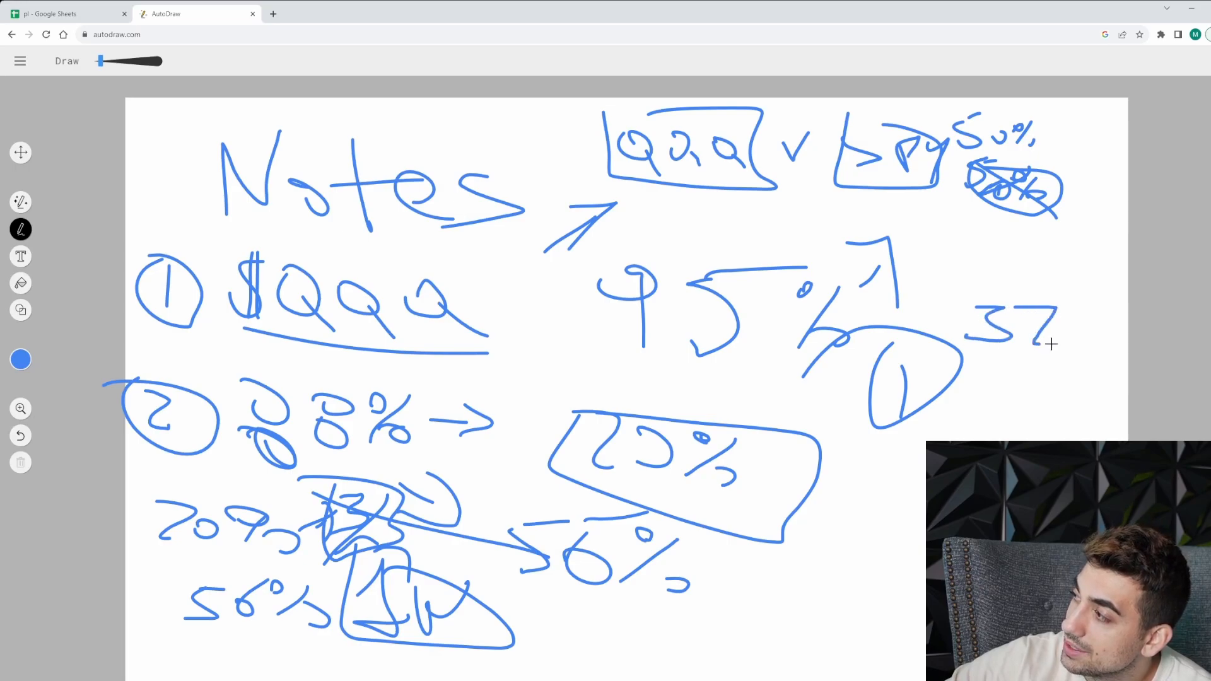
pyautogui.moveTo(1044, 317); pyautogui.dragTo(1120, 348)
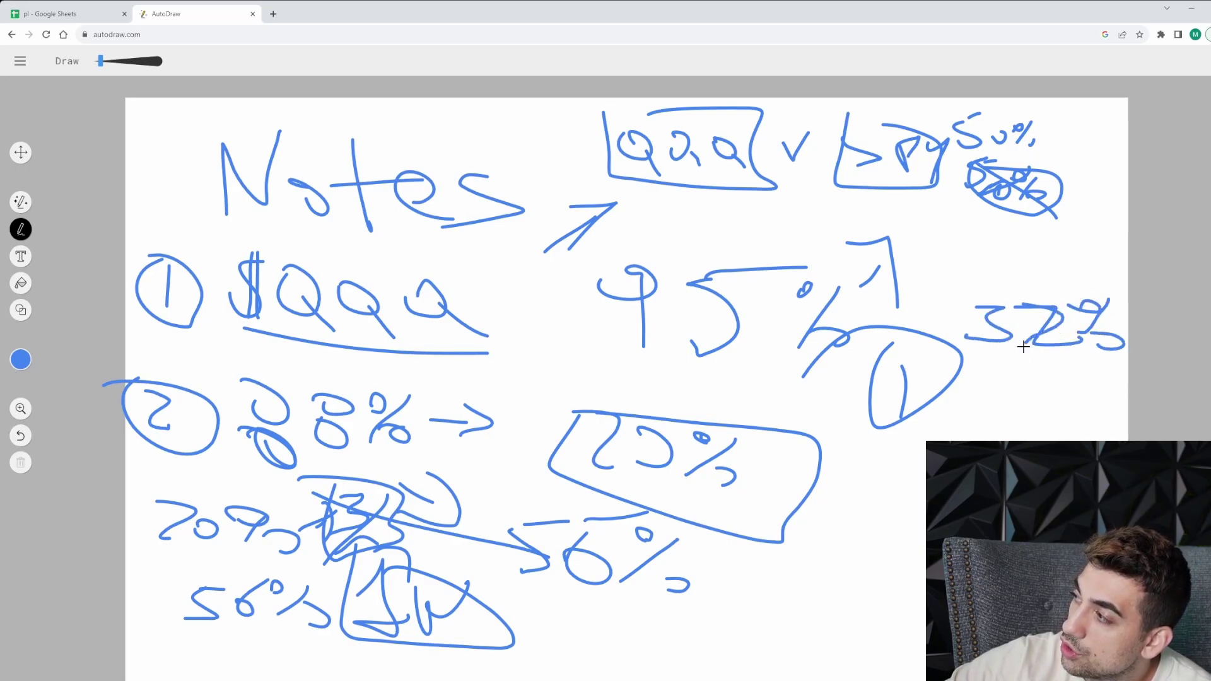
# On a fresh page write a boxed 1 with 32% beside it and a dividing line underneath
pyautogui.click(273, 14)
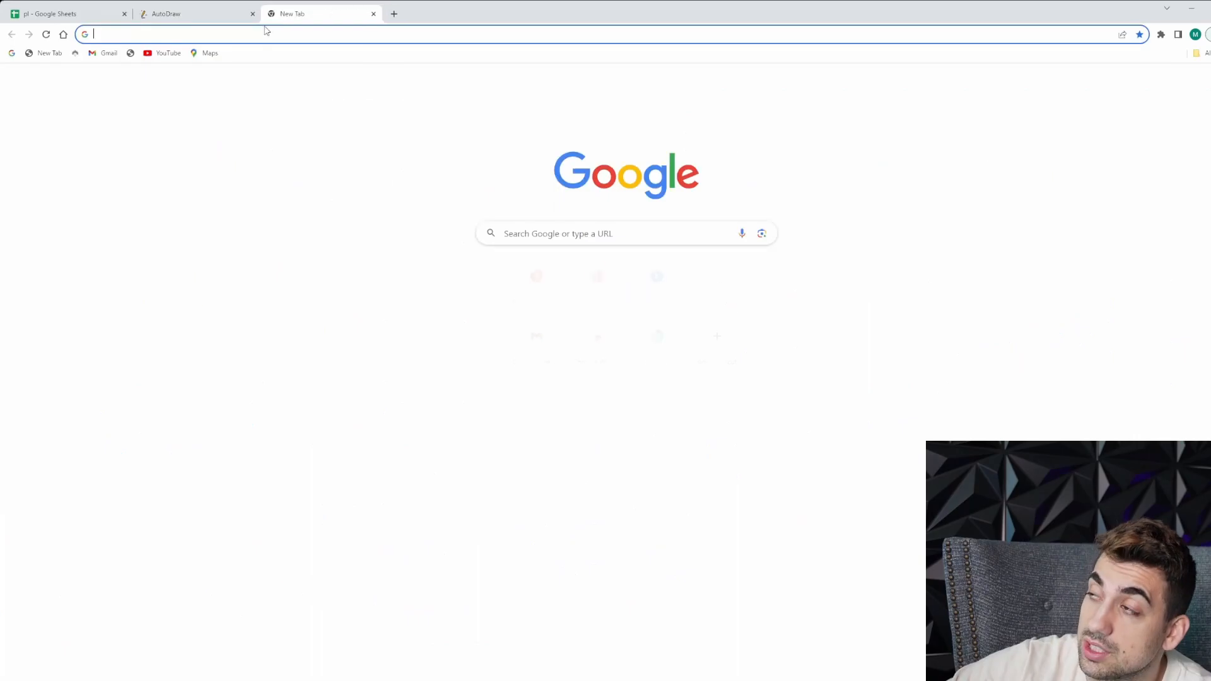
pyautogui.click(167, 13)
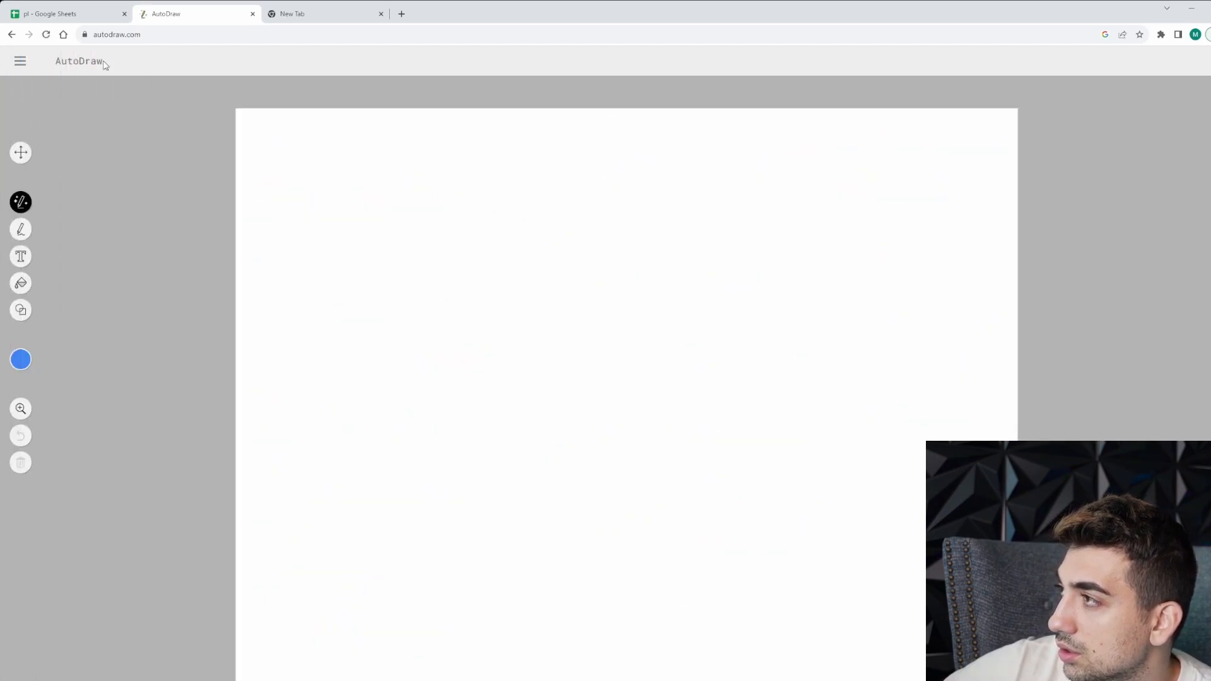
pyautogui.moveTo(20, 230)
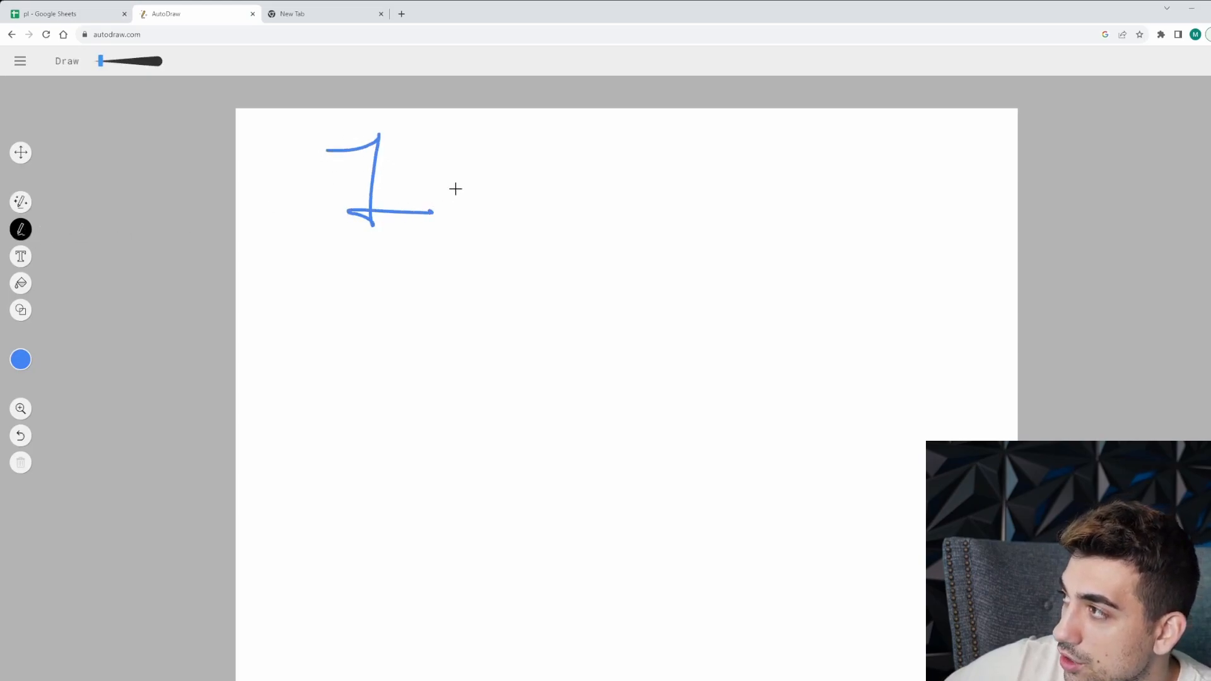
pyautogui.moveTo(455, 153); pyautogui.dragTo(564, 201)
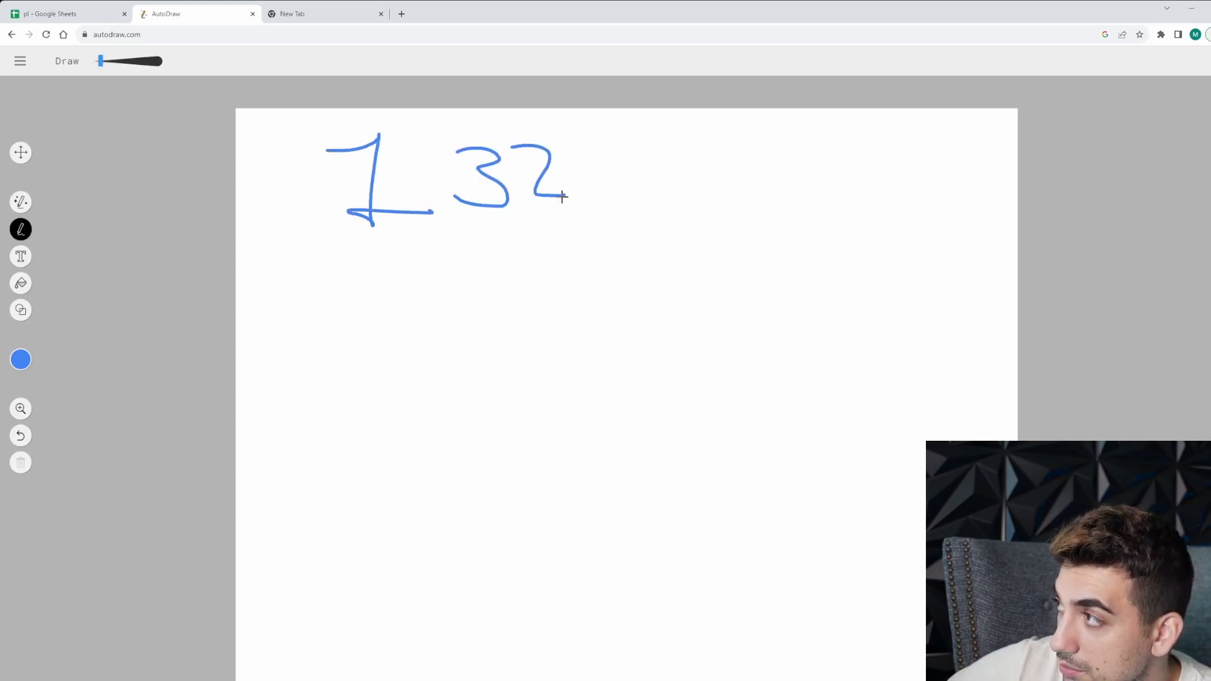
pyautogui.moveTo(564, 197); pyautogui.dragTo(597, 159)
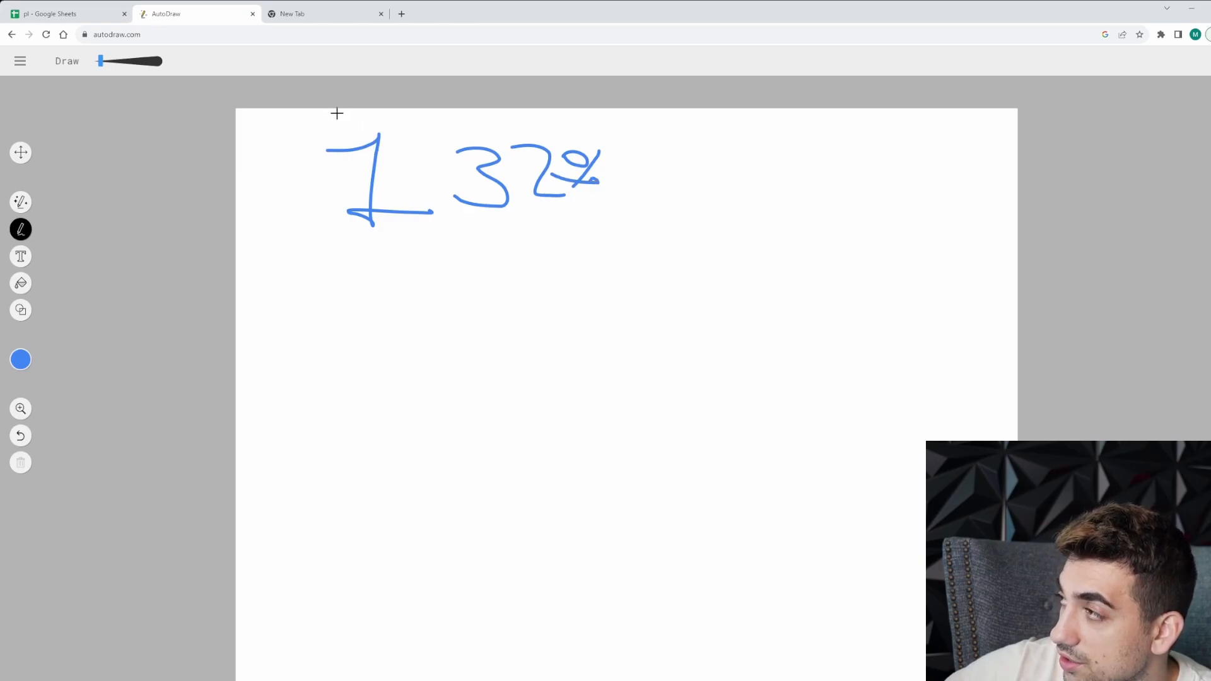
pyautogui.moveTo(301, 112); pyautogui.dragTo(422, 255)
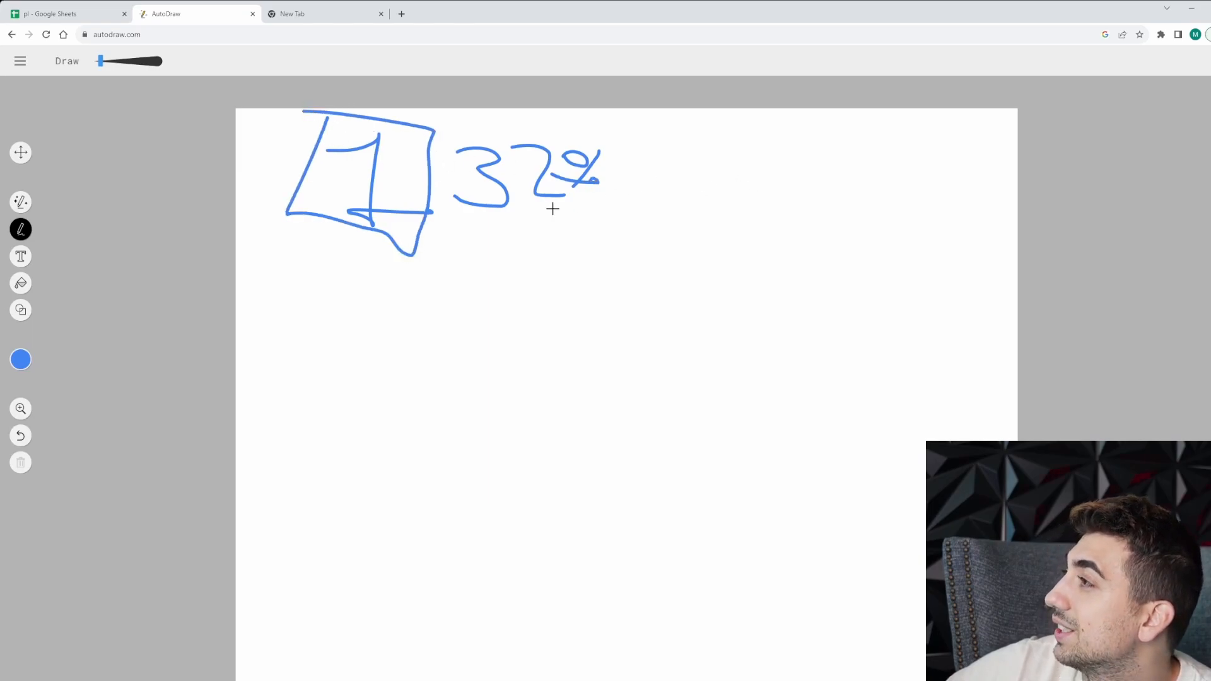
pyautogui.moveTo(338, 261); pyautogui.dragTo(821, 237)
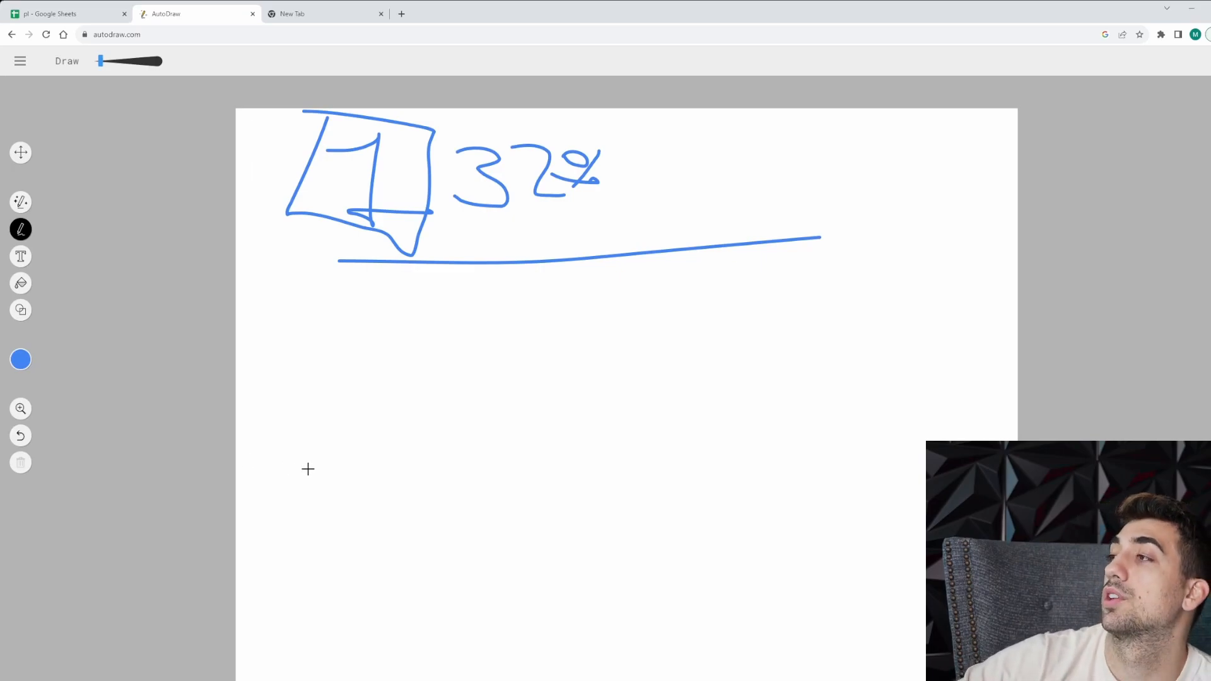
pyautogui.moveTo(366, 491)
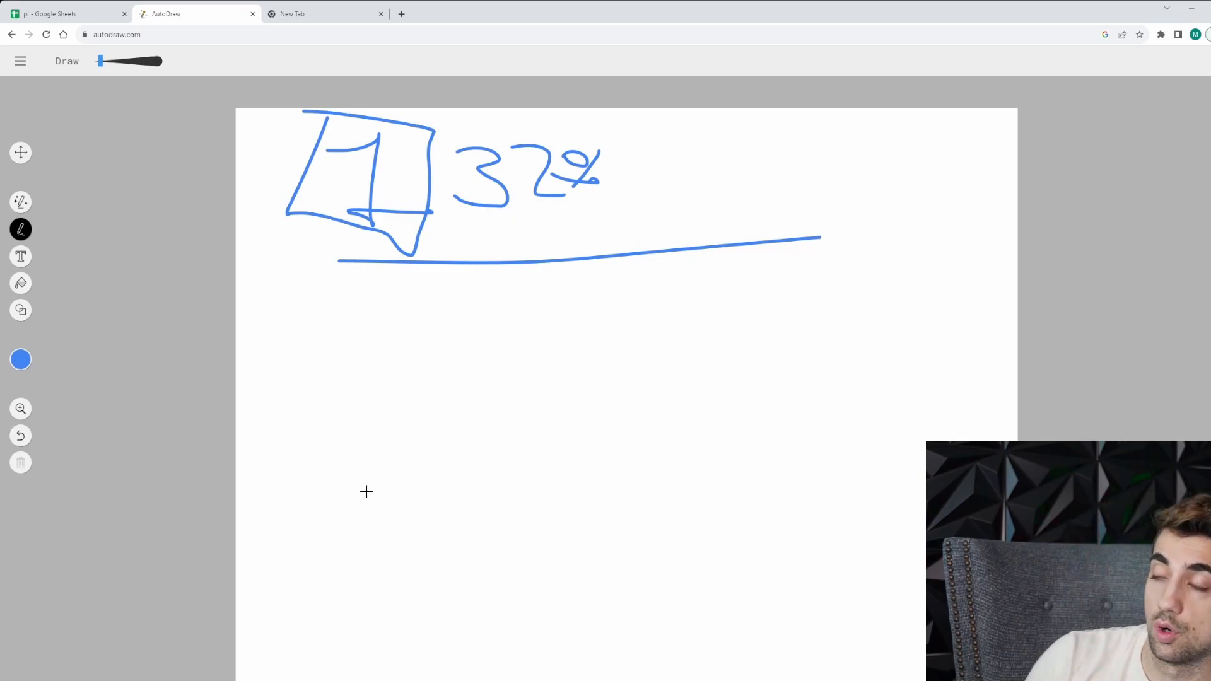
pyautogui.moveTo(44, 421)
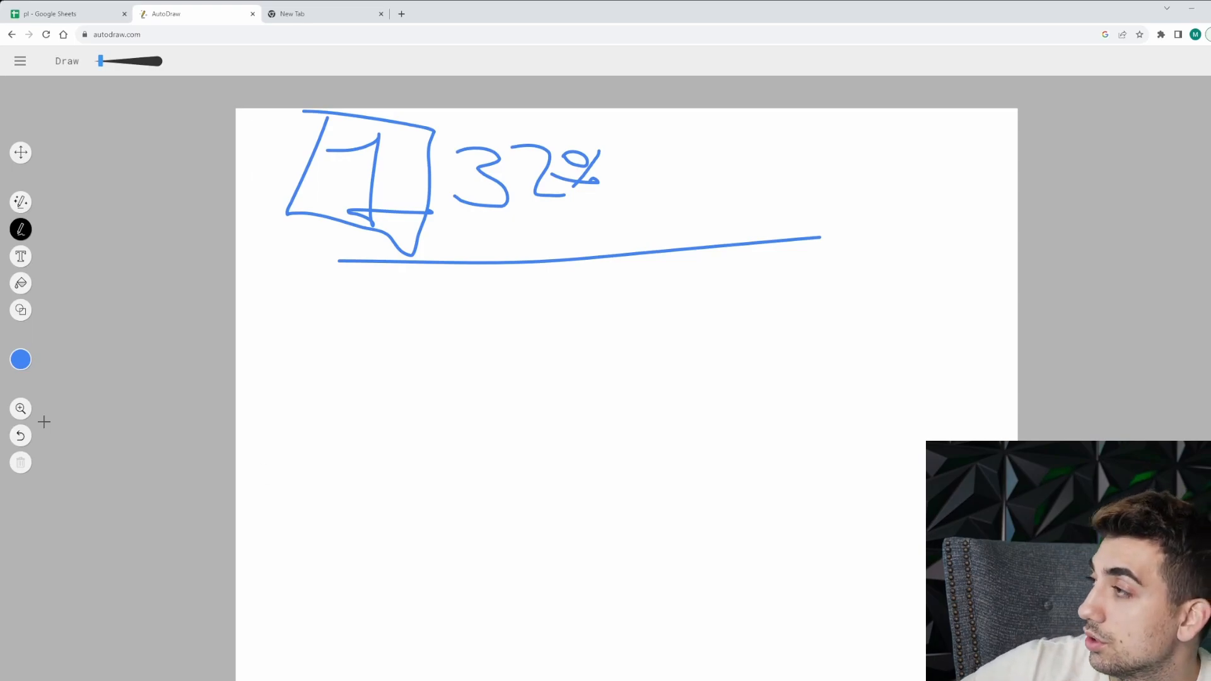
# Handwrite circled items 1 'NY open 930-10am' and 2 'liq grab'
pyautogui.moveTo(247, 294); pyautogui.dragTo(232, 352)
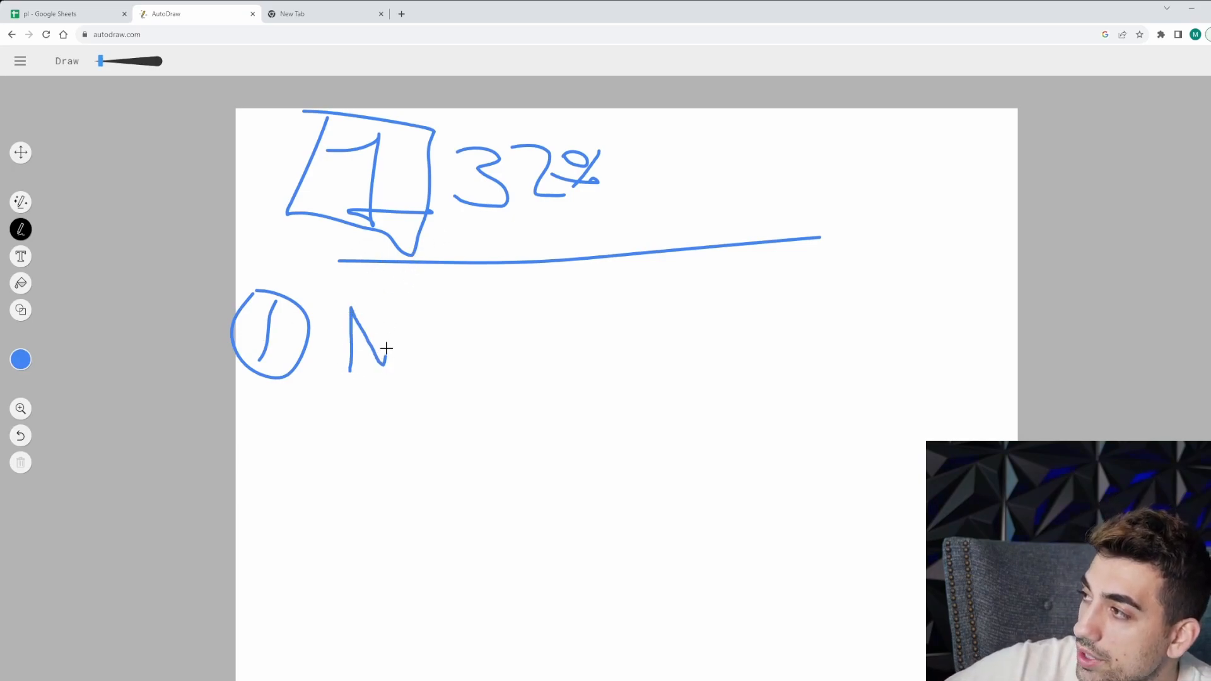
pyautogui.moveTo(386, 348); pyautogui.dragTo(517, 367)
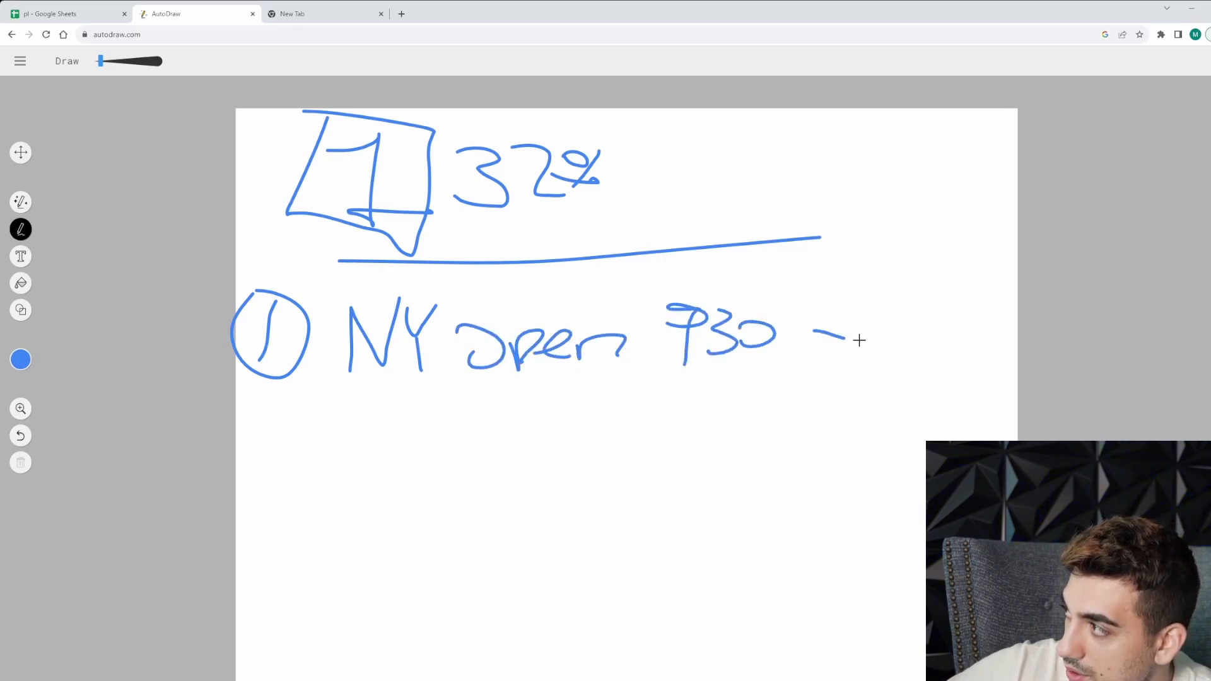
pyautogui.moveTo(876, 332); pyautogui.dragTo(996, 348)
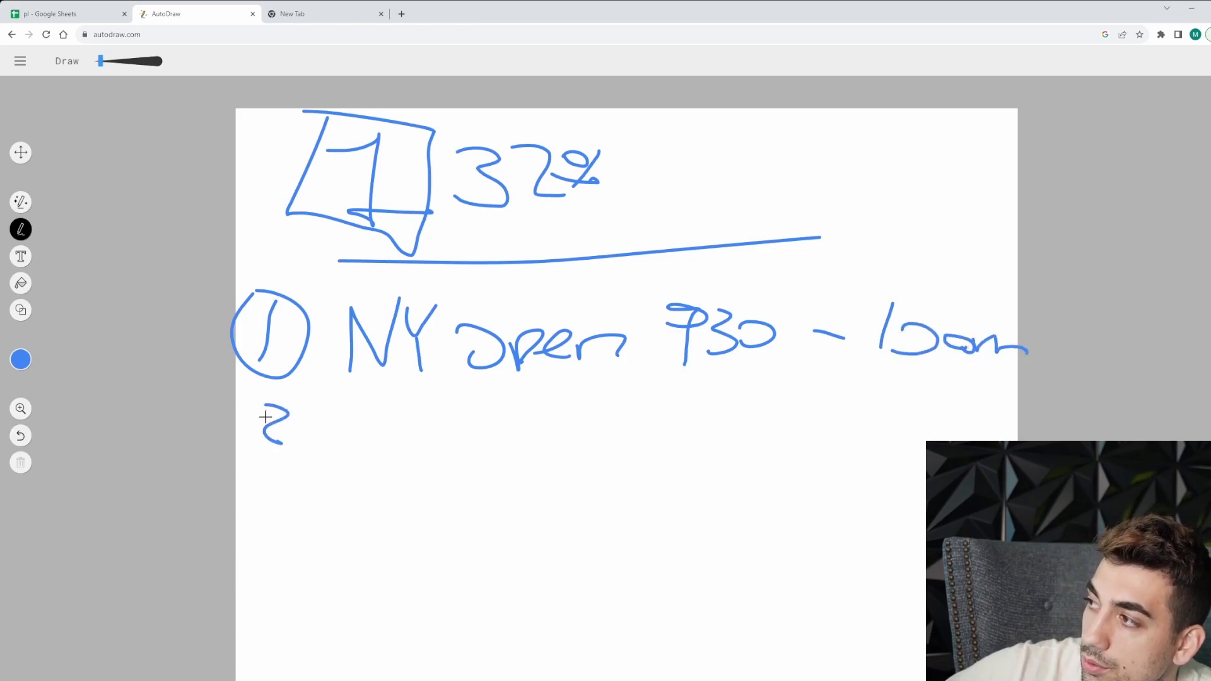
pyautogui.moveTo(263, 418); pyautogui.dragTo(379, 448)
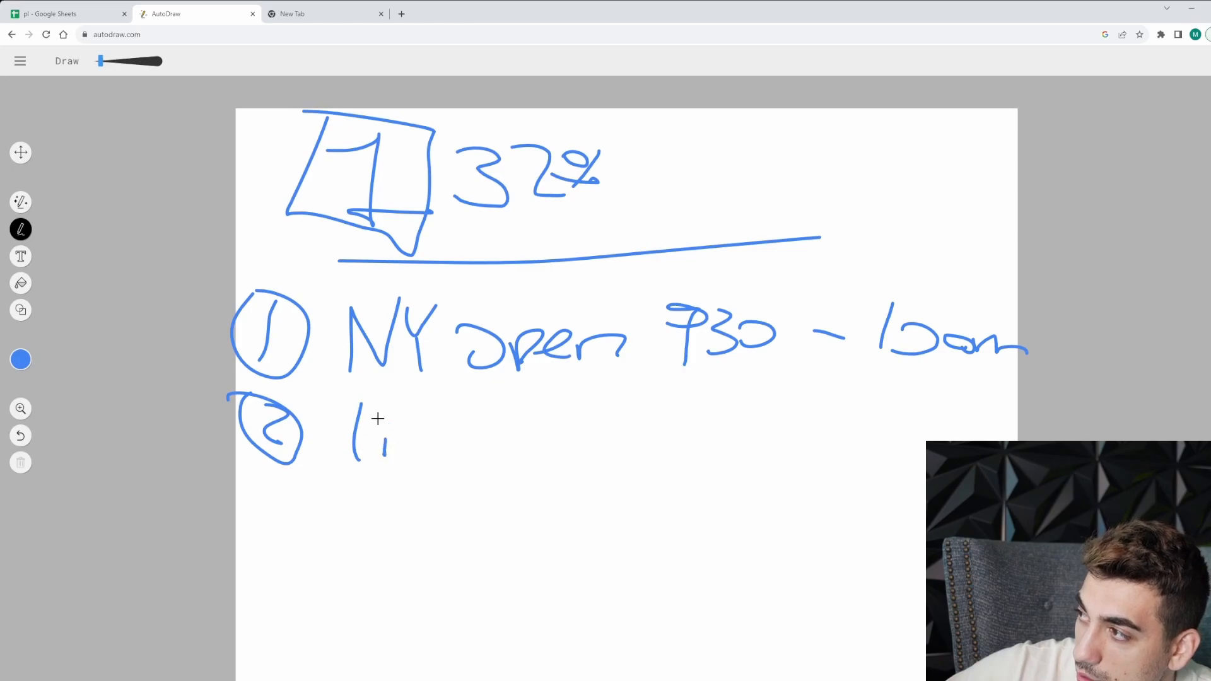
pyautogui.moveTo(371, 433); pyautogui.dragTo(541, 455)
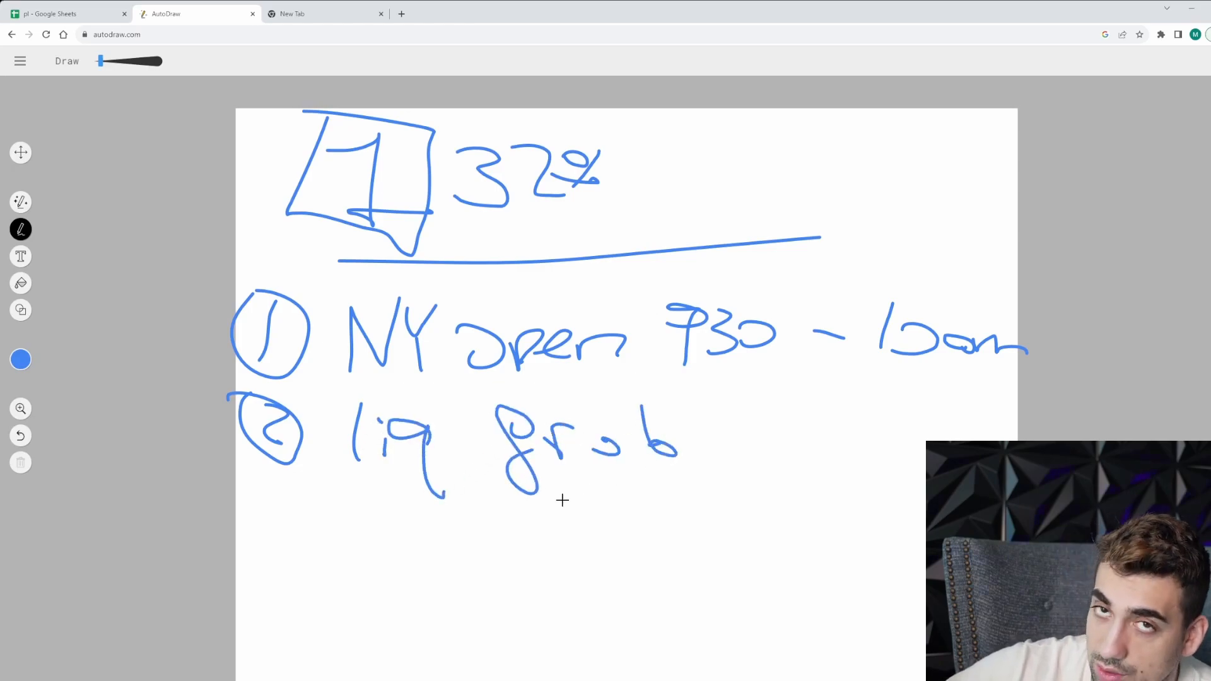
pyautogui.moveTo(265, 498)
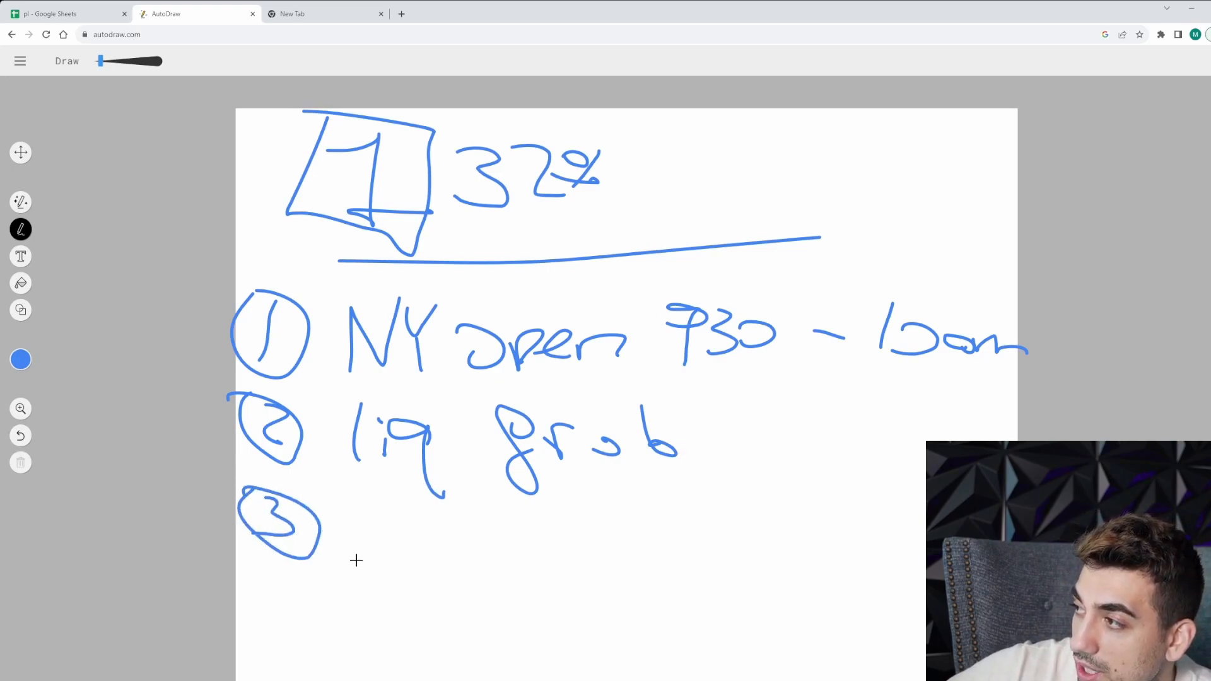
# Handwrite items 3 'FVG' and 4 'GP', a 'Time' note above the hours, and arrowed follow-ups
pyautogui.moveTo(356, 502); pyautogui.dragTo(433, 556)
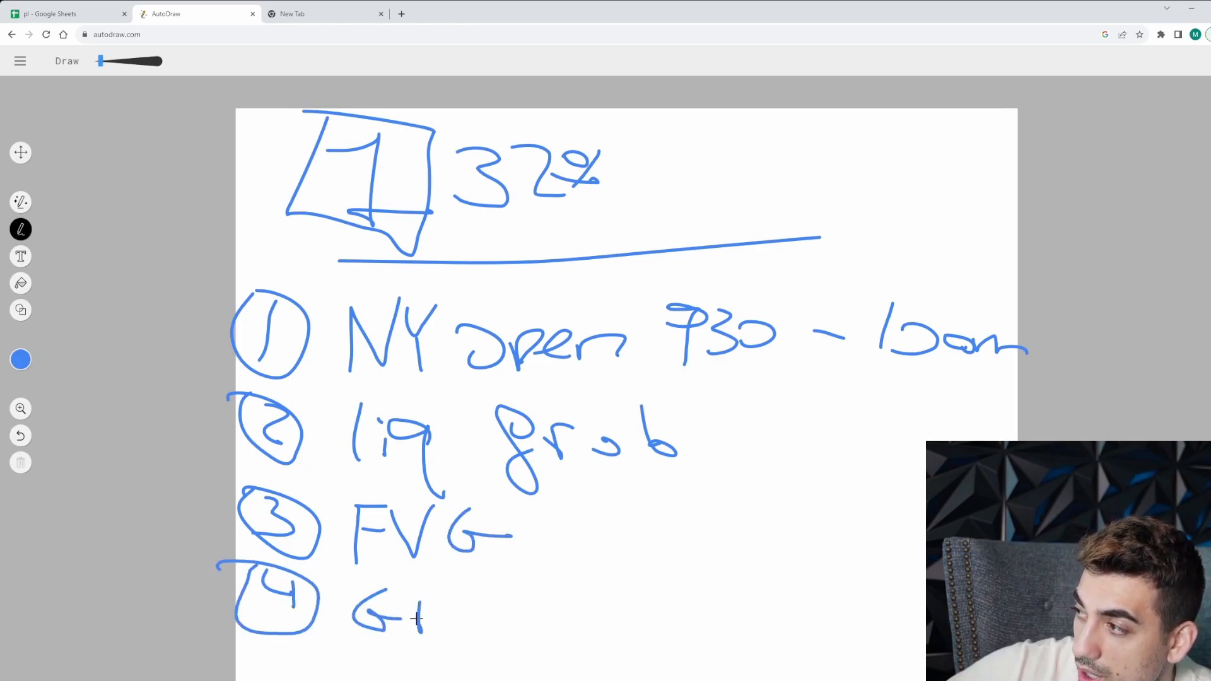
pyautogui.moveTo(422, 587); pyautogui.dragTo(433, 633)
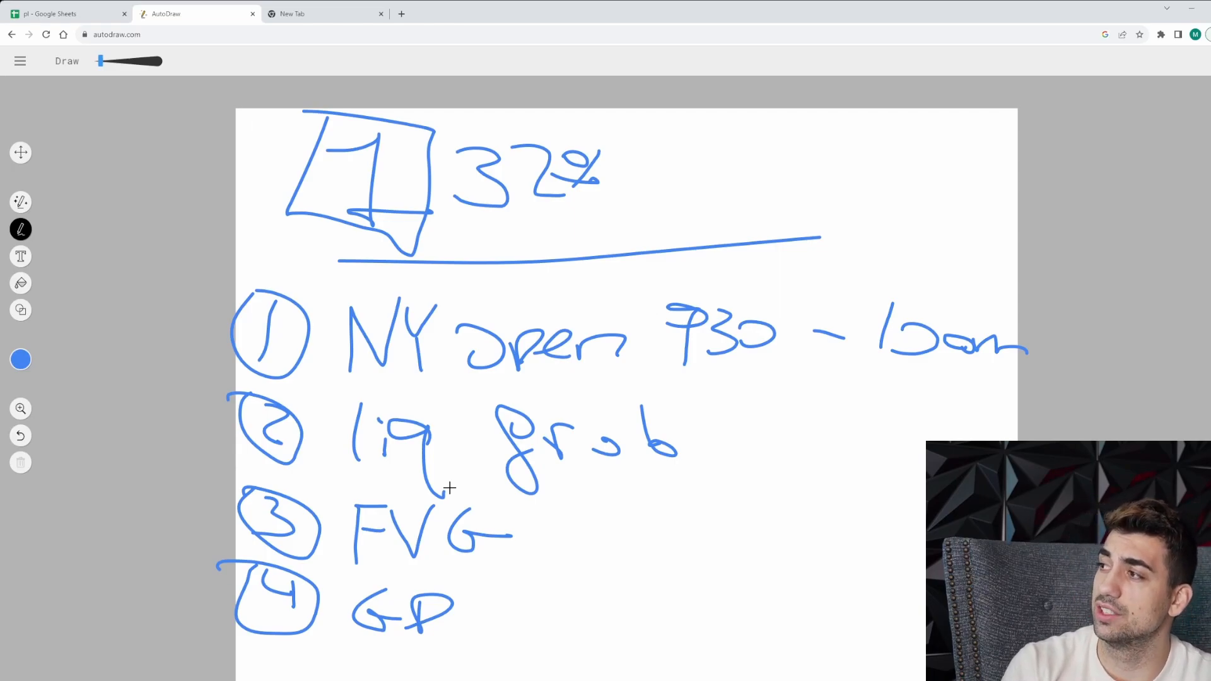
pyautogui.moveTo(811, 248); pyautogui.dragTo(787, 324)
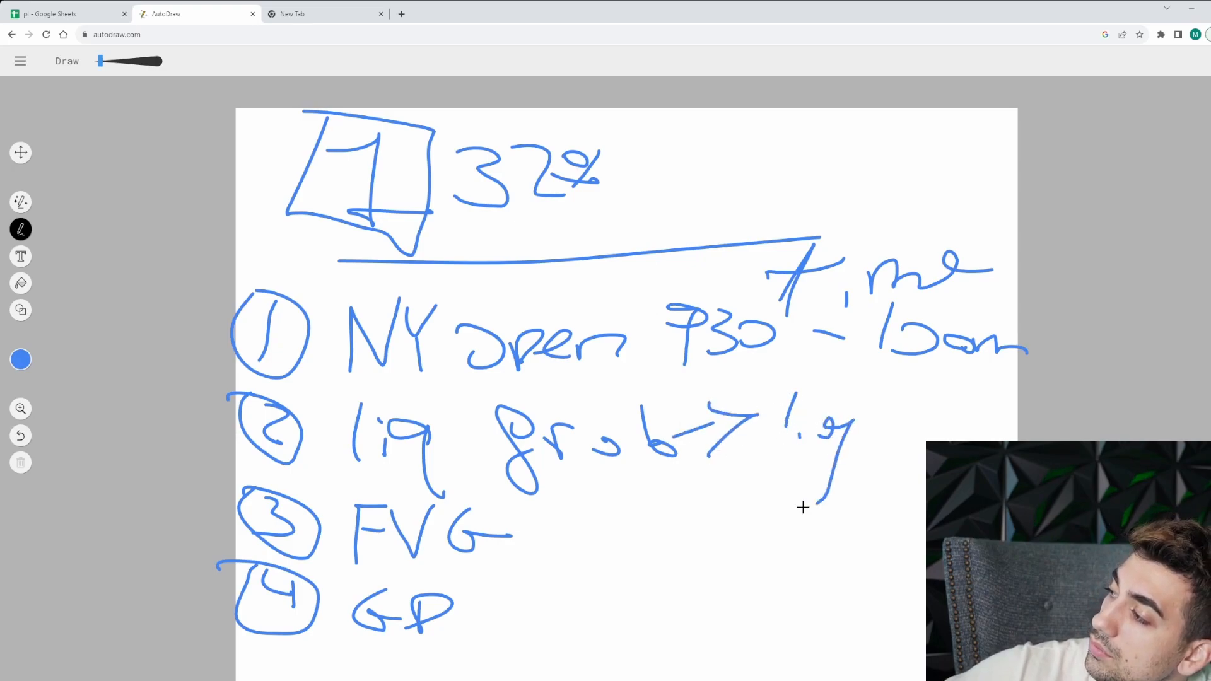
pyautogui.moveTo(509, 529); pyautogui.dragTo(640, 525)
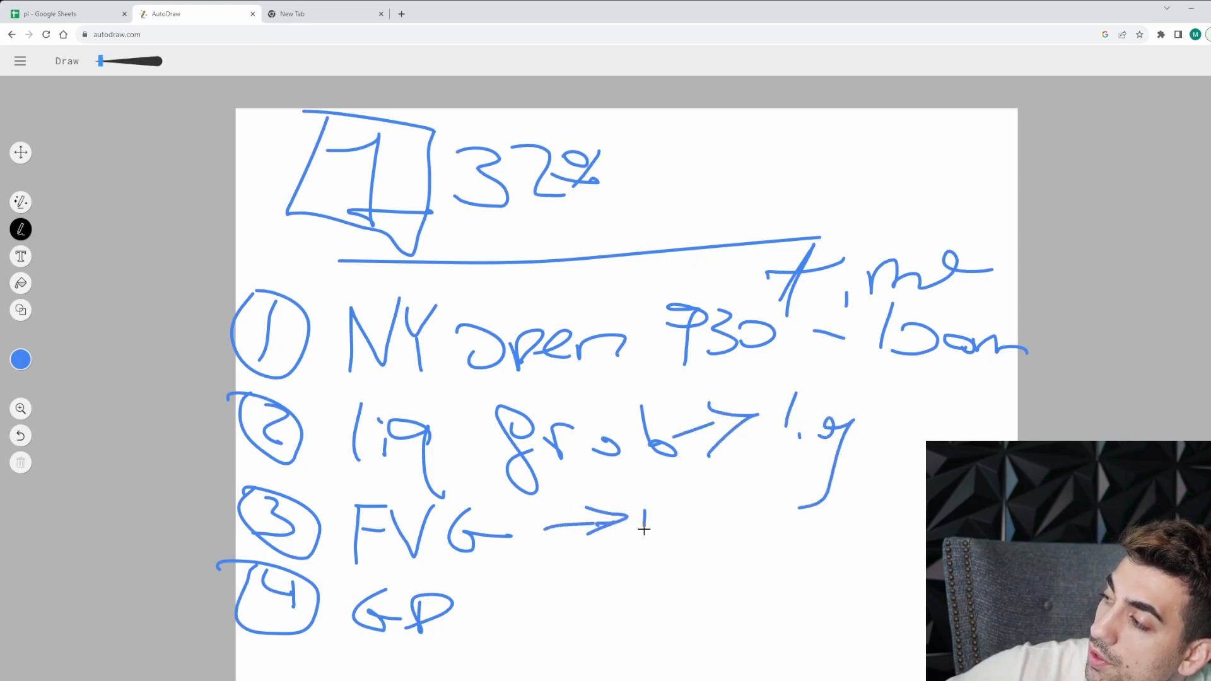
pyautogui.moveTo(645, 525); pyautogui.dragTo(742, 524)
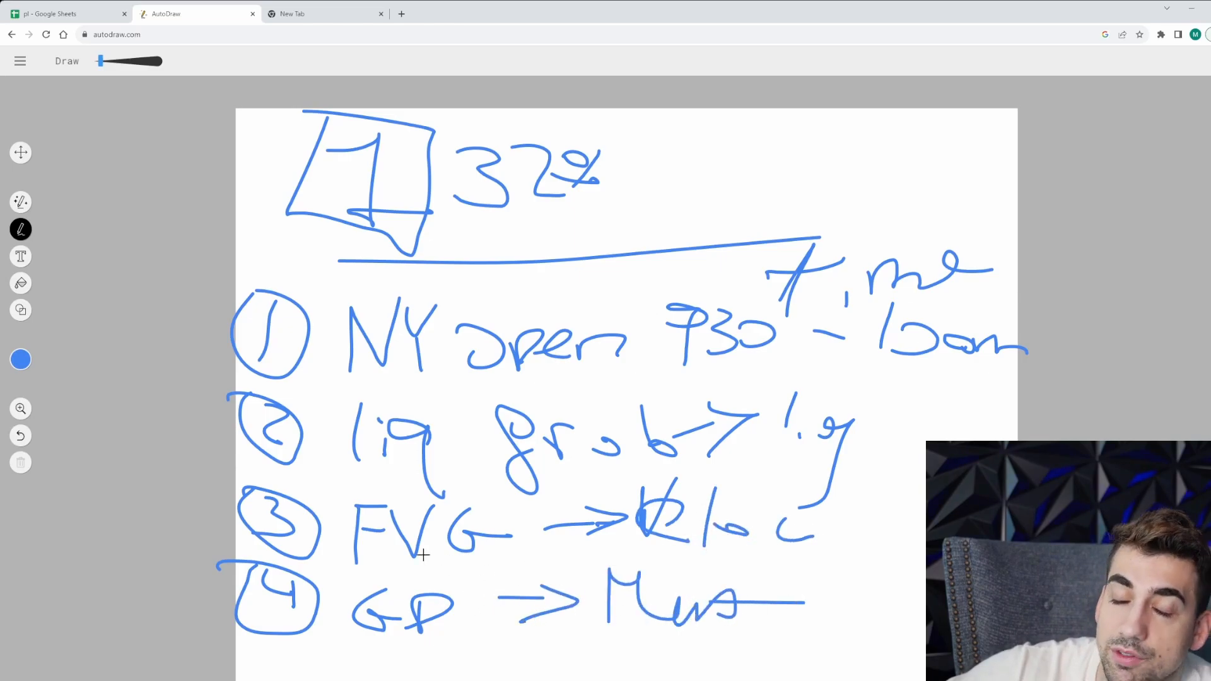
# Switch to the SPY chart and step its interval through daily, 4-hour and 1-hour
pyautogui.click(311, 13)
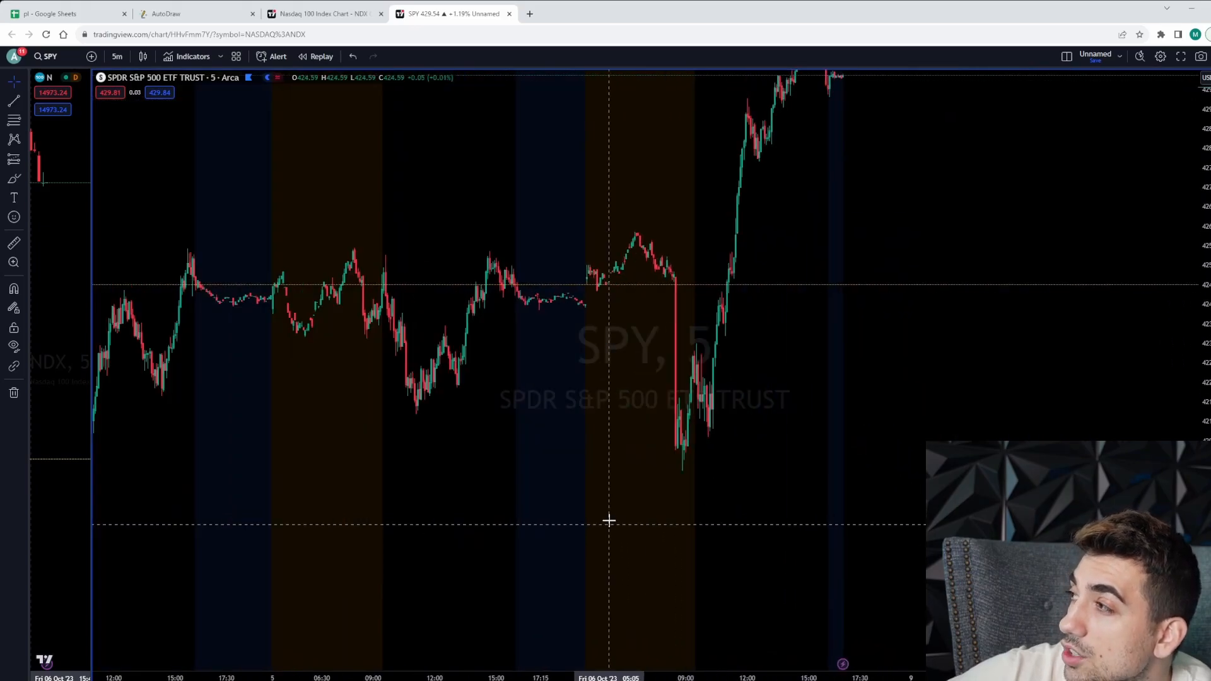
pyautogui.click(116, 57)
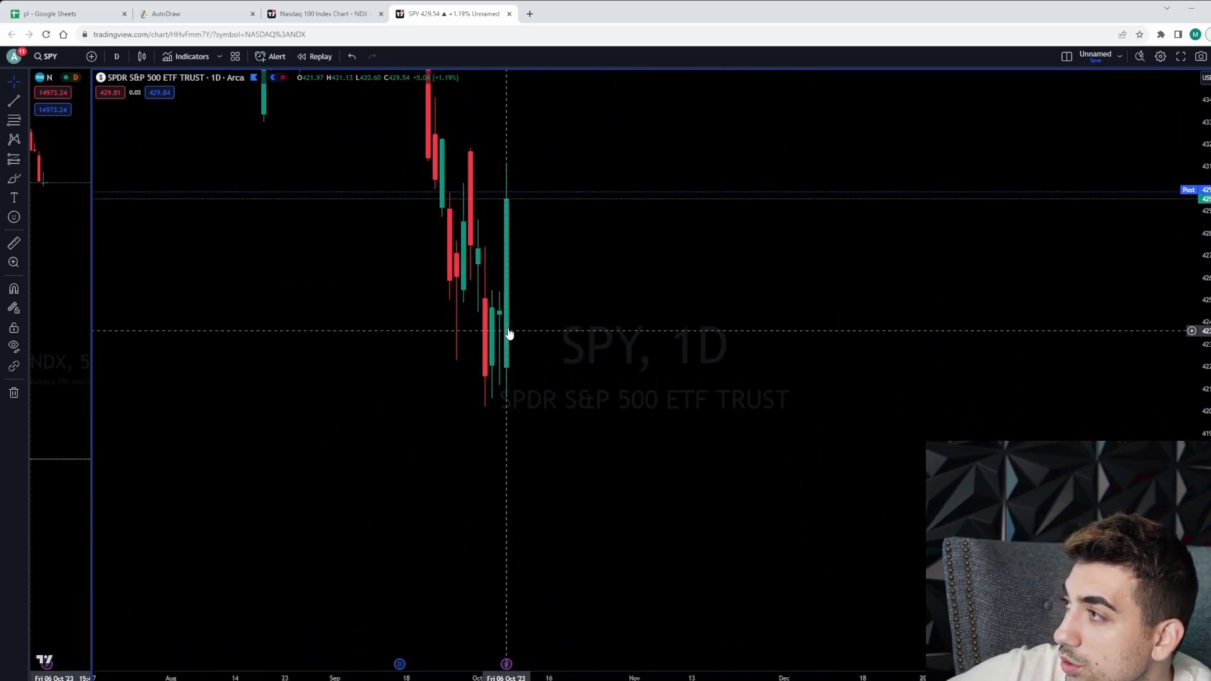
pyautogui.click(116, 57)
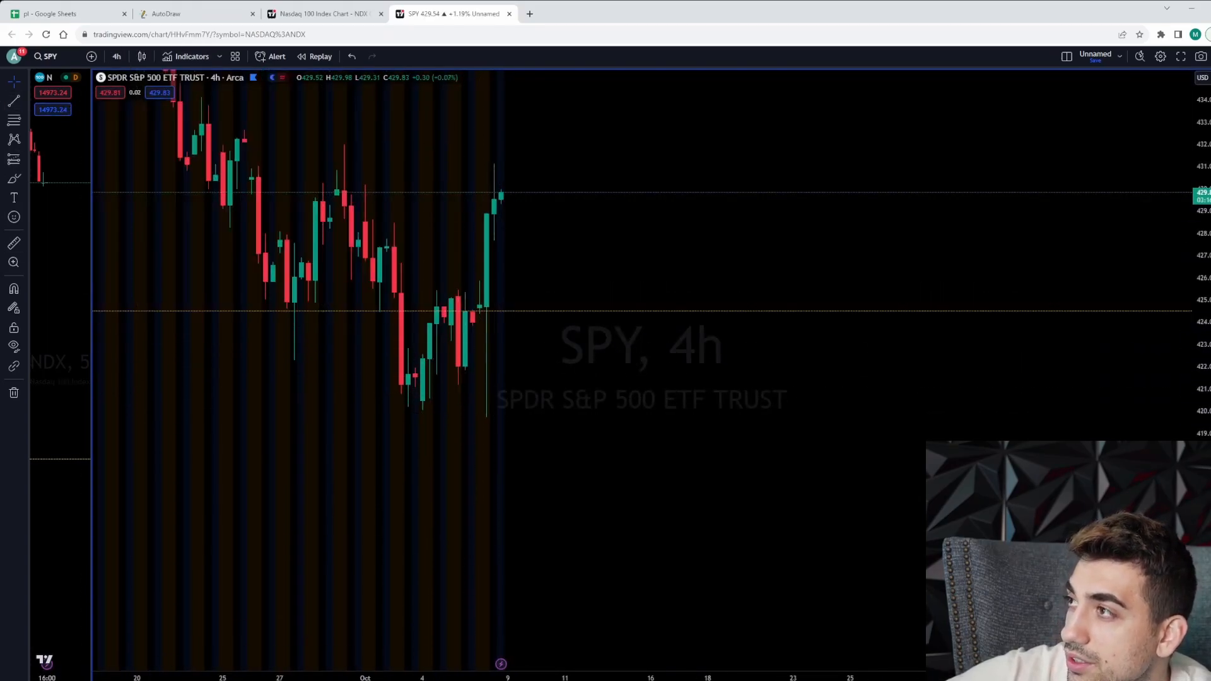
pyautogui.moveTo(388, 402)
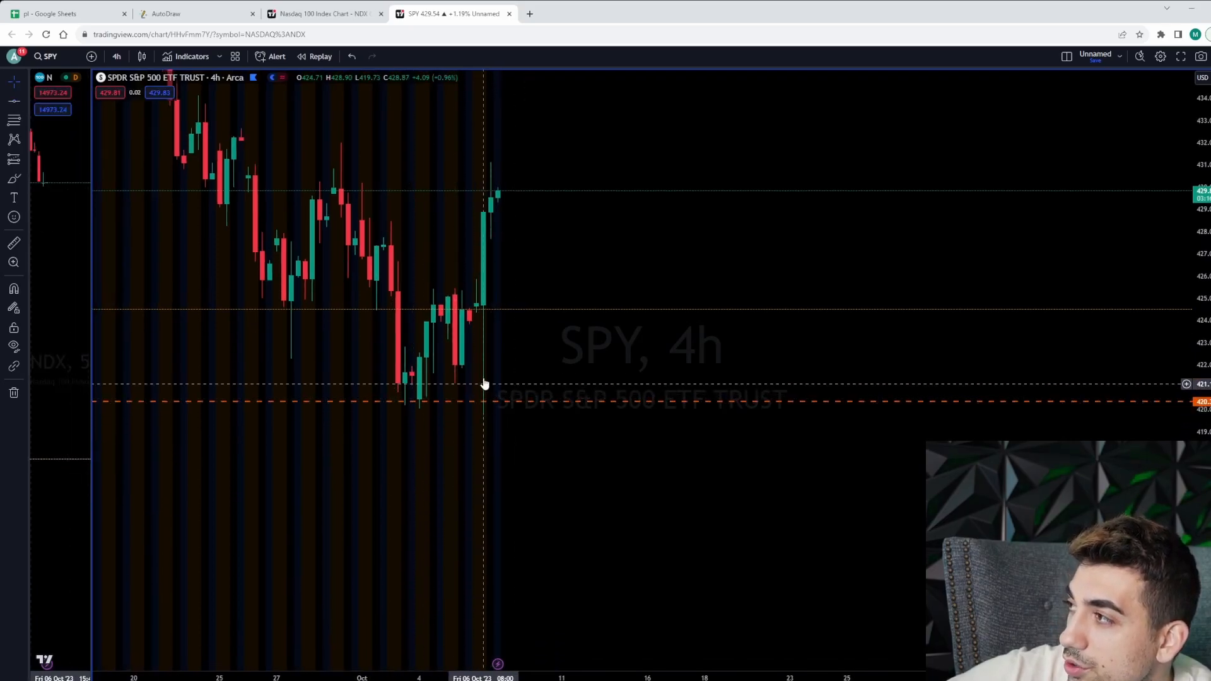
pyautogui.click(116, 57)
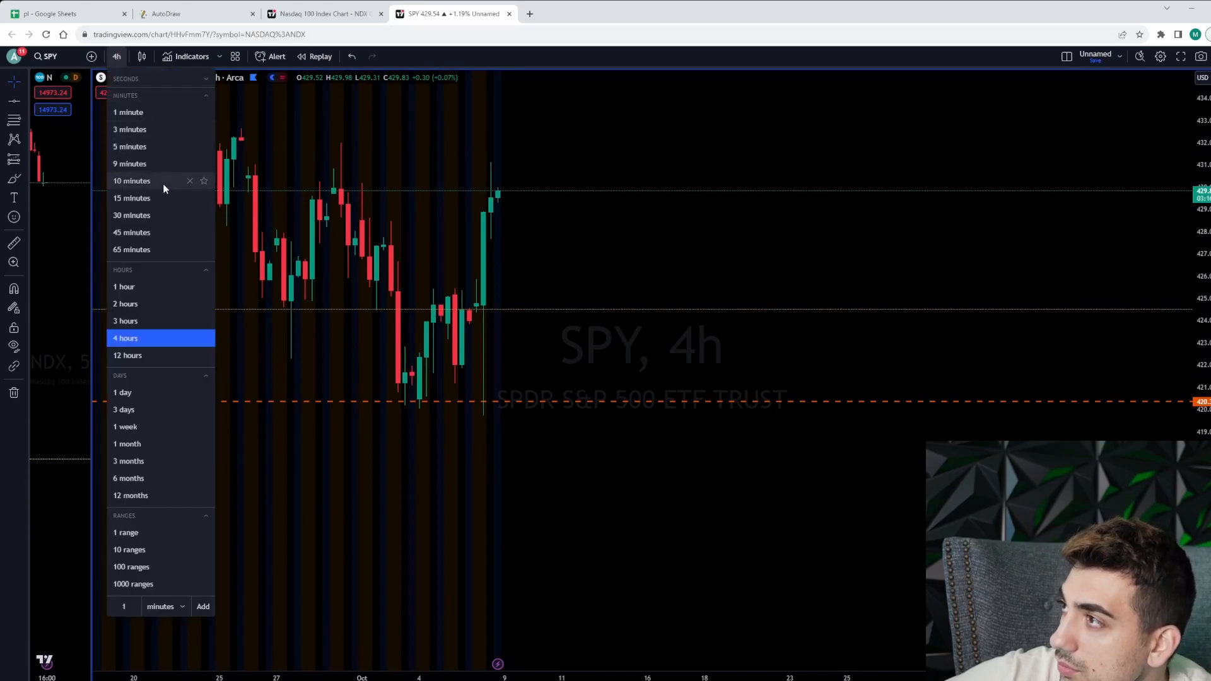
pyautogui.click(124, 286)
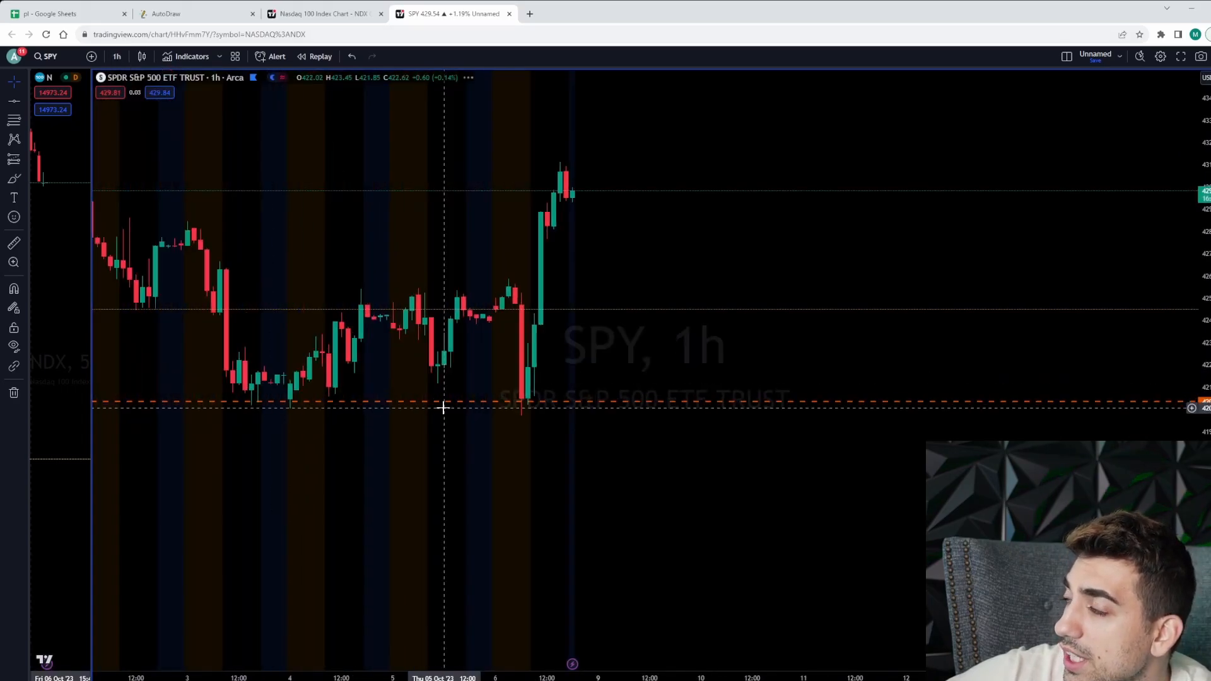
pyautogui.moveTo(525, 343)
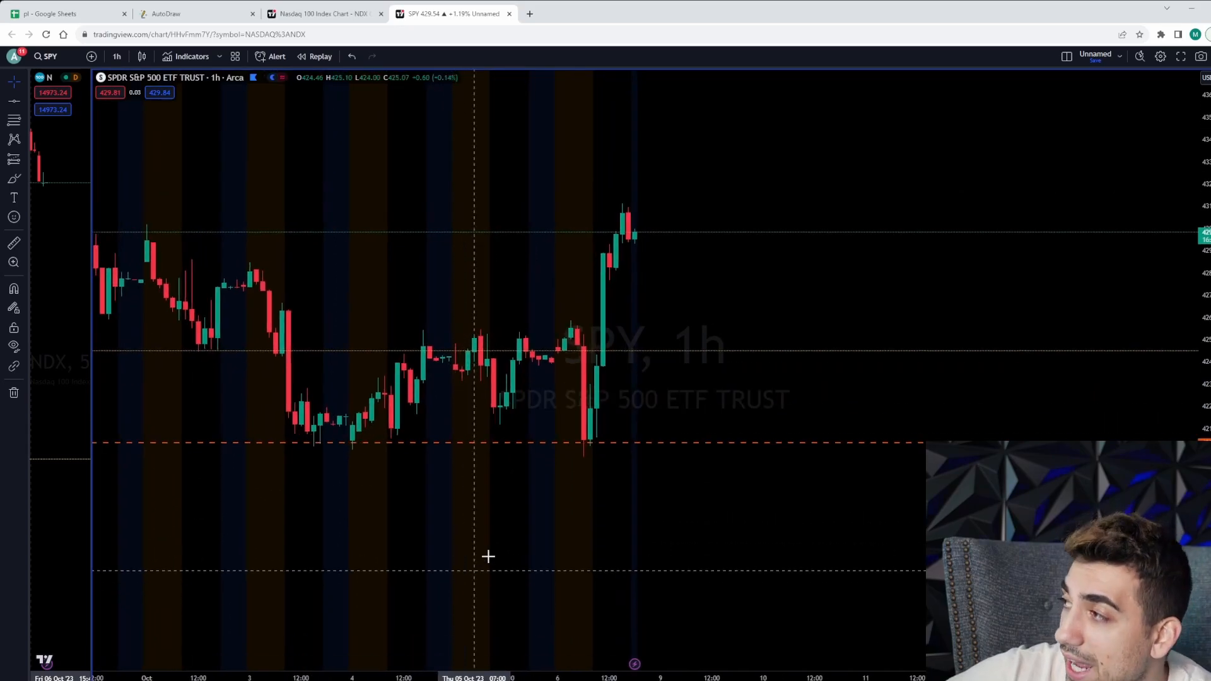
pyautogui.moveTo(429, 485)
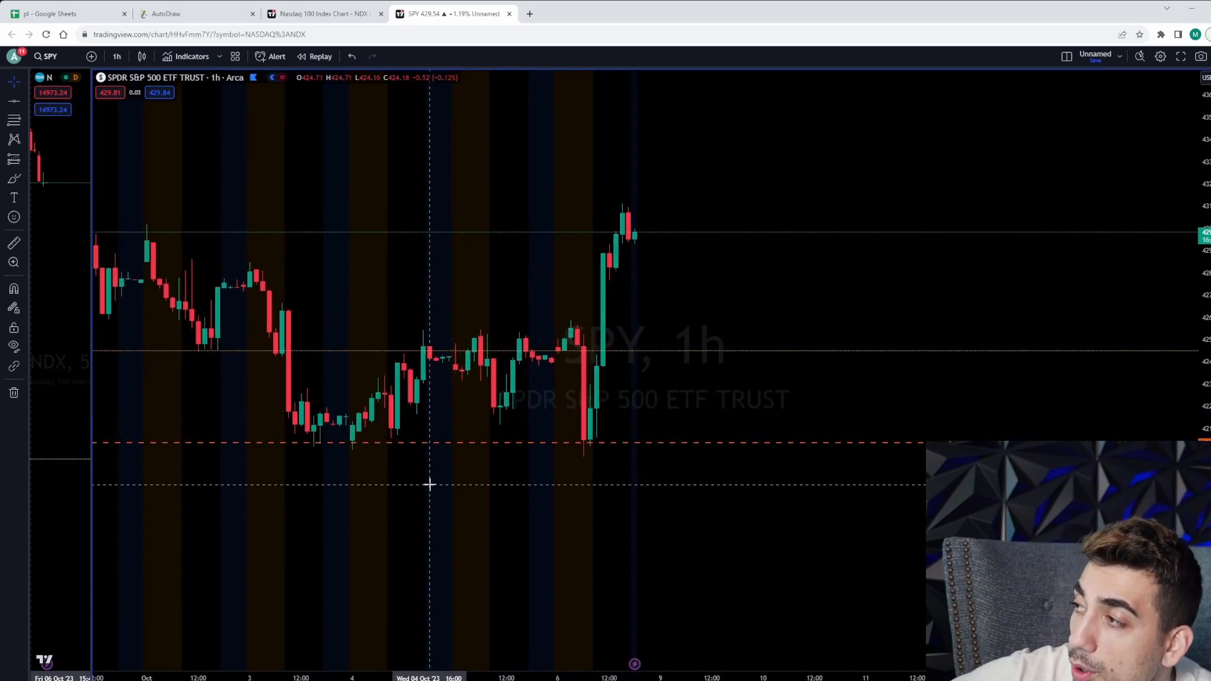
pyautogui.moveTo(585, 428)
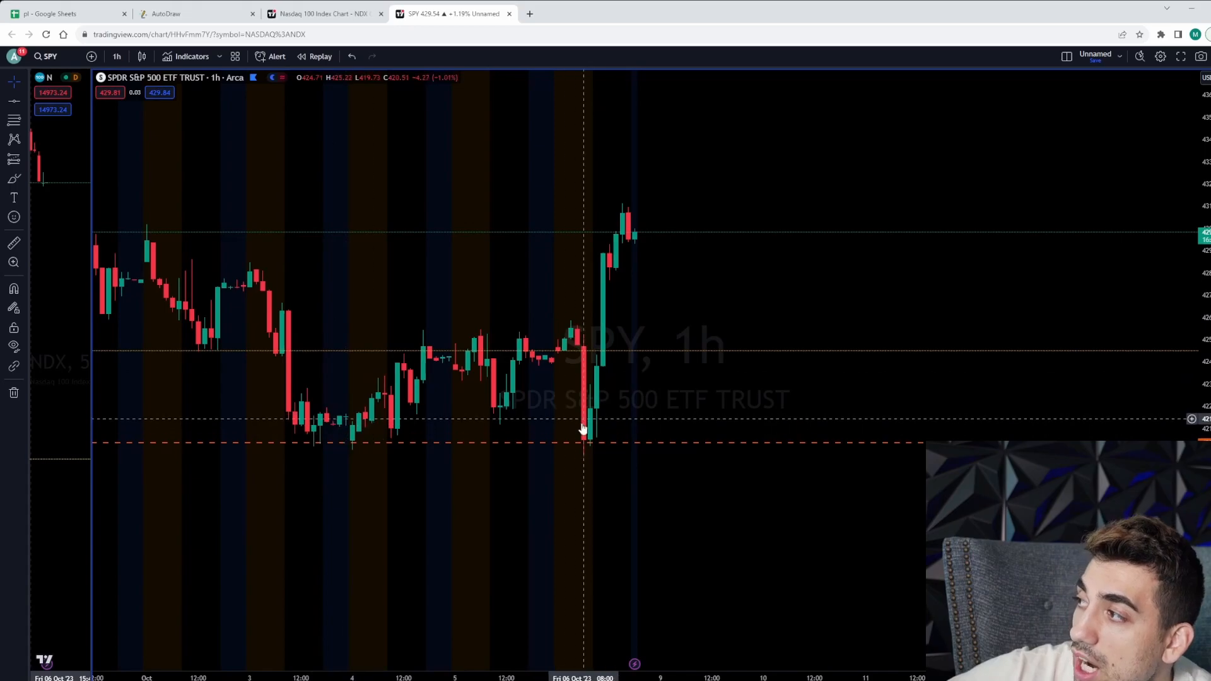
# Step the SPY chart down to 10-minute and then 5-minute candles
pyautogui.click(116, 56)
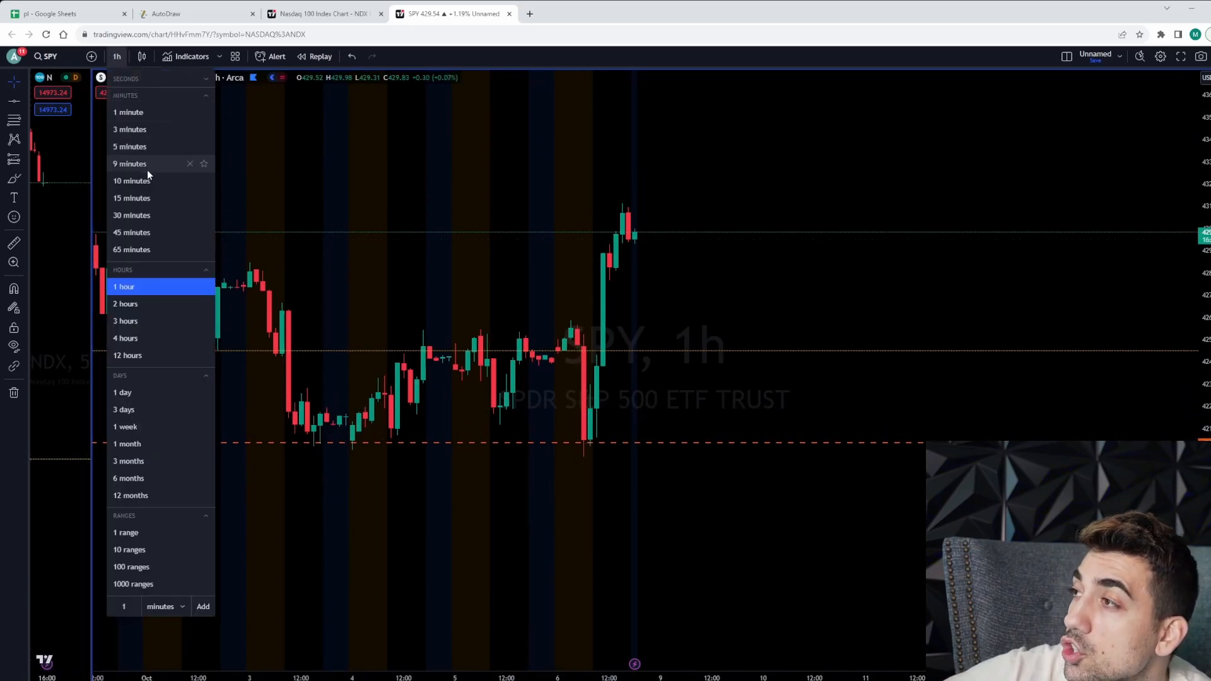
pyautogui.click(131, 181)
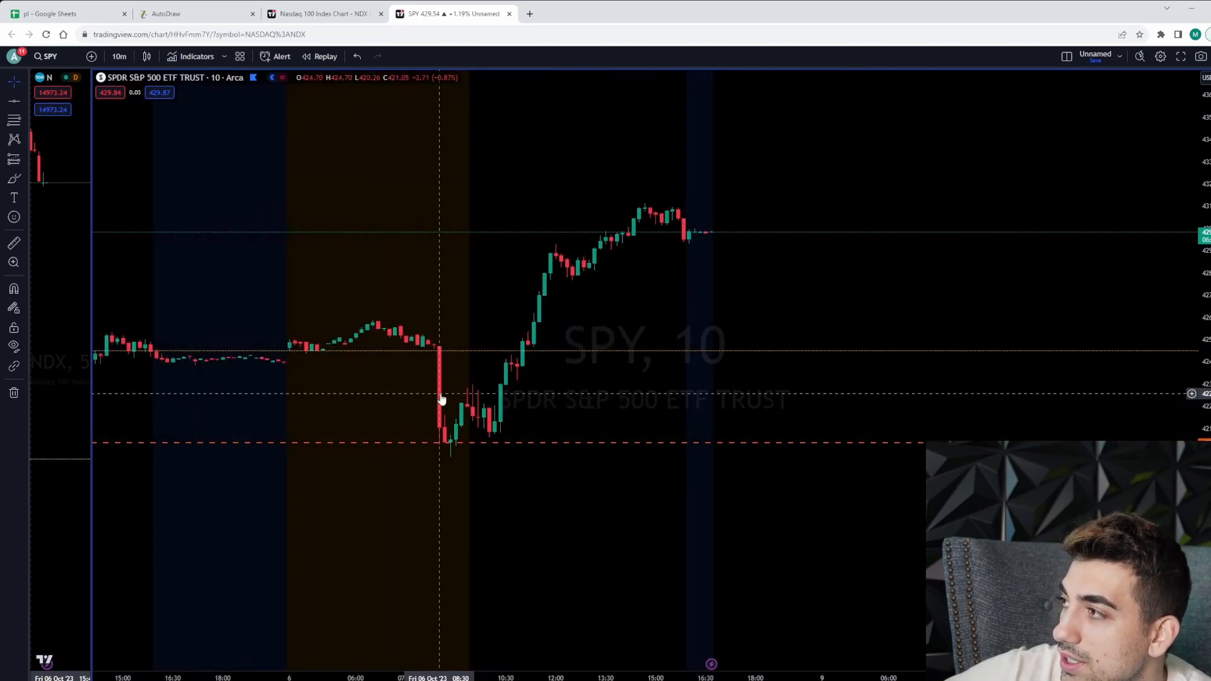
pyautogui.moveTo(462, 429)
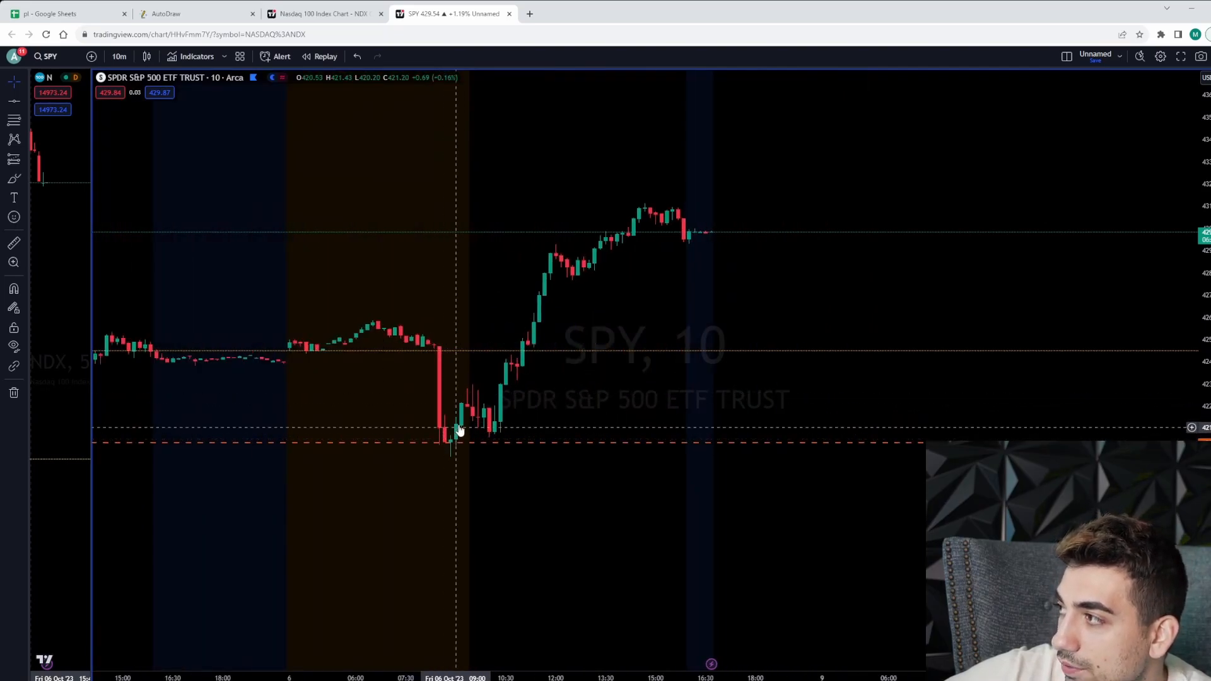
pyautogui.click(118, 57)
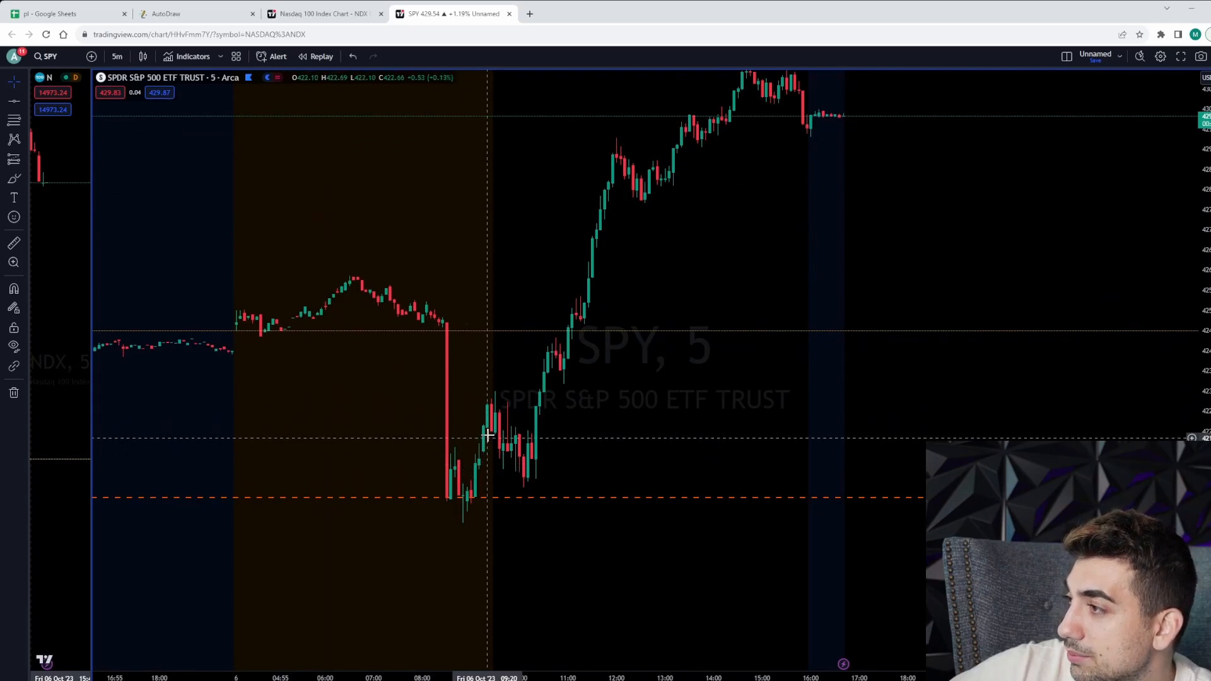
pyautogui.moveTo(184, 166)
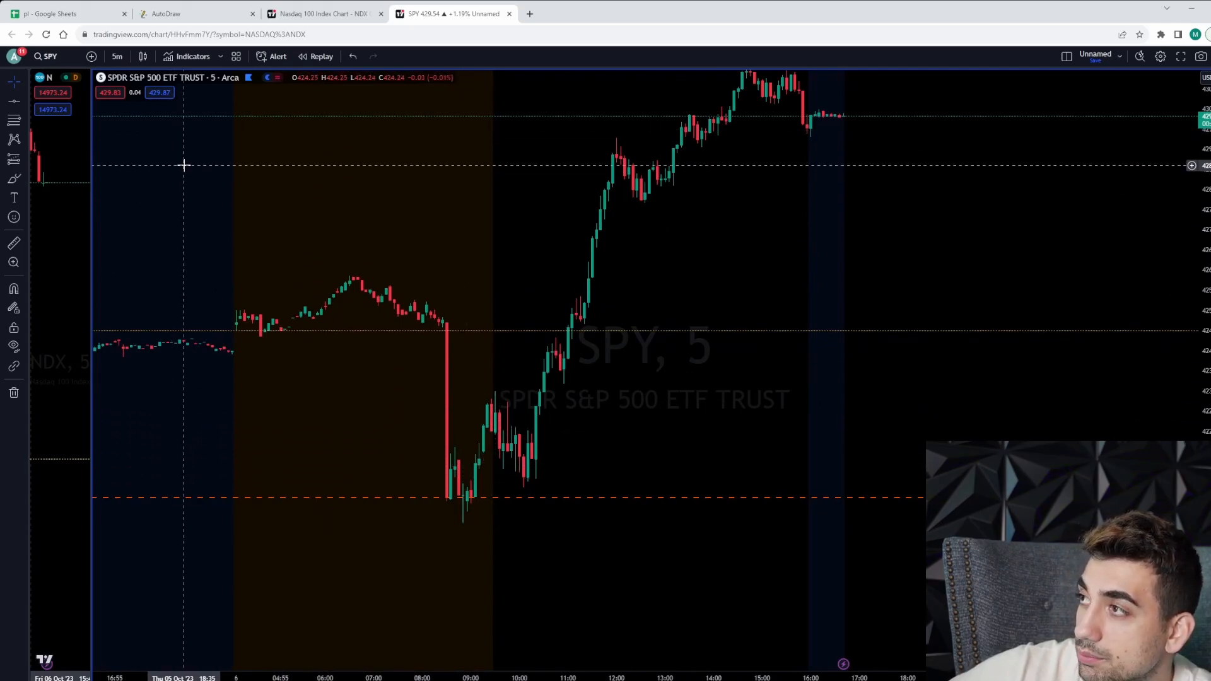
# Pick the Highlighter brush to mark the SPY entry zone in yellow
pyautogui.click(13, 179)
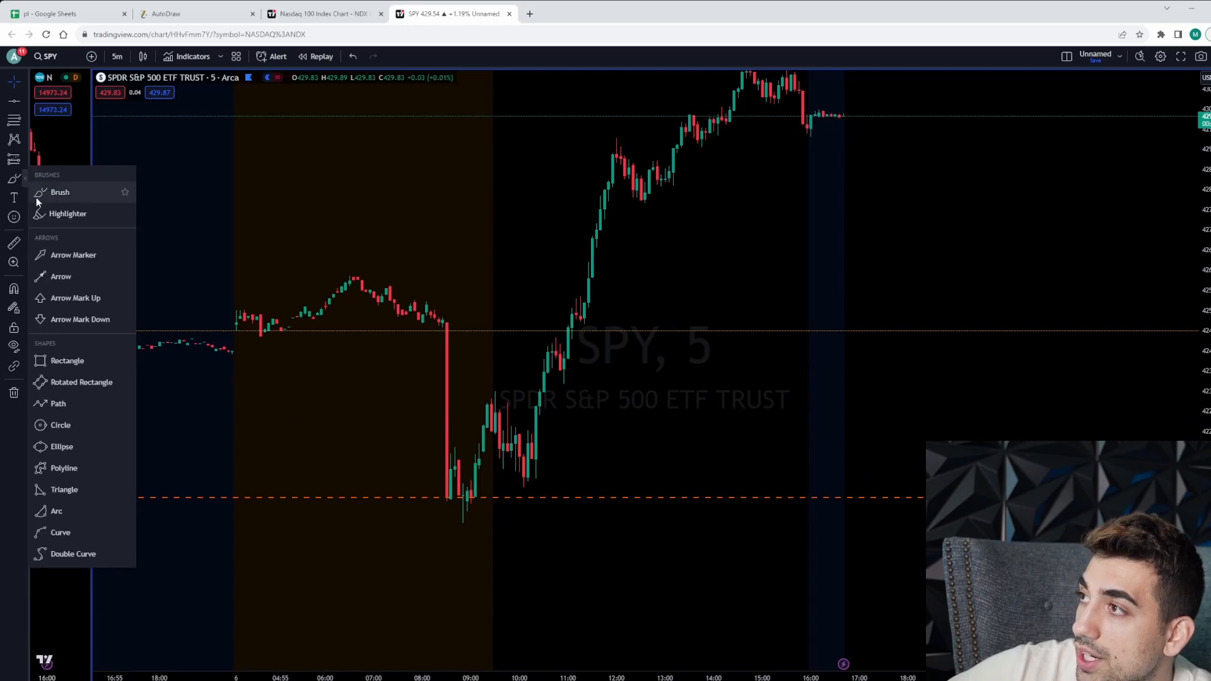
pyautogui.click(67, 361)
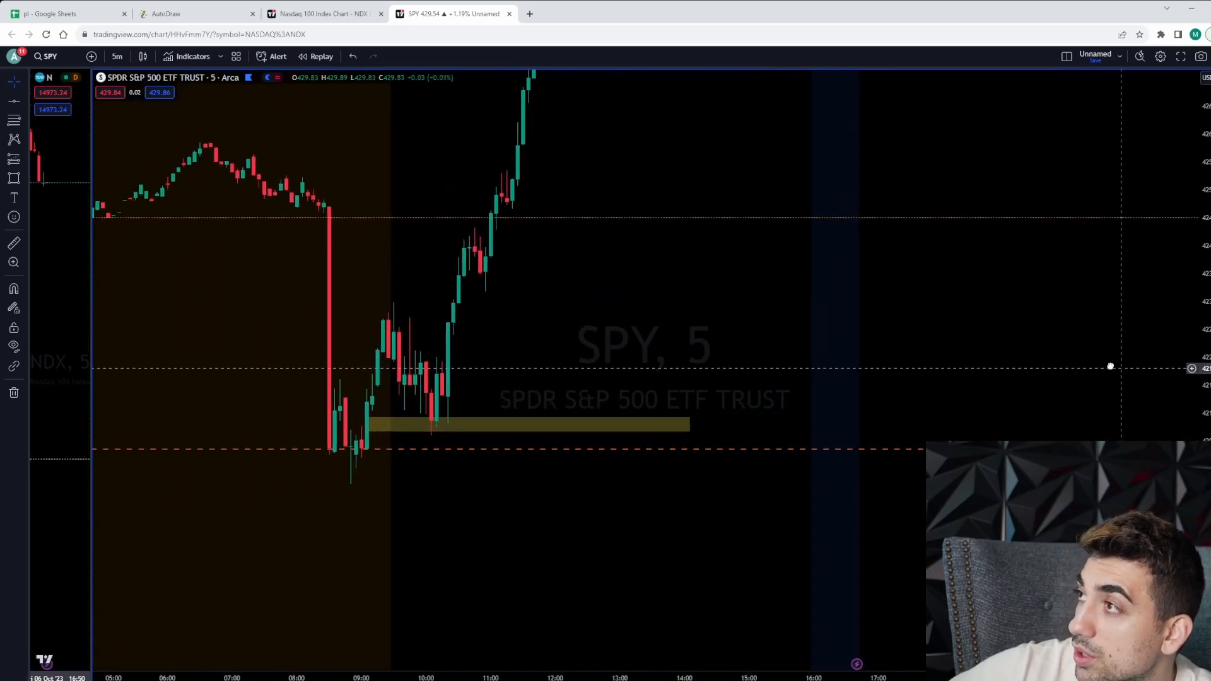
pyautogui.click(166, 14)
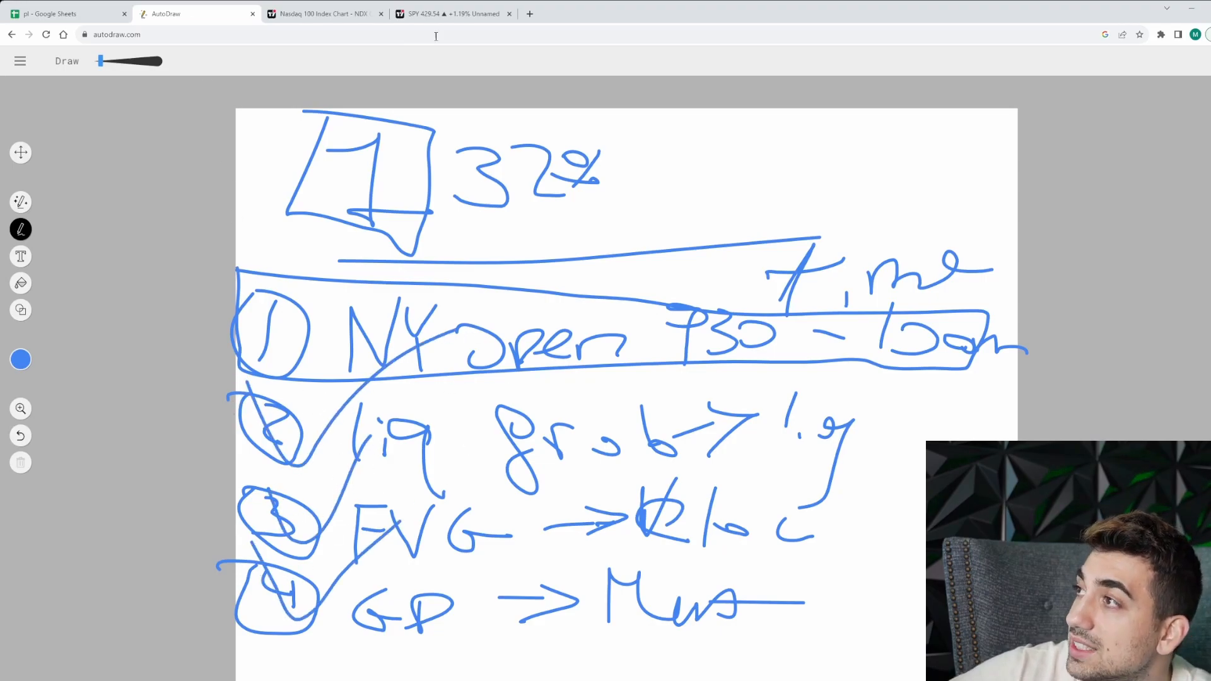
pyautogui.click(454, 13)
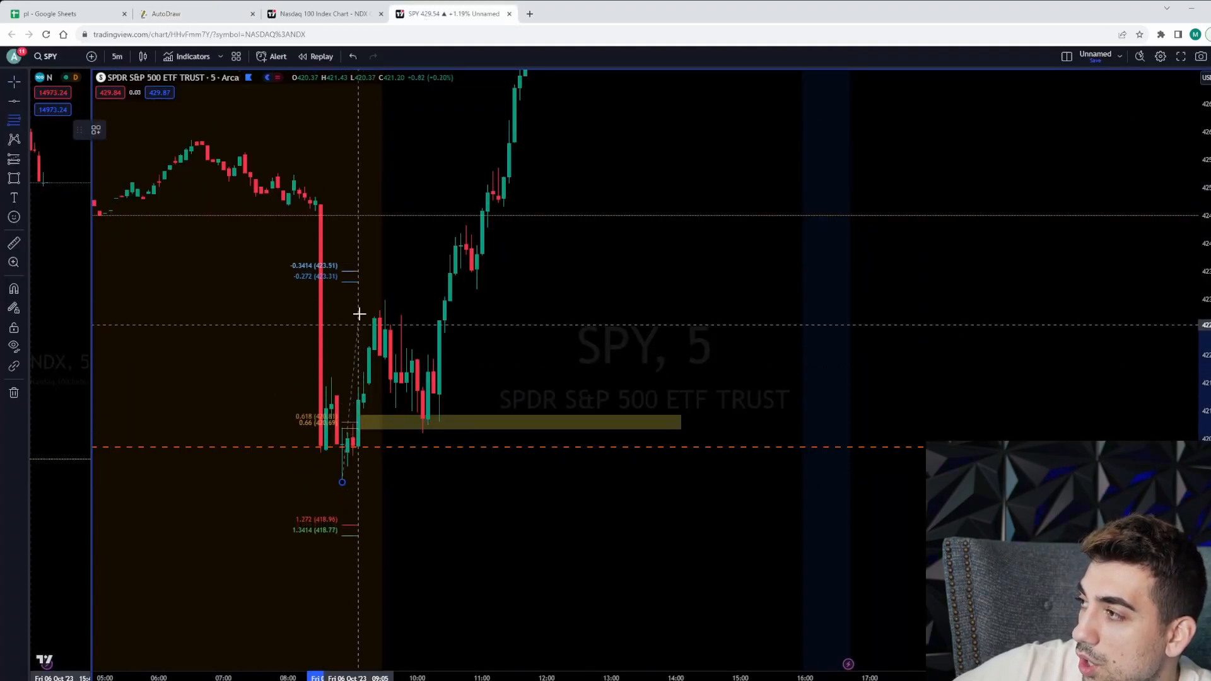
# Lay a fib retracement over the morning drop and place a long position with its target extended to the high
pyautogui.moveTo(357, 312); pyautogui.dragTo(895, 297)
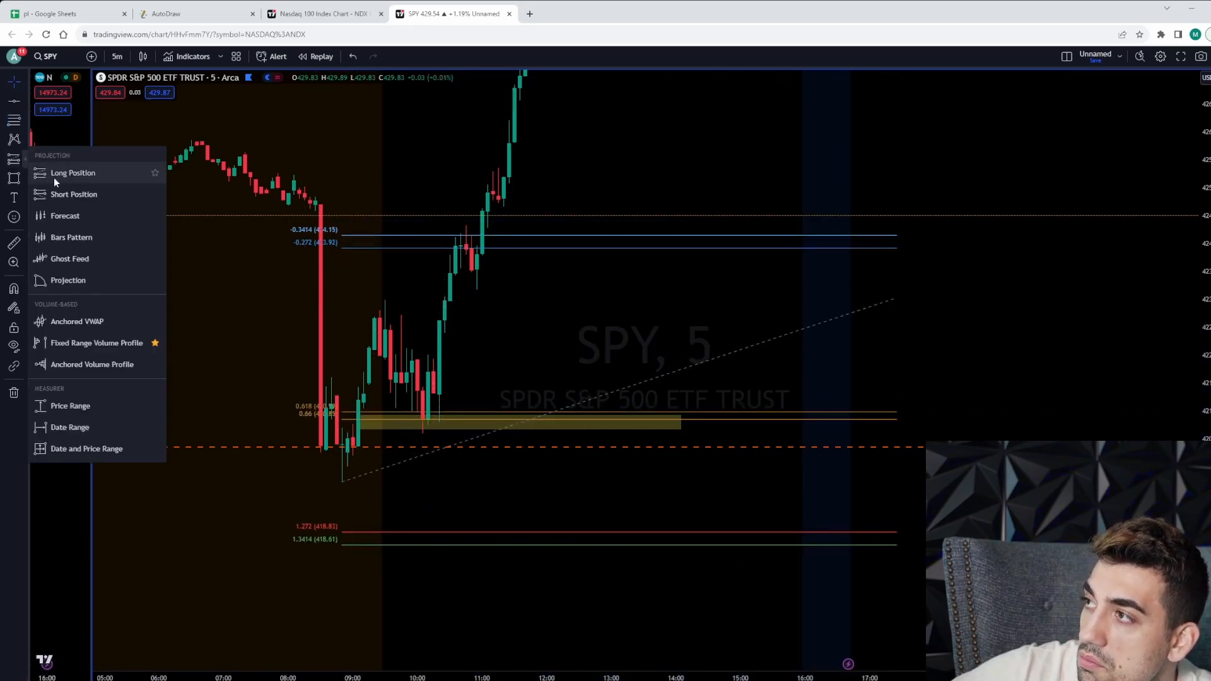
pyautogui.click(72, 171)
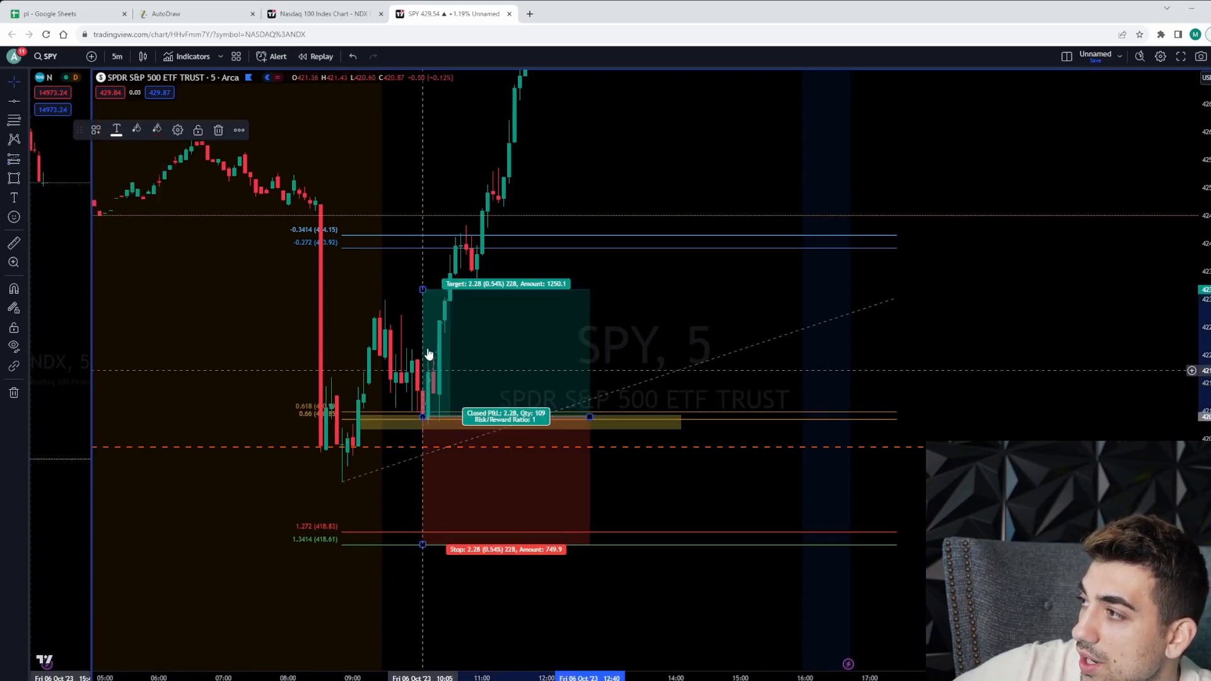
pyautogui.moveTo(423, 284); pyautogui.dragTo(423, 129)
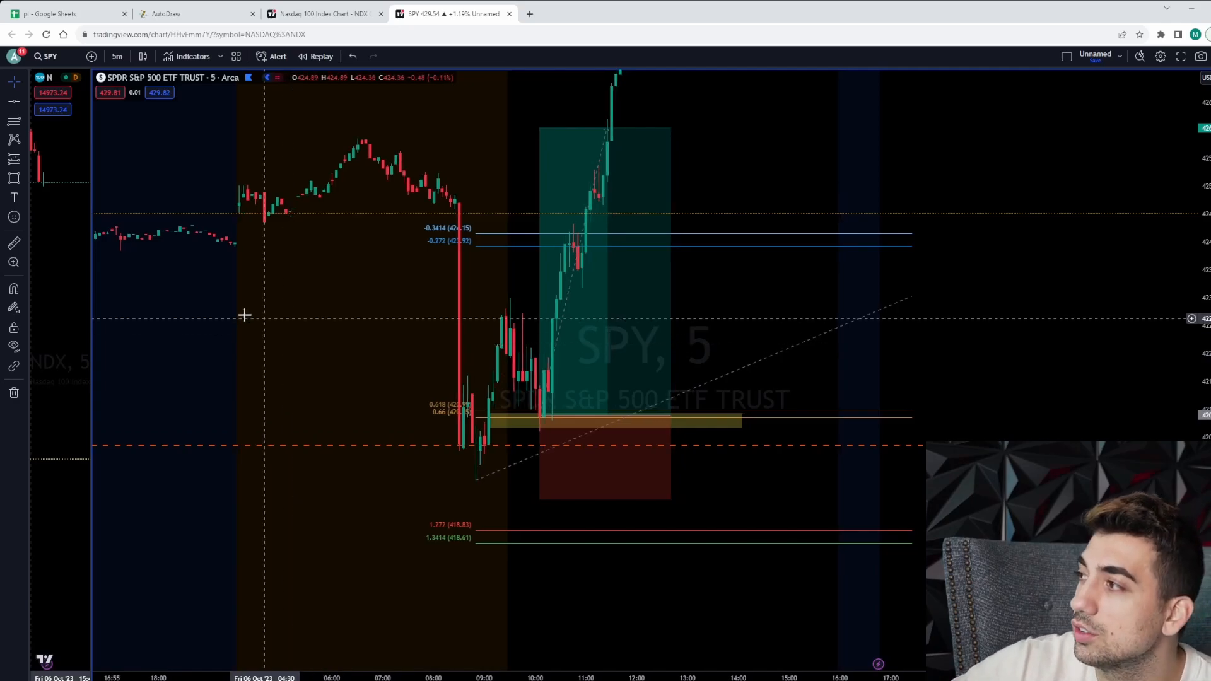
pyautogui.click(63, 12)
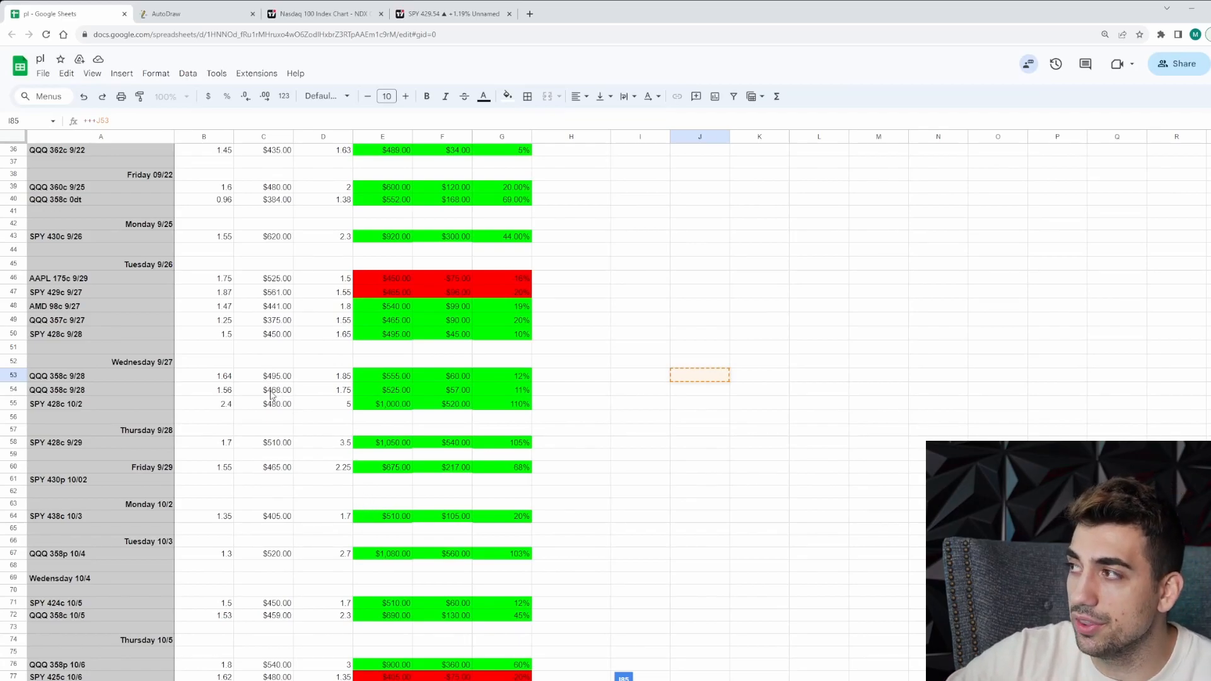
pyautogui.moveTo(319, 68)
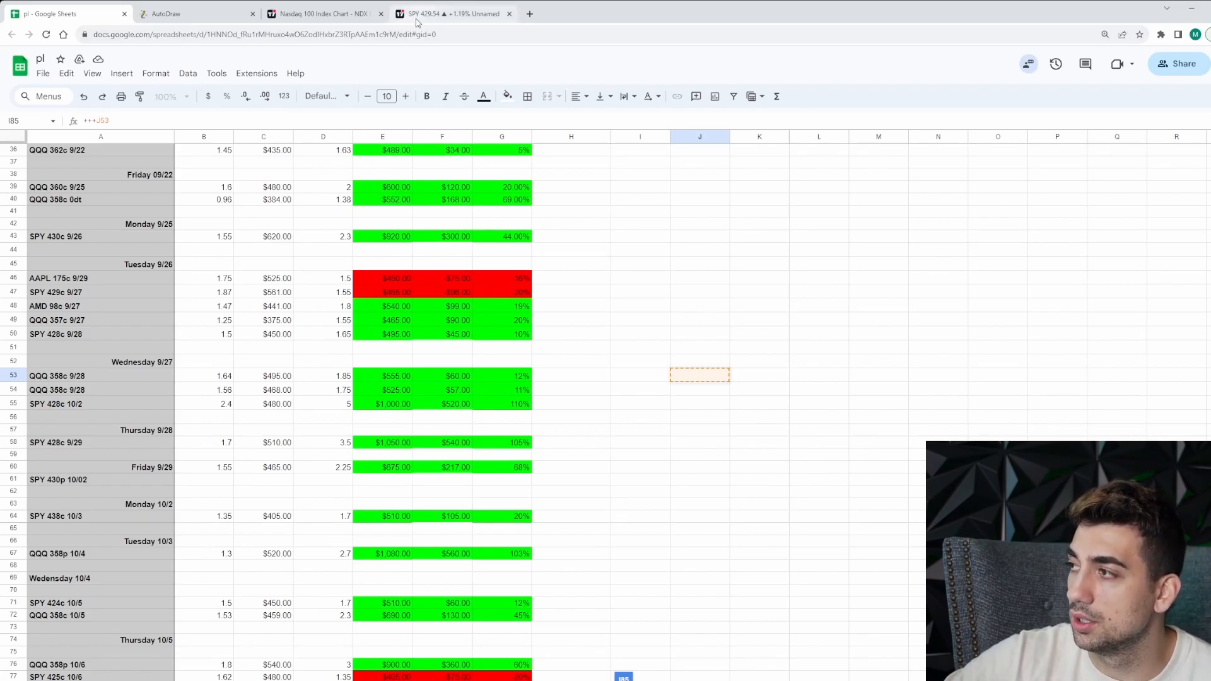
pyautogui.click(448, 13)
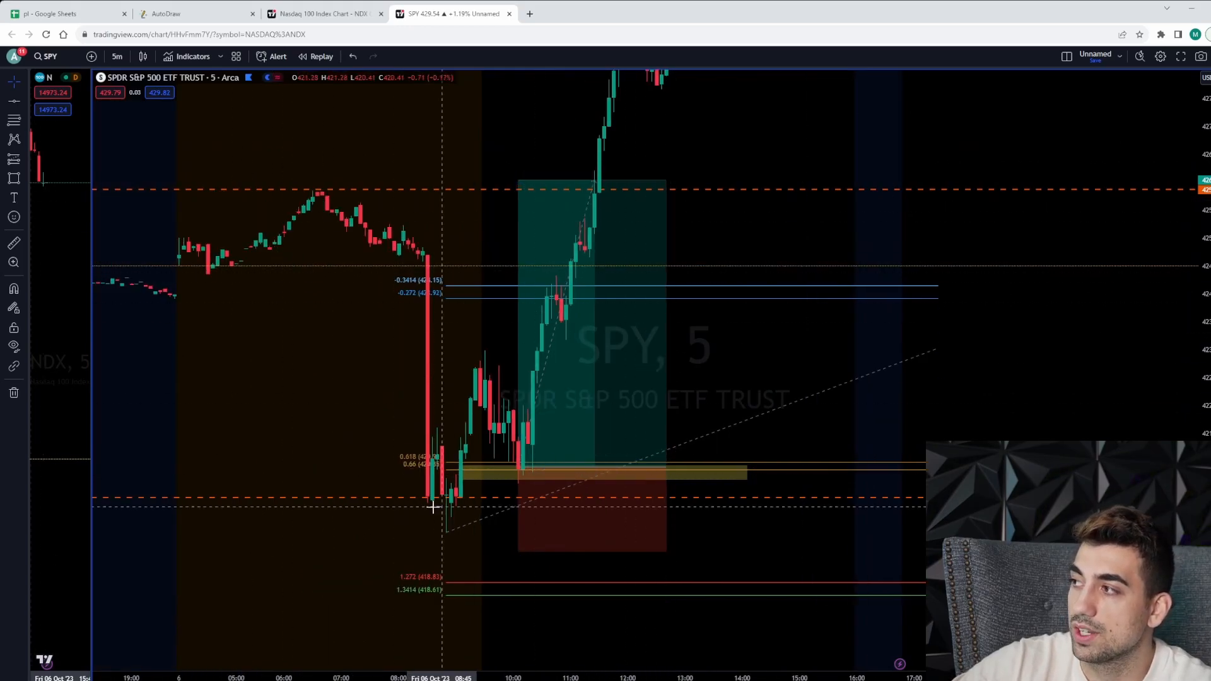
pyautogui.moveTo(529, 571)
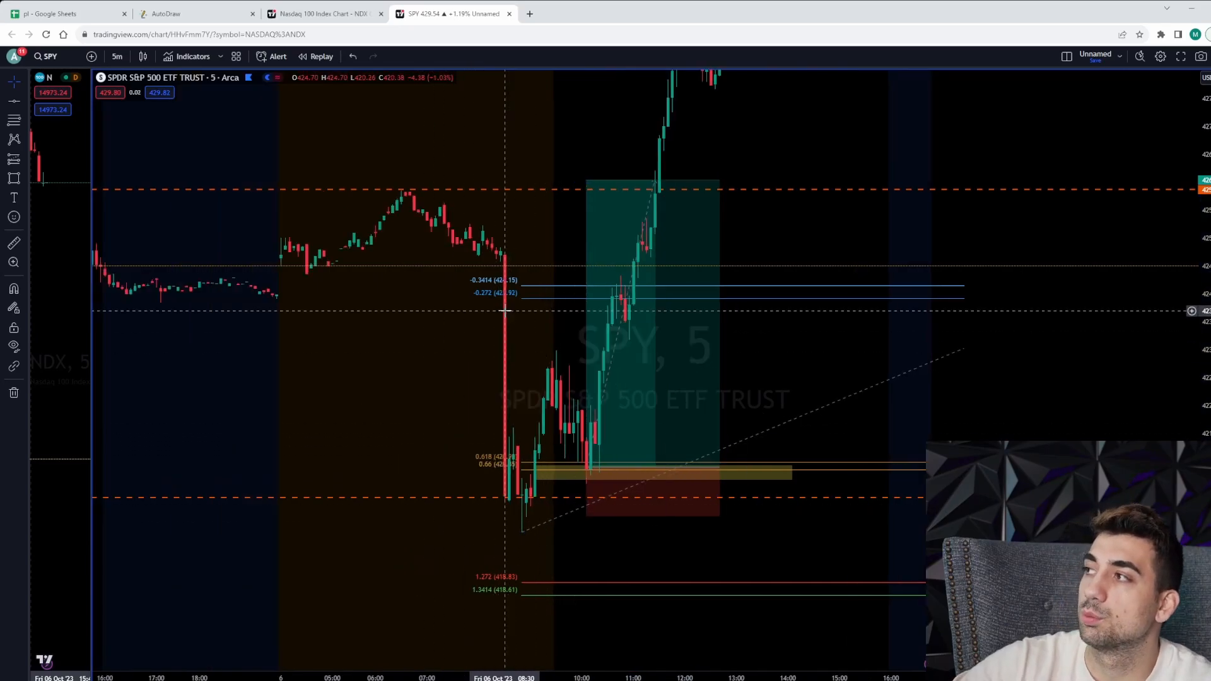
pyautogui.click(61, 13)
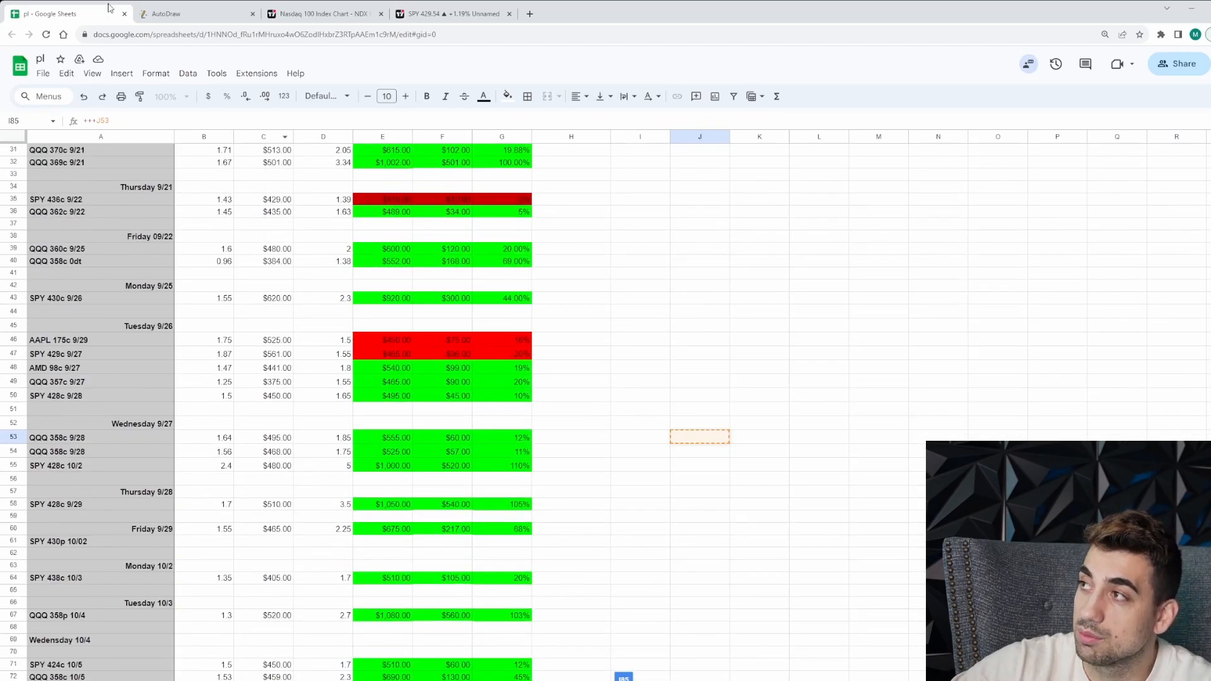
pyautogui.click(170, 13)
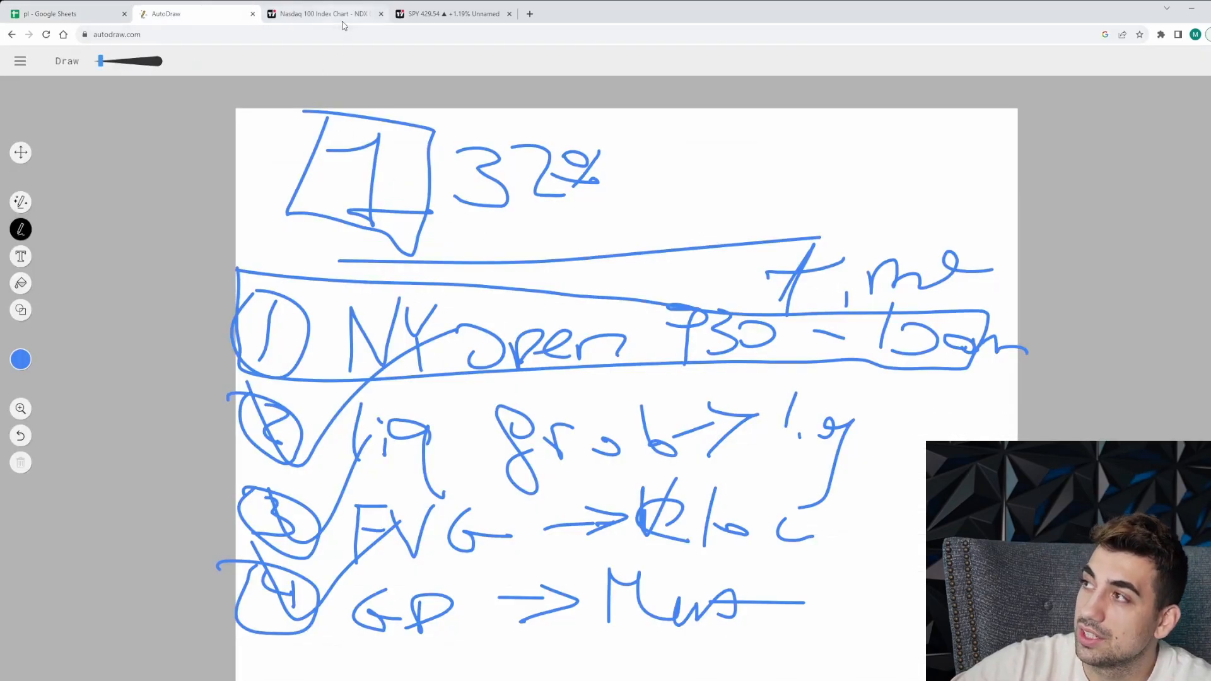
pyautogui.click(451, 14)
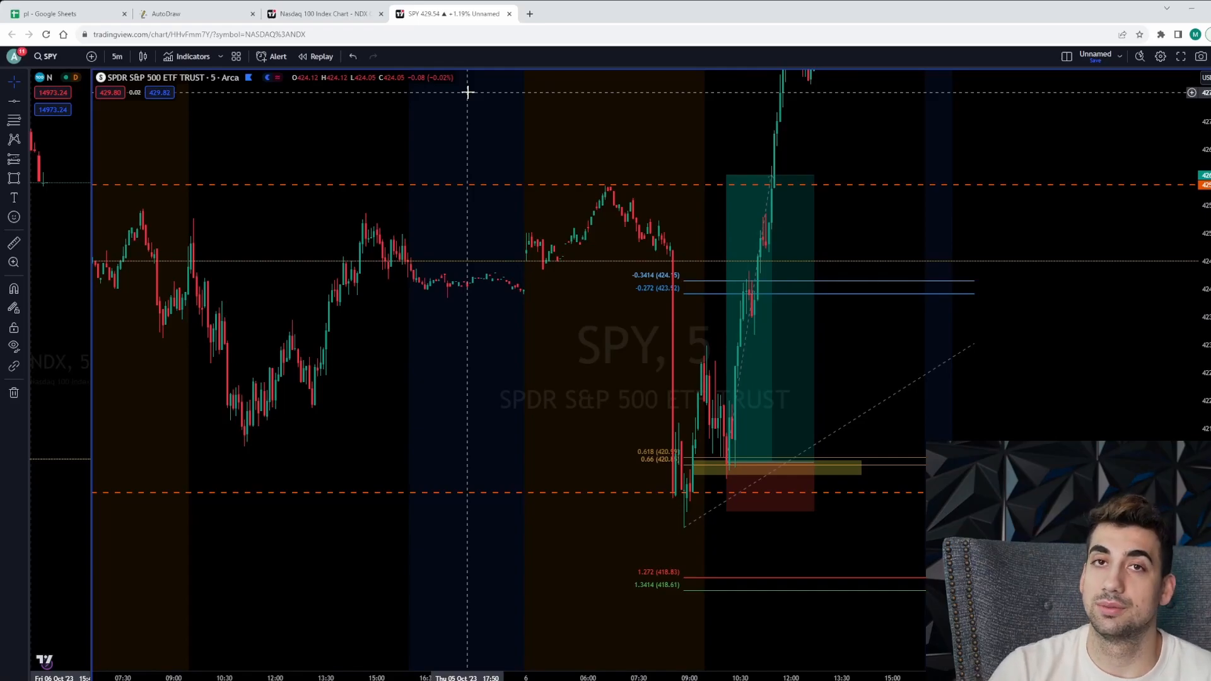